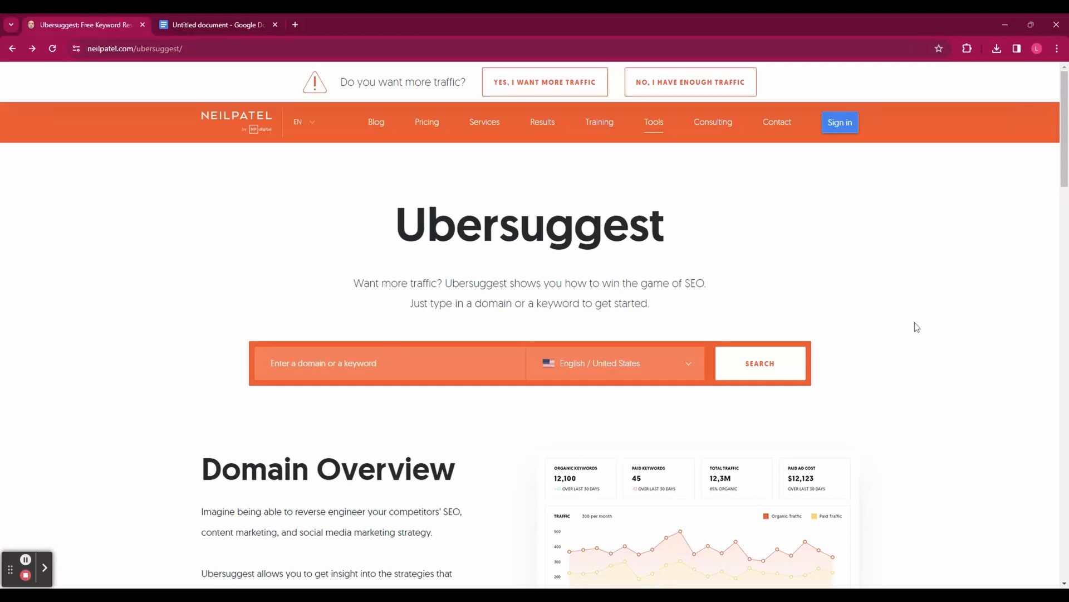
pyautogui.moveTo(1024, 226)
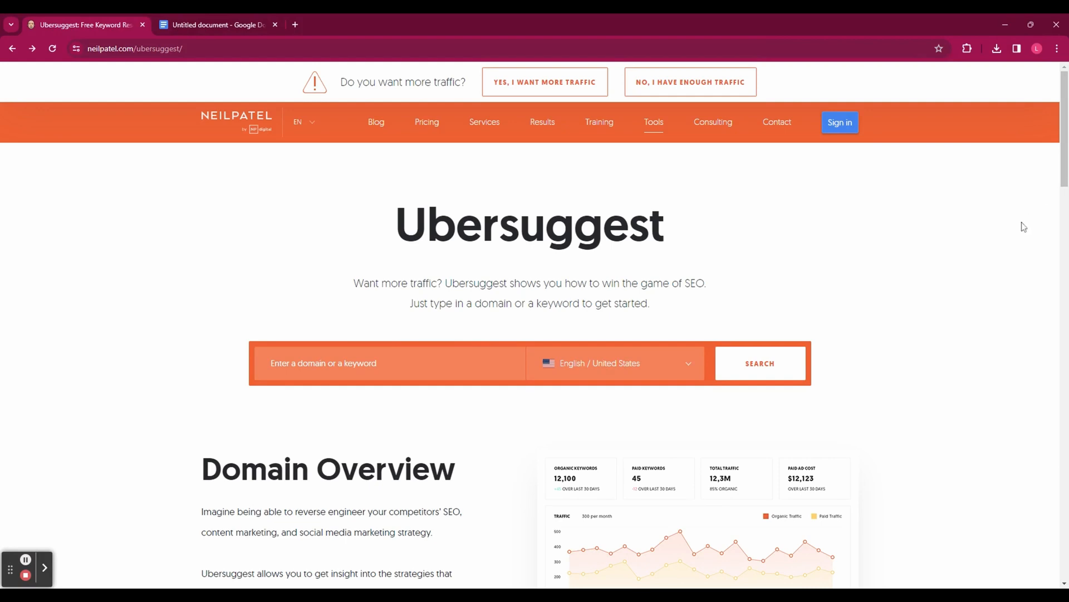
# Go to the Ubersuggest login page from the site.
pyautogui.scroll(-3)
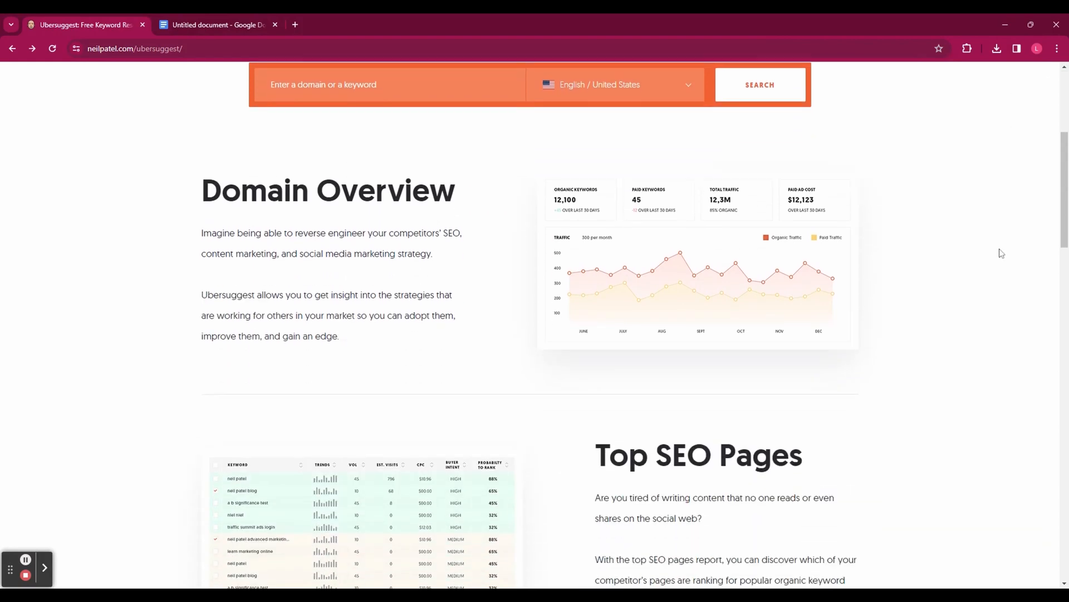
pyautogui.scroll(-3)
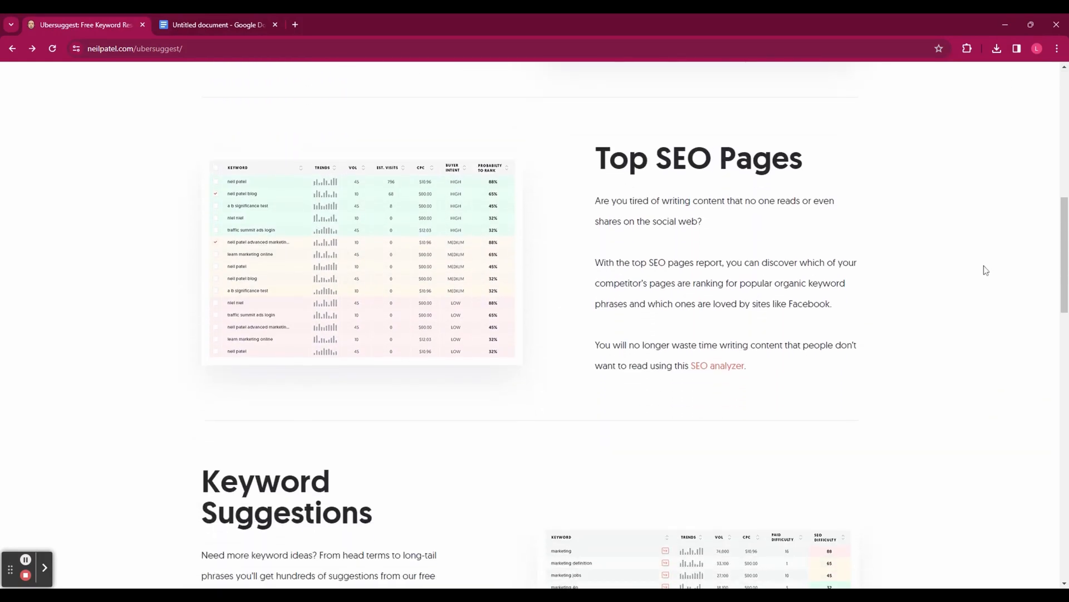
pyautogui.scroll(-3)
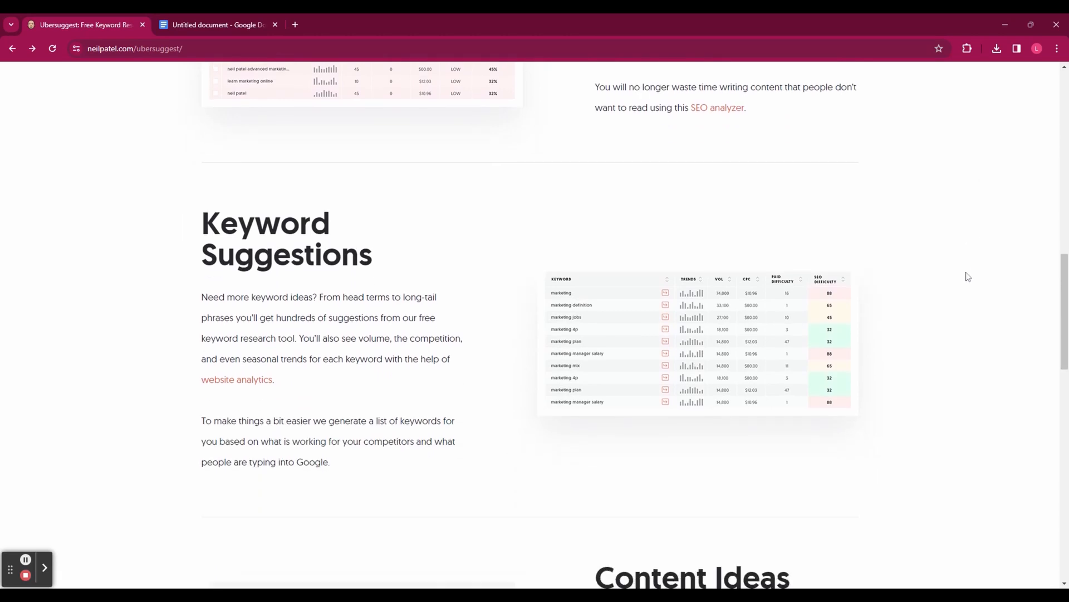
pyautogui.scroll(-3)
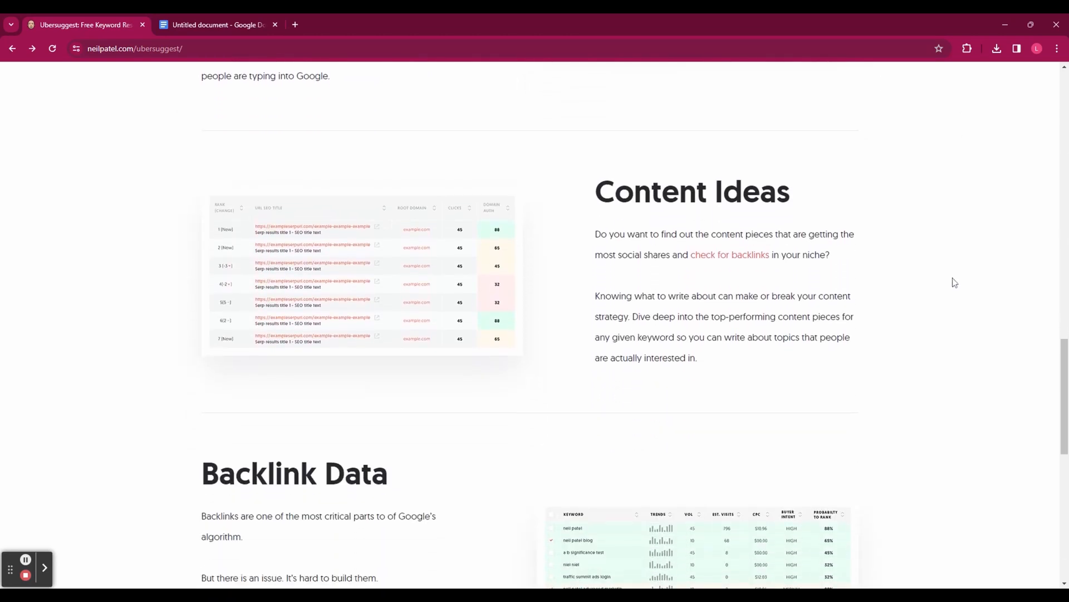
pyautogui.scroll(-3)
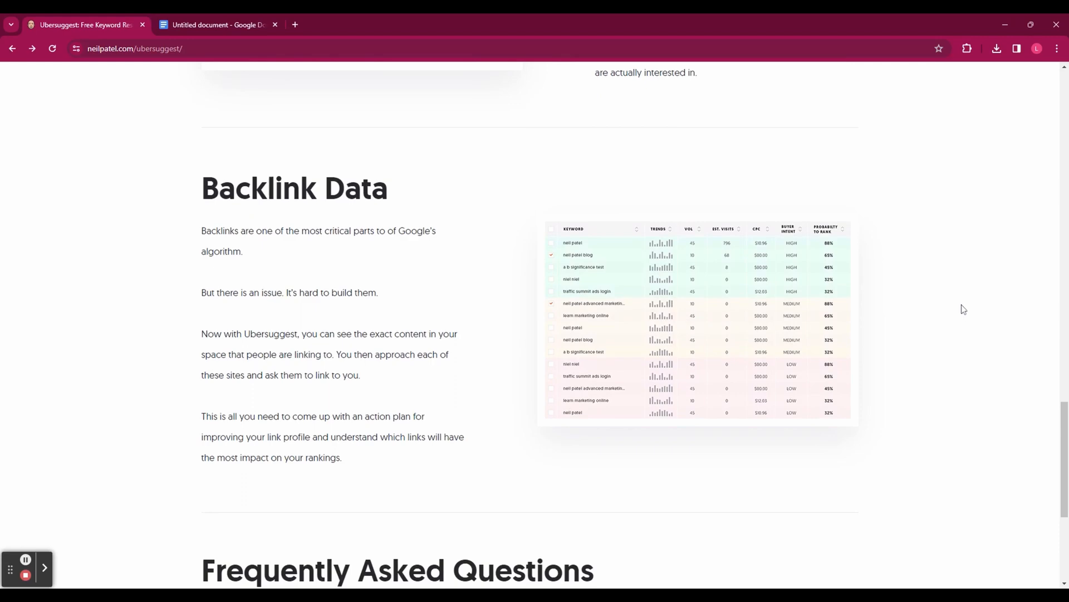
pyautogui.scroll(-3)
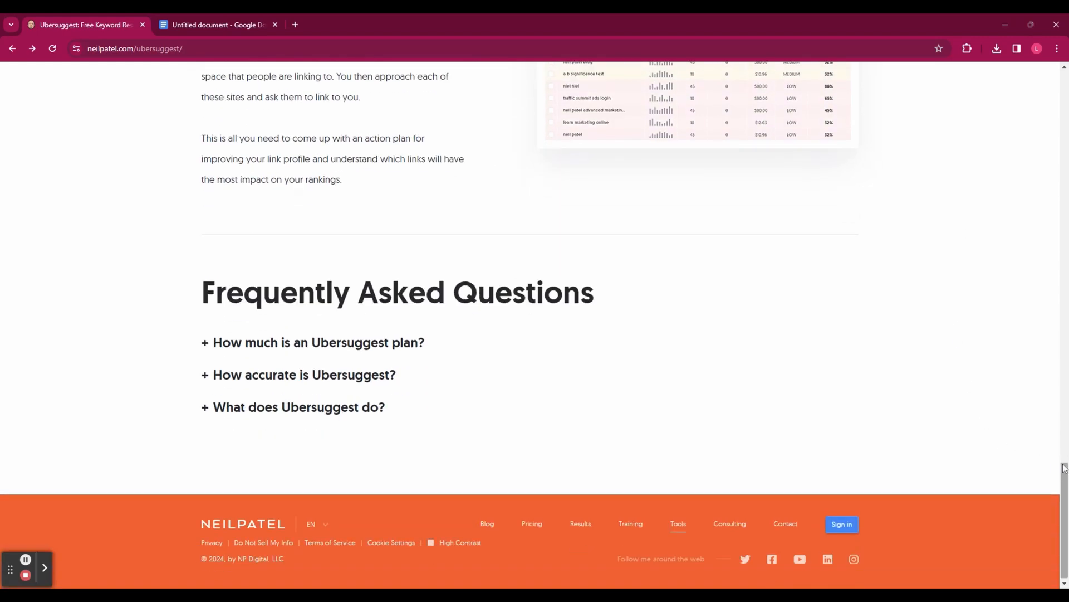
pyautogui.scroll(3)
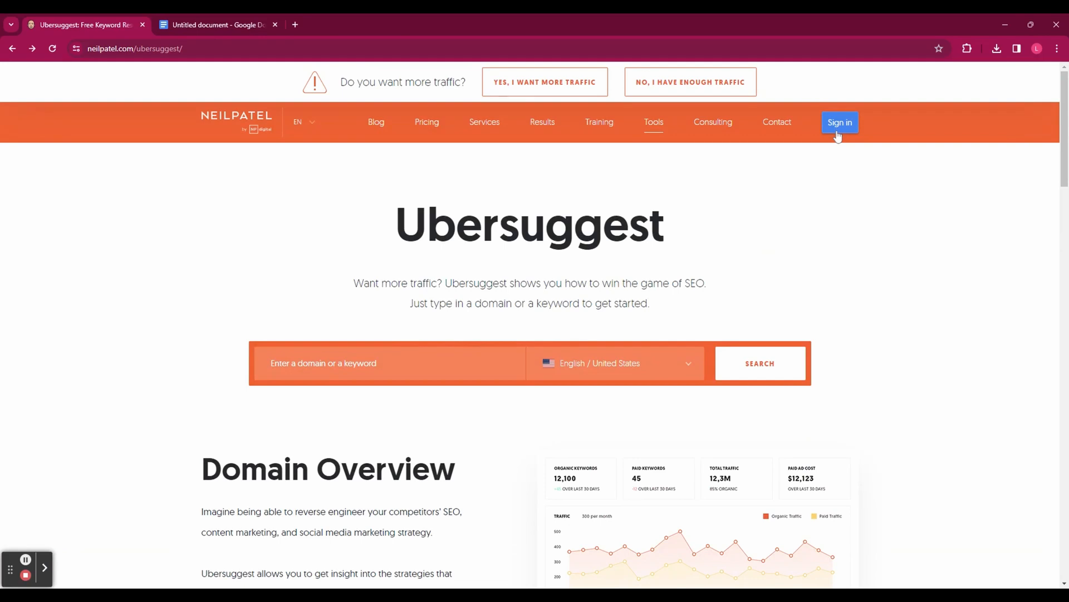
pyautogui.click(840, 123)
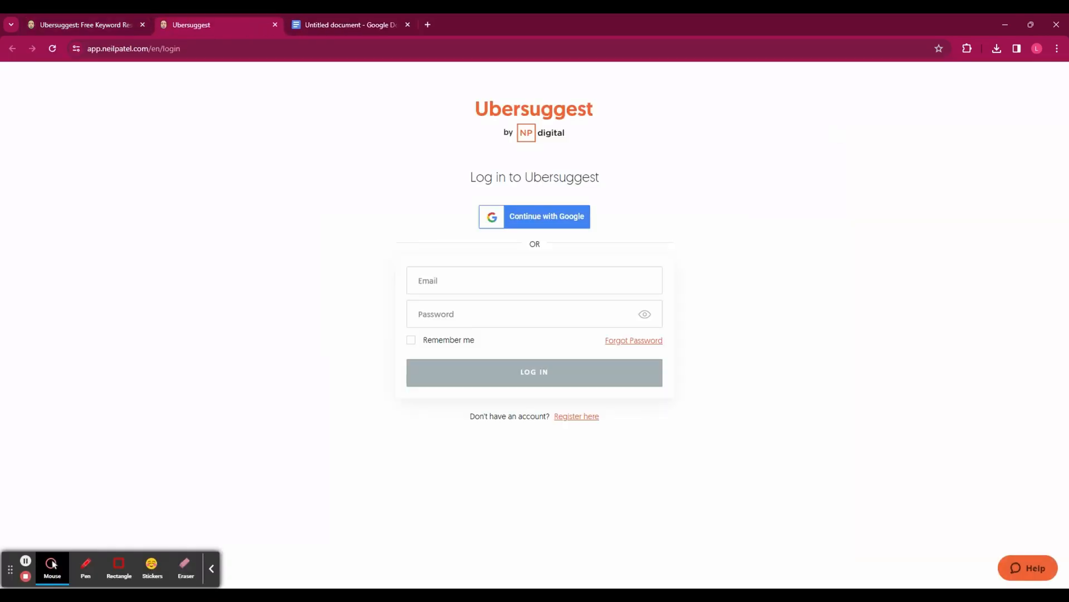
# Switch from sign-in to the free registration form for a new account.
pyautogui.click(212, 568)
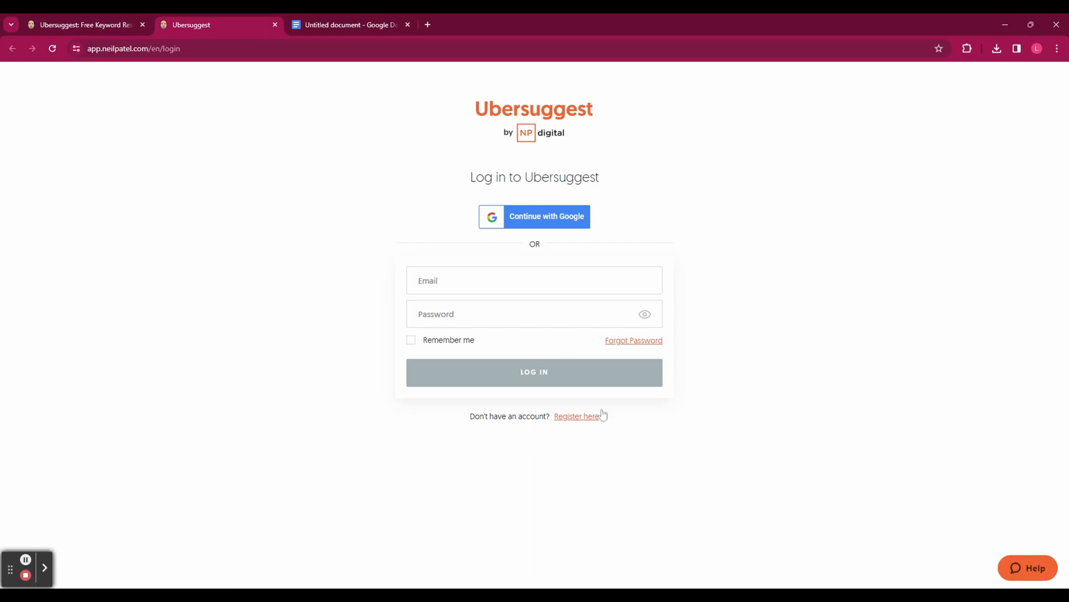
pyautogui.moveTo(574, 424)
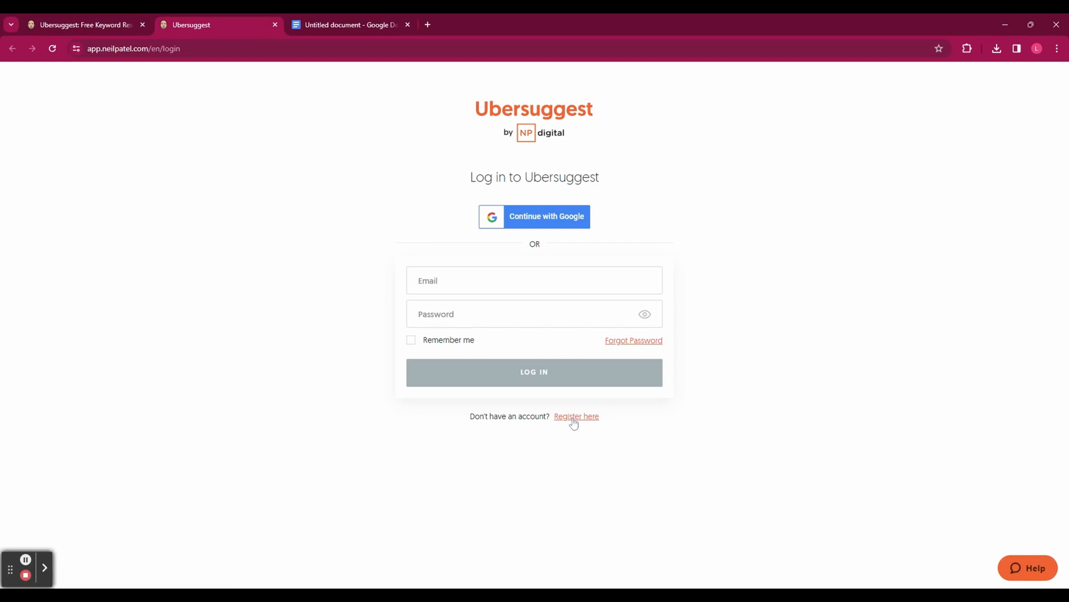
pyautogui.click(575, 415)
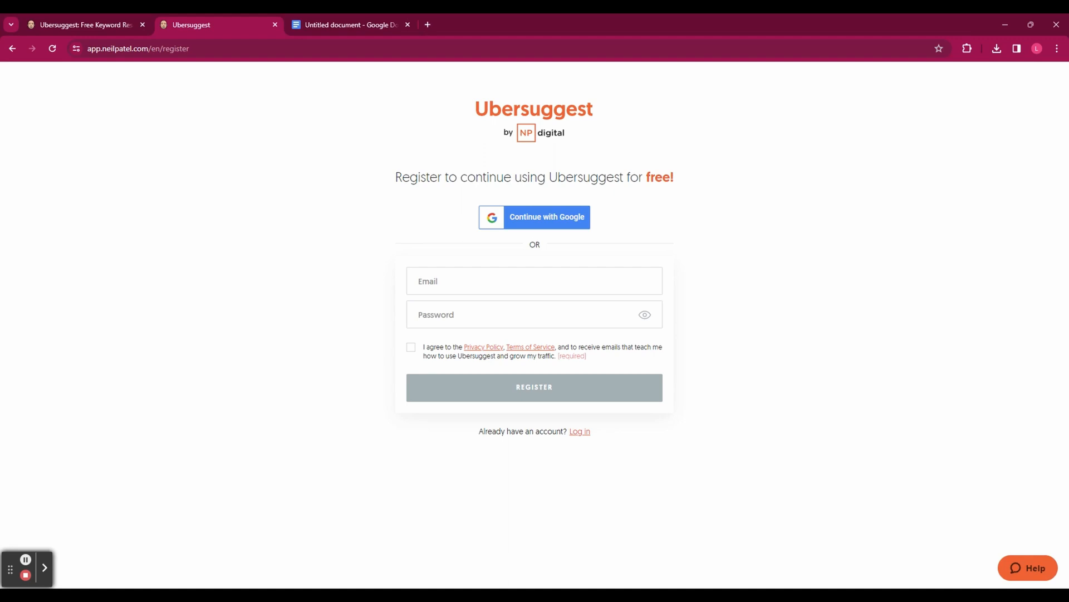
pyautogui.moveTo(543, 220)
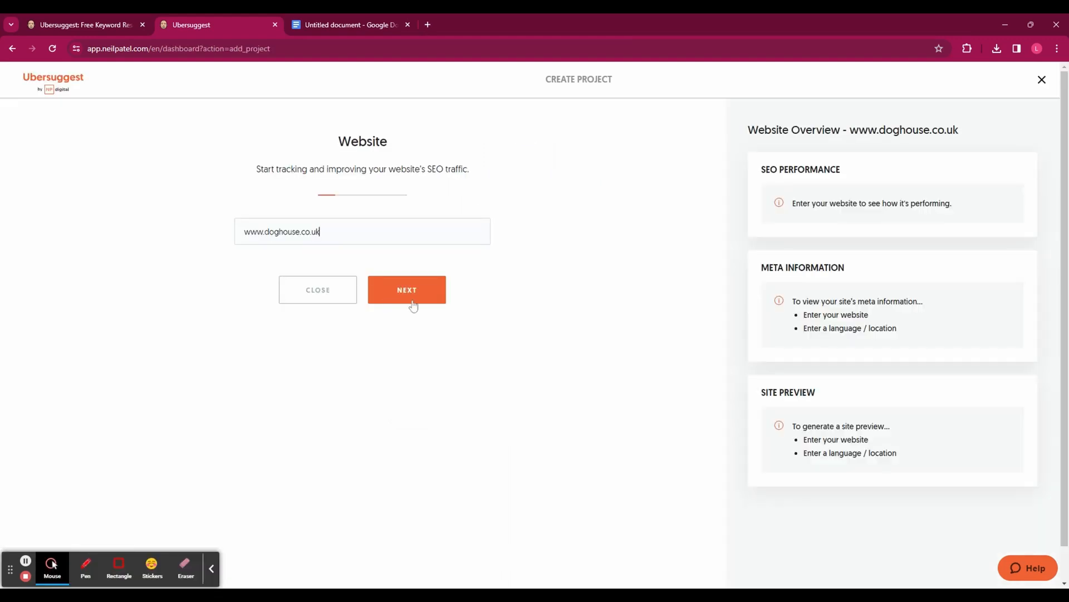
# Confirm the website and set the project to English / United Kingdom.
pyautogui.click(211, 568)
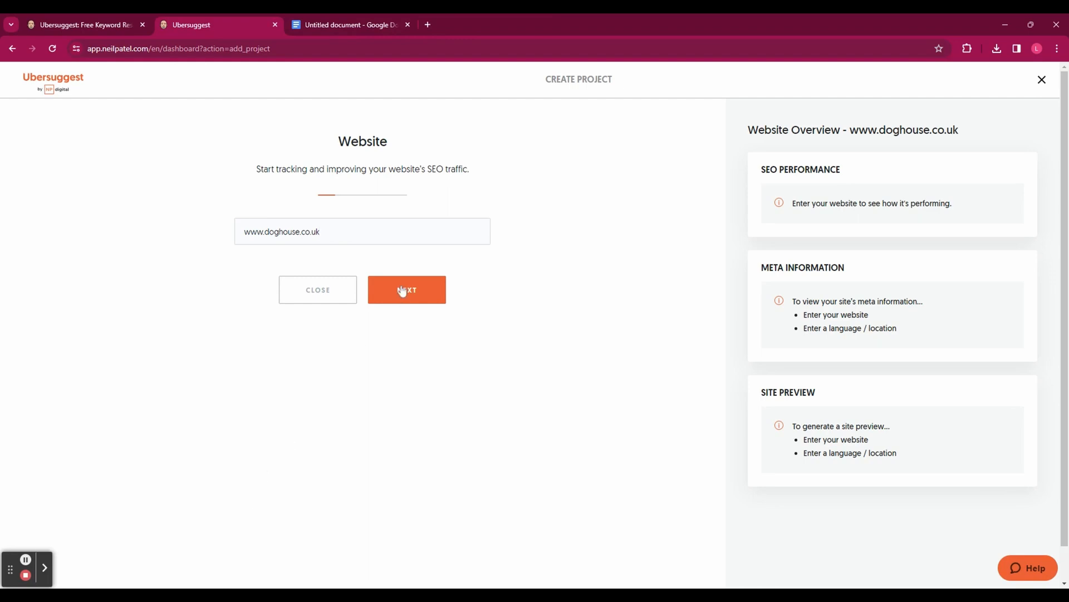
pyautogui.click(407, 289)
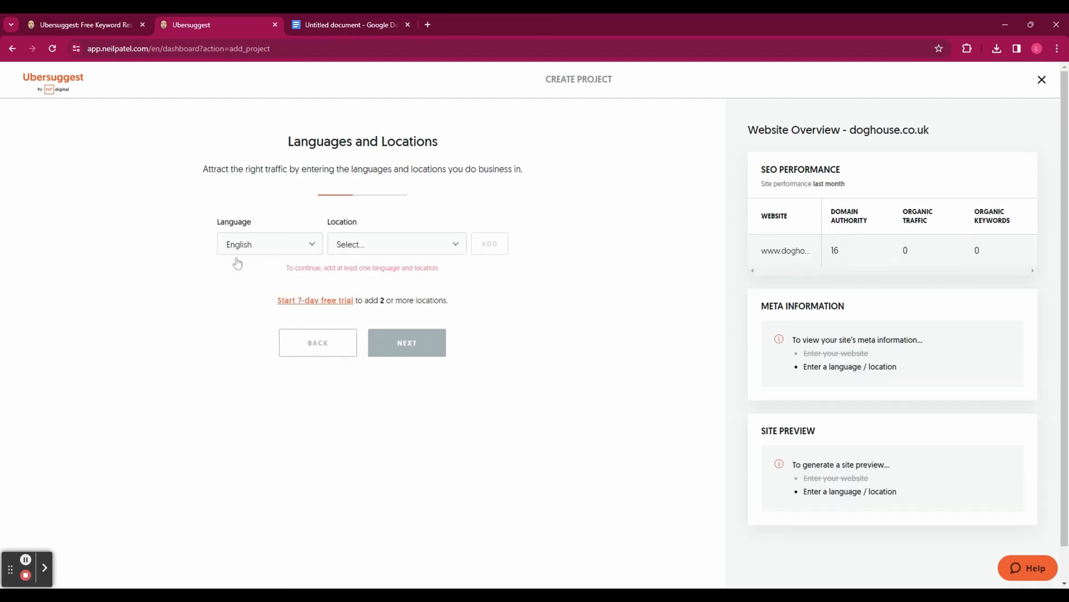
pyautogui.click(395, 244)
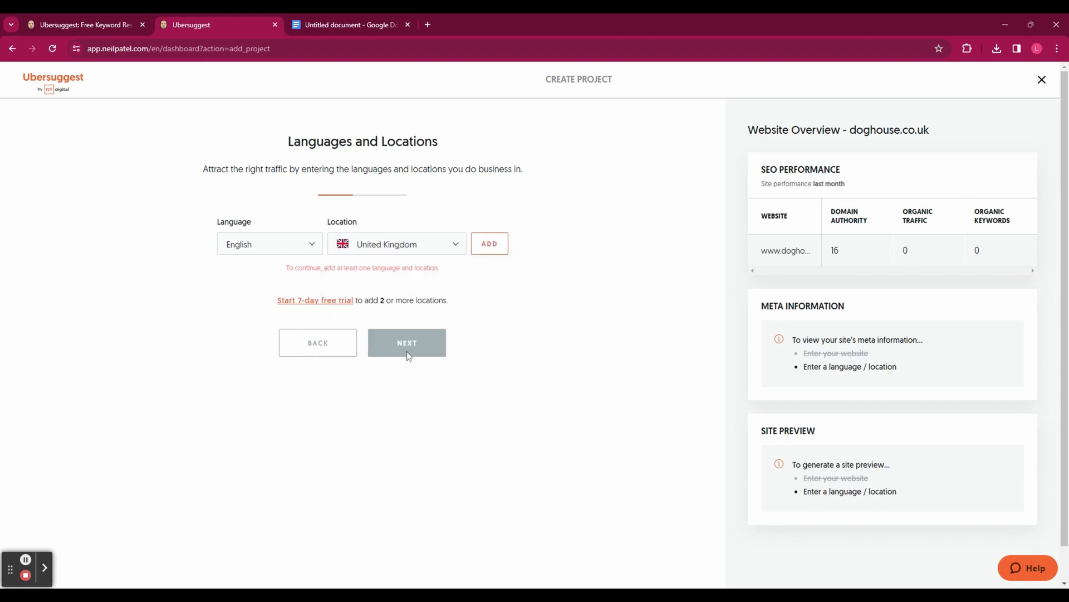
pyautogui.click(489, 244)
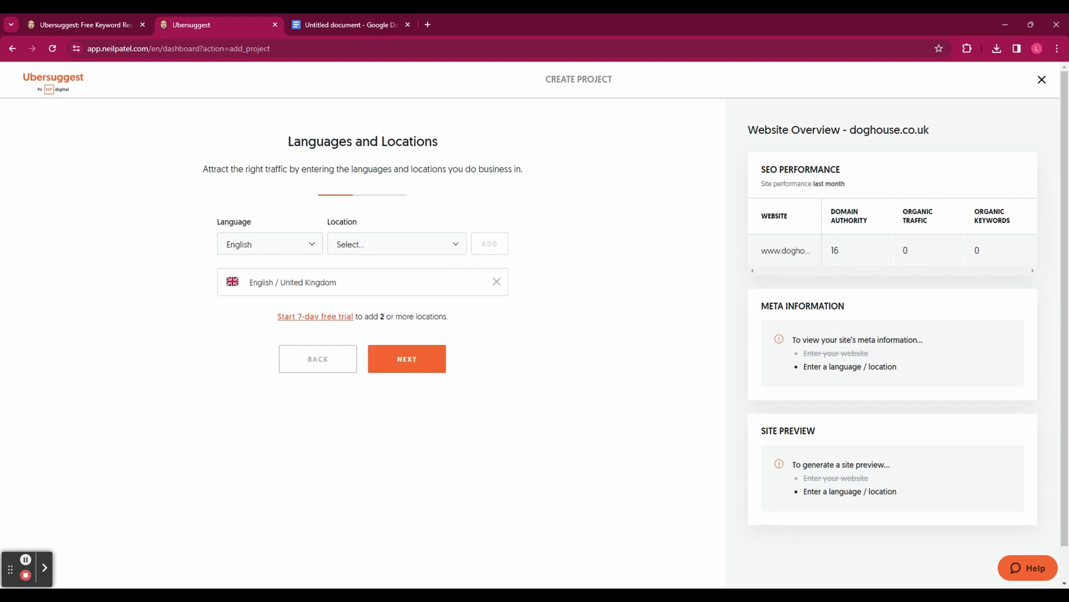
# Add eight suggested dog-toy keywords for rank tracking.
pyautogui.click(406, 358)
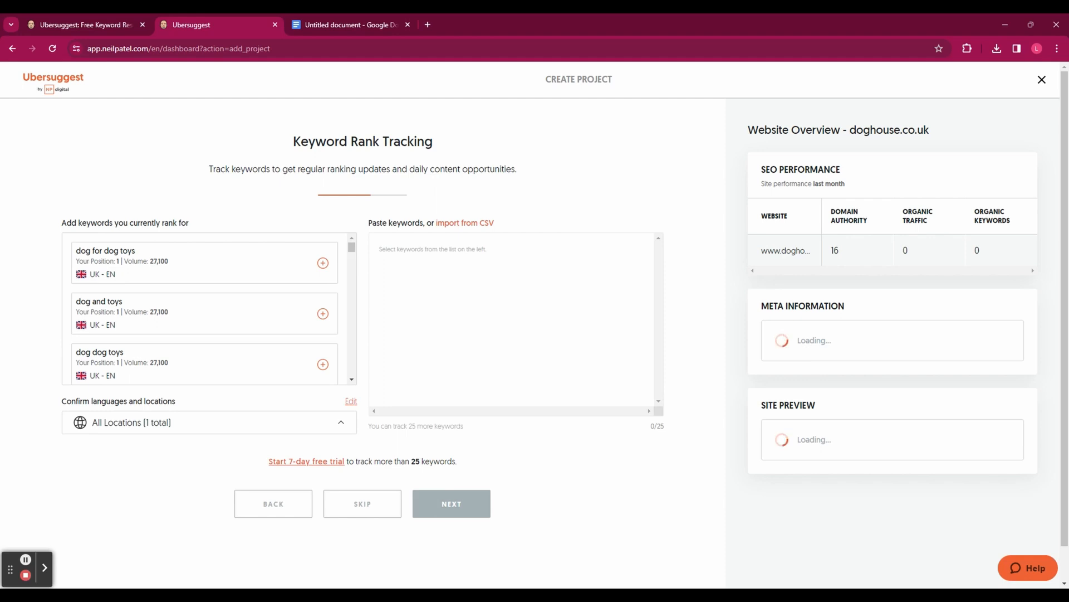
pyautogui.moveTo(251, 223)
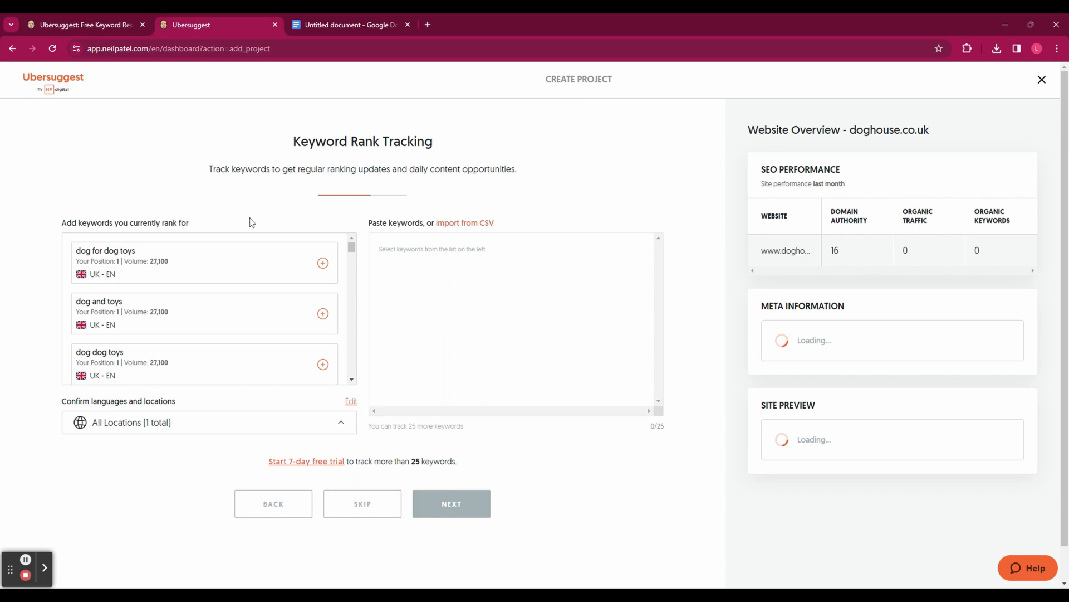
pyautogui.click(323, 263)
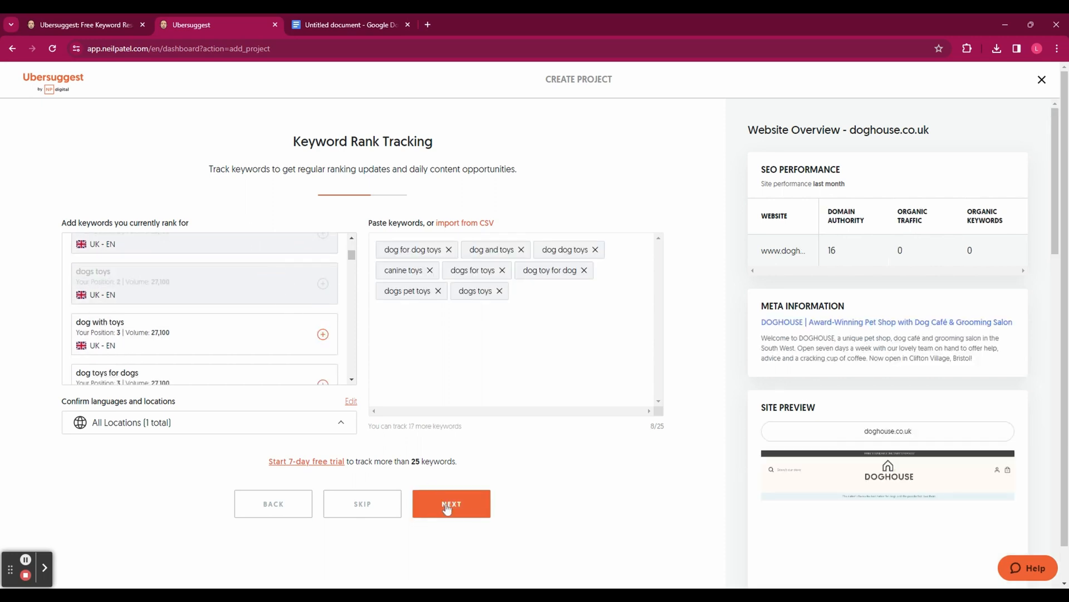
# Add postmanpooch.co.uk and lordsandlabradors.co.uk as search engine competitors.
pyautogui.click(451, 503)
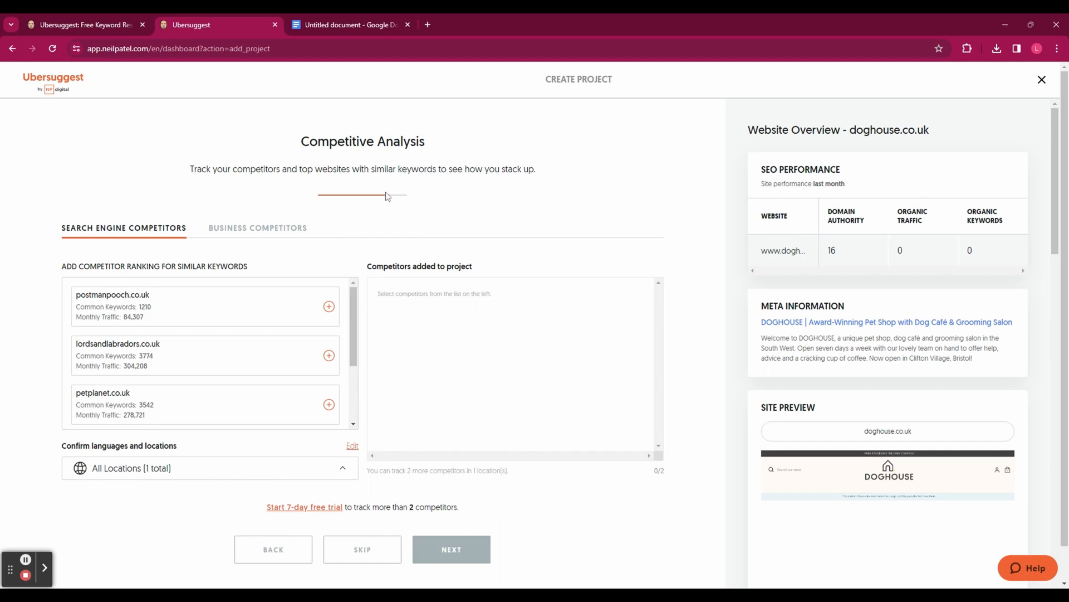
pyautogui.scroll(-3)
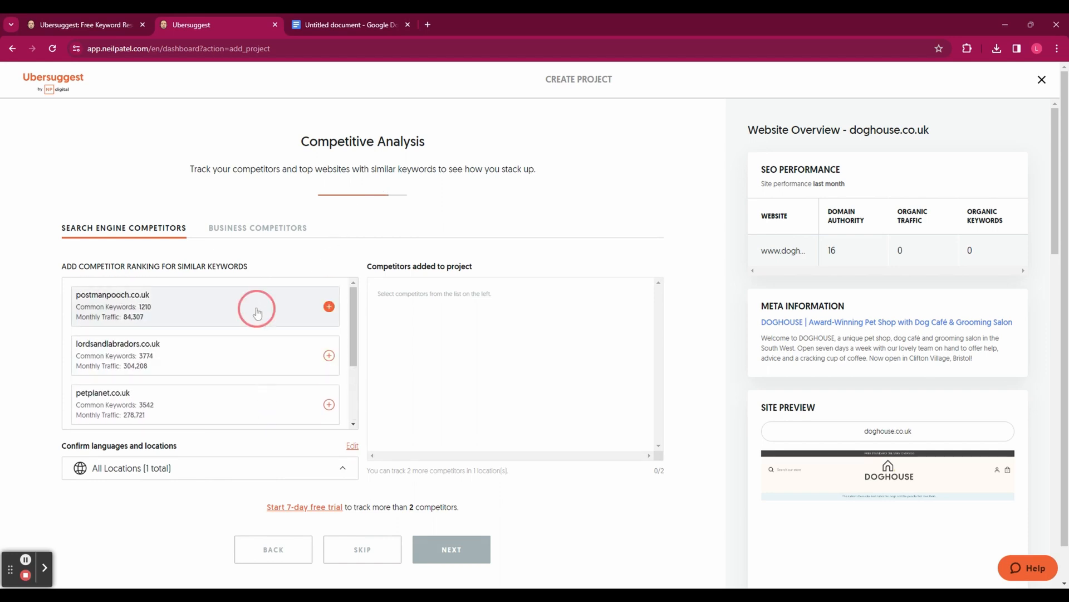
pyautogui.click(451, 549)
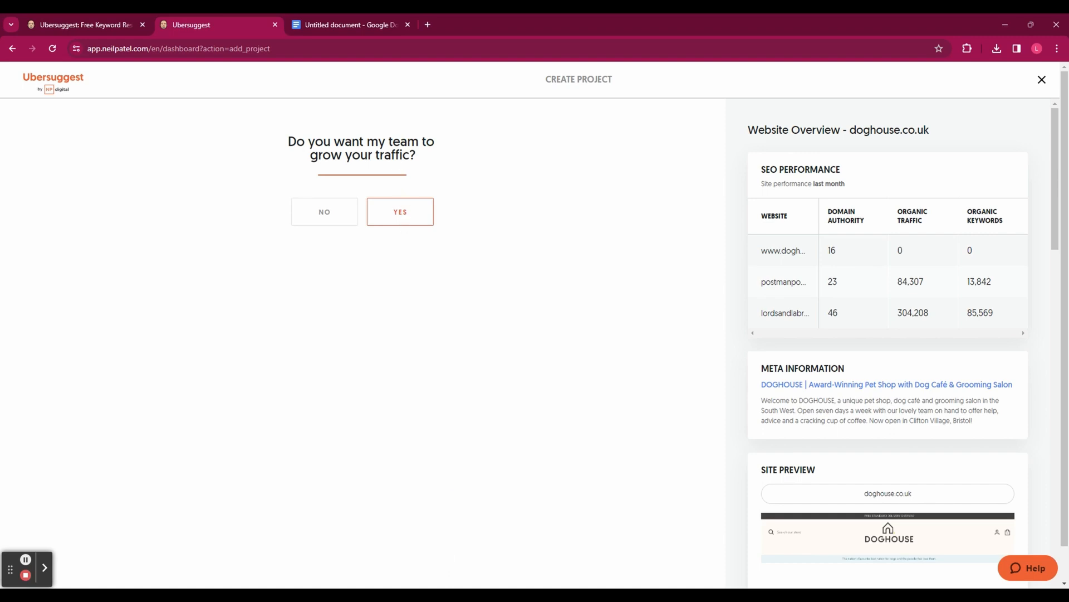
pyautogui.moveTo(389, 220)
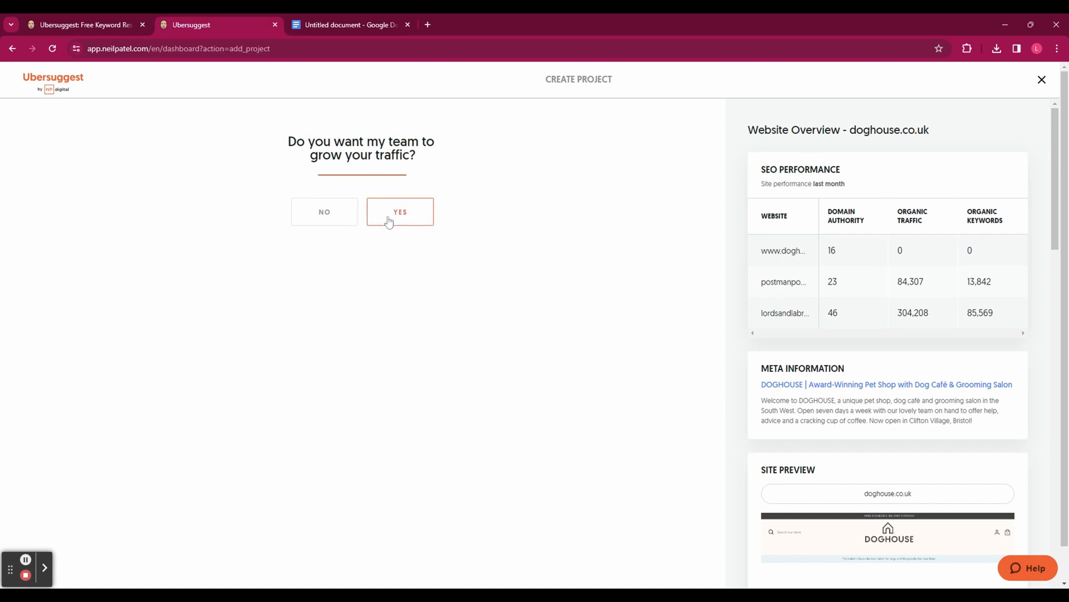
# Answer Yes to the traffic-growth question and finish setup, landing on the doghouse.co.uk dashboard.
pyautogui.click(400, 212)
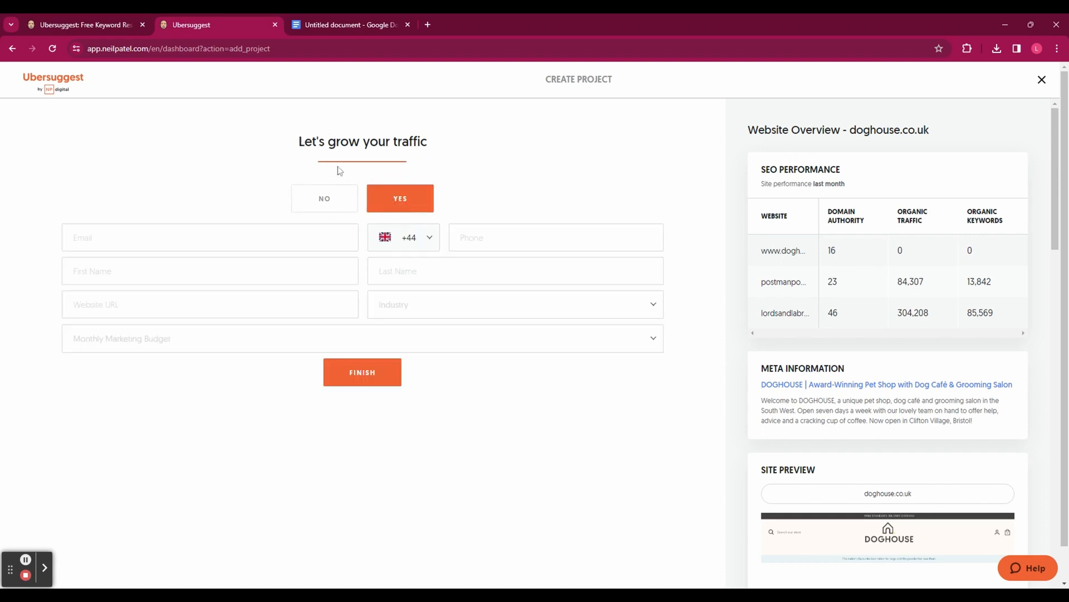
pyautogui.moveTo(508, 416)
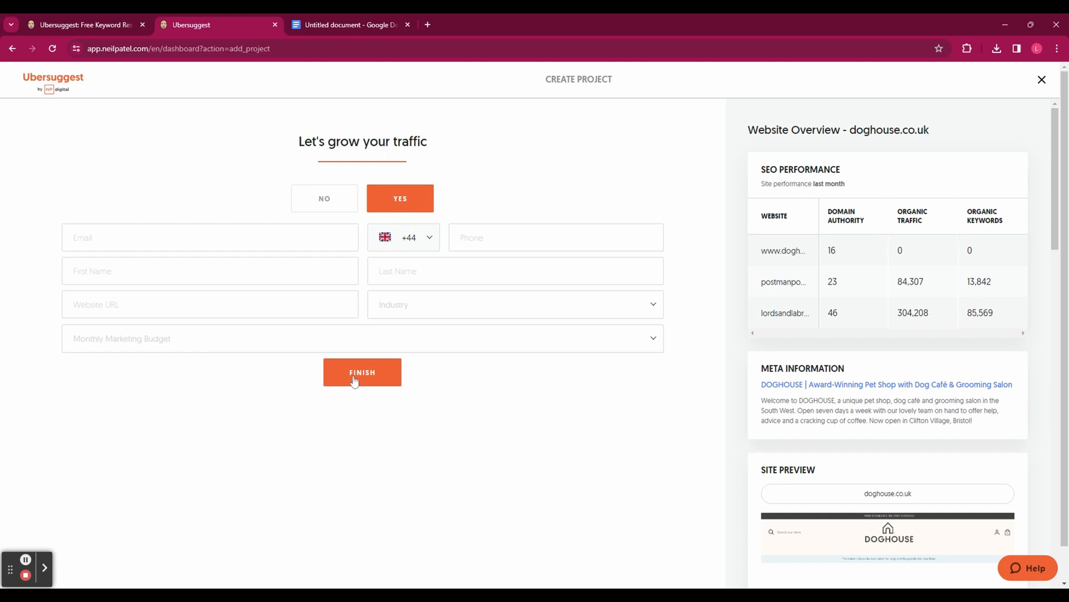
pyautogui.click(362, 372)
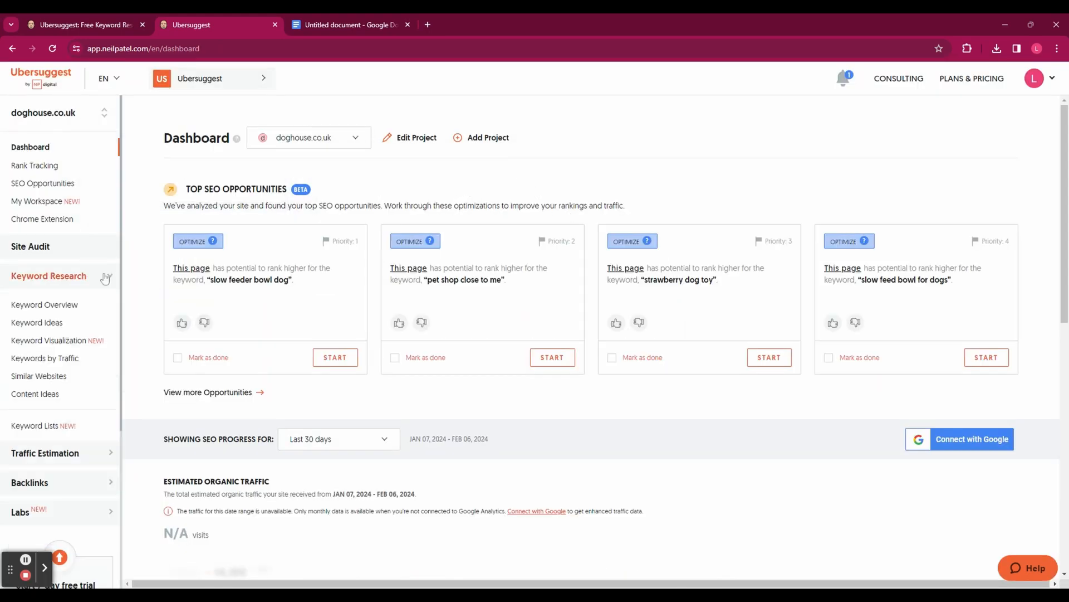
# Look up 'dog toys' in Keyword Overview for English / United Kingdom: 27,100 searches, SD 46, CPC £0.87.
pyautogui.click(45, 304)
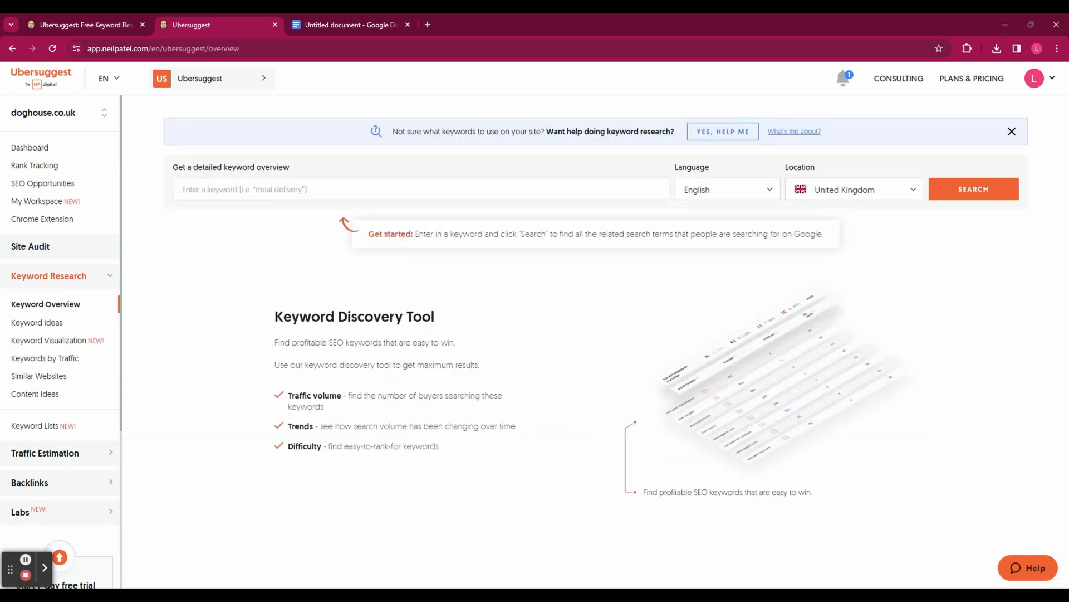
pyautogui.write('dog toys')
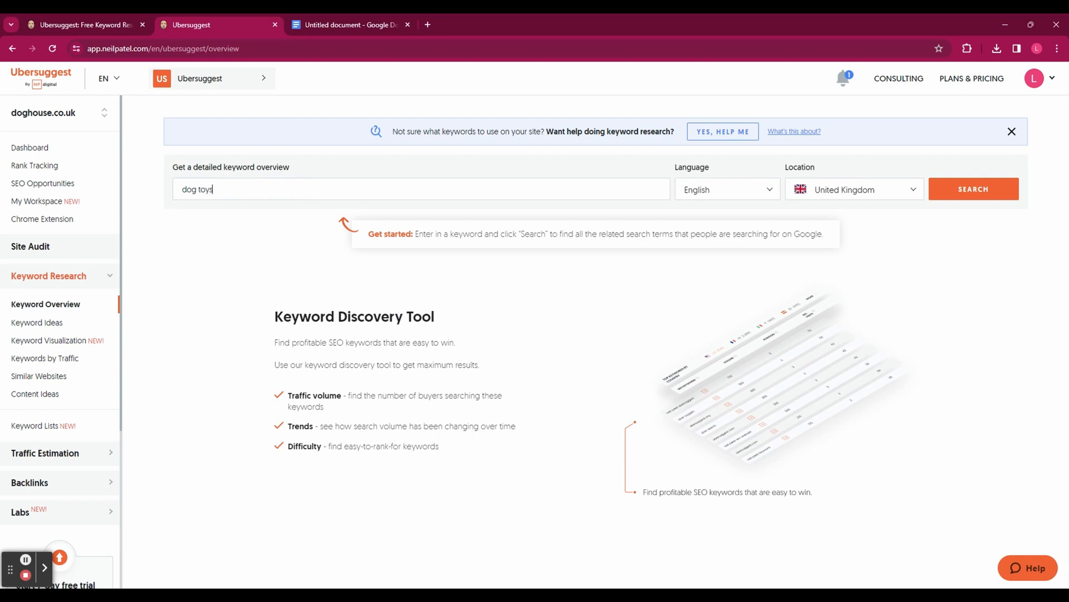
pyautogui.moveTo(695, 205)
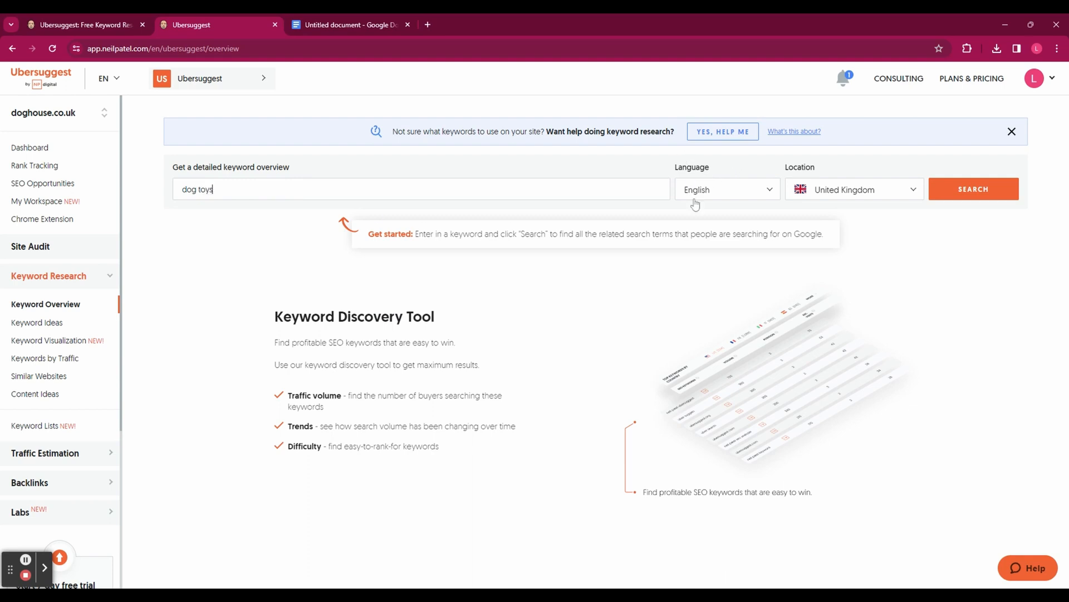
pyautogui.moveTo(917, 199)
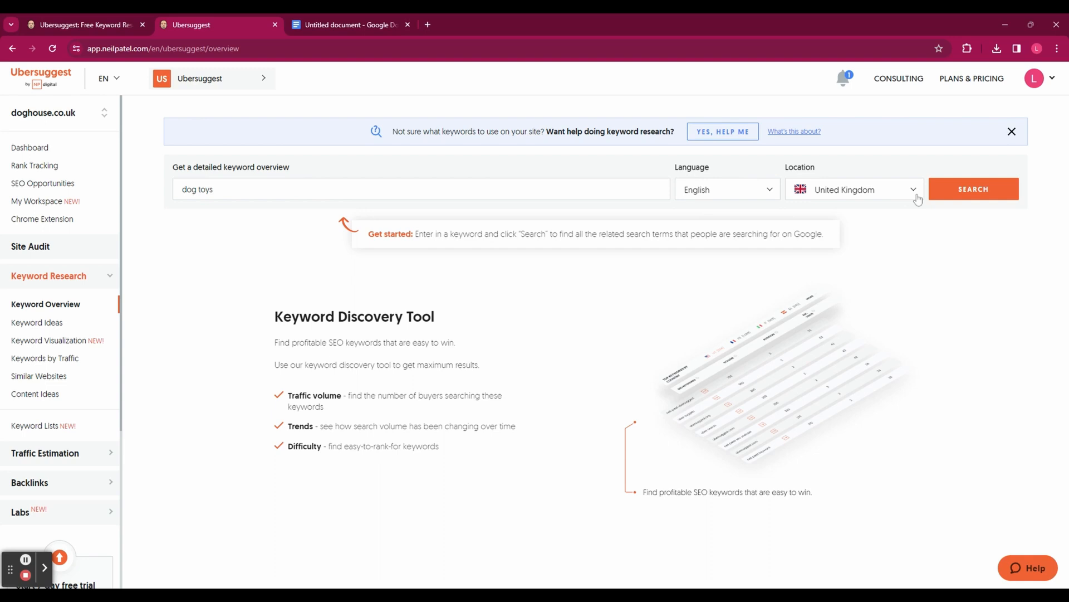
pyautogui.click(974, 189)
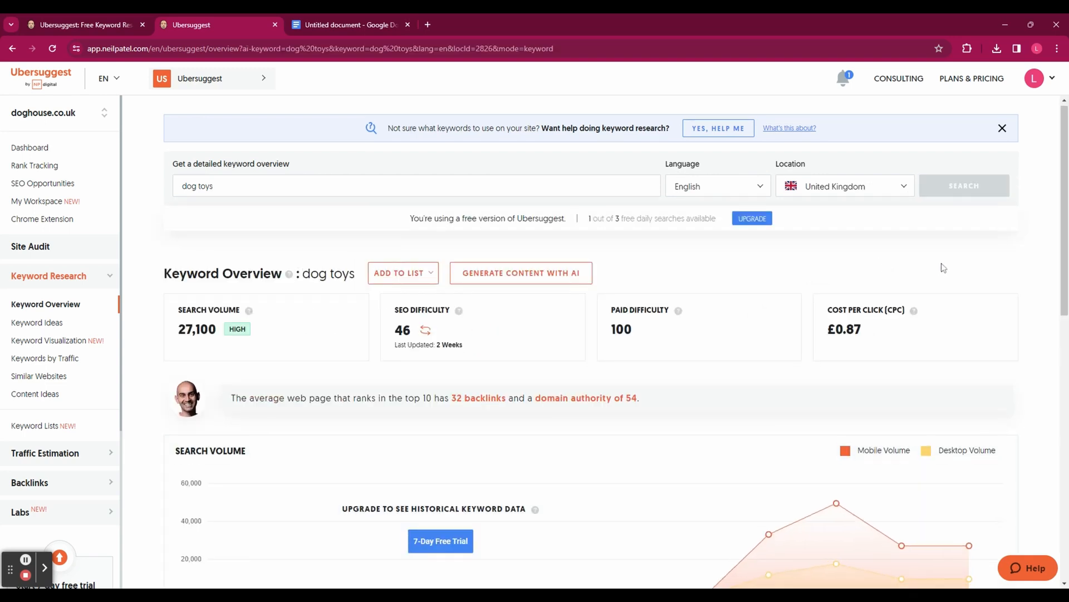
pyautogui.scroll(-3)
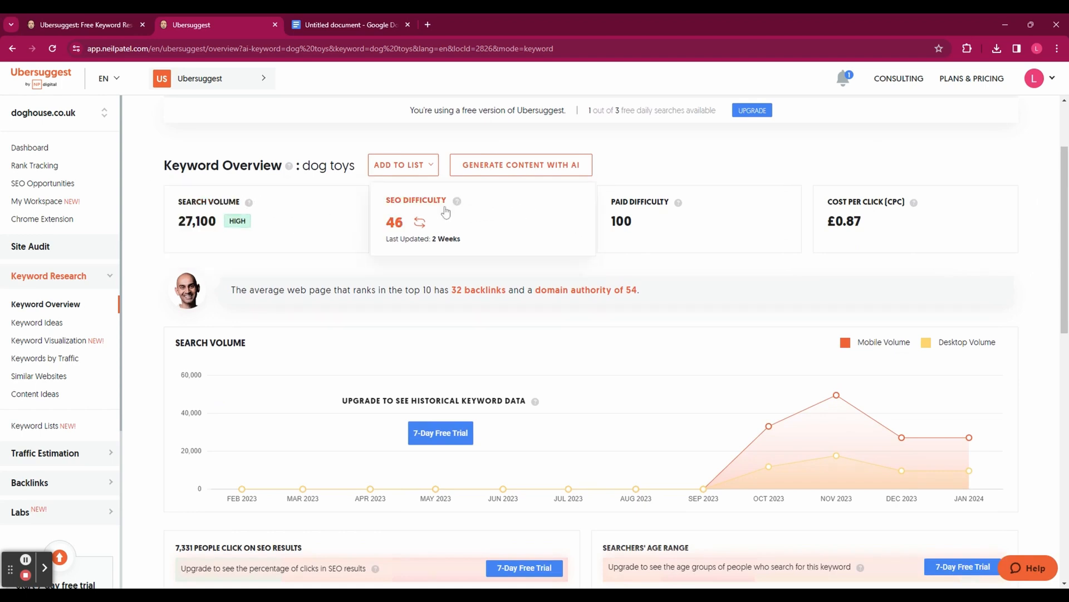
pyautogui.moveTo(685, 238)
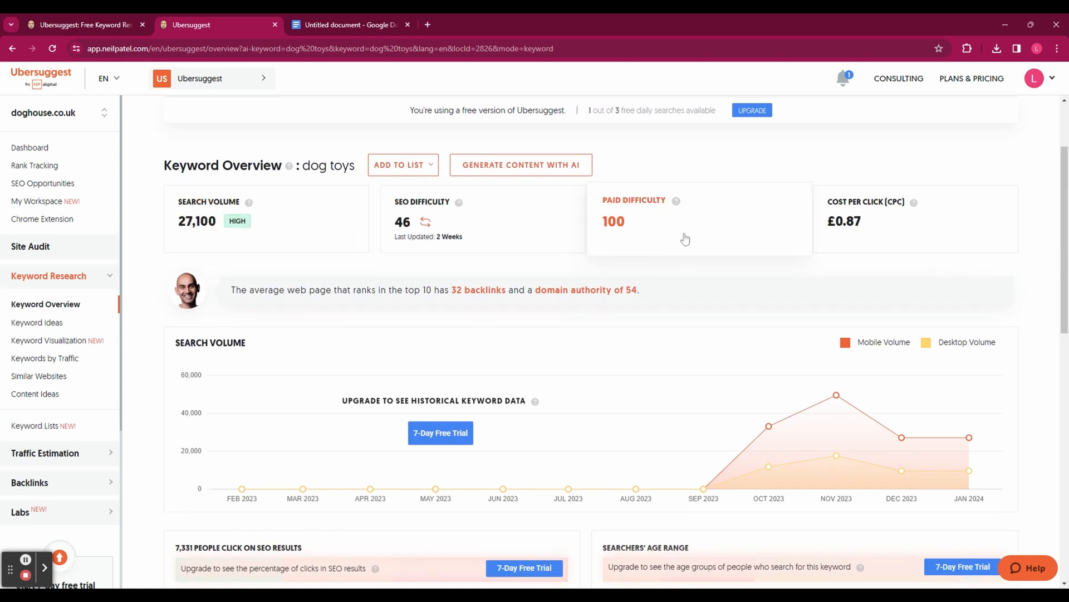
pyautogui.moveTo(910, 230)
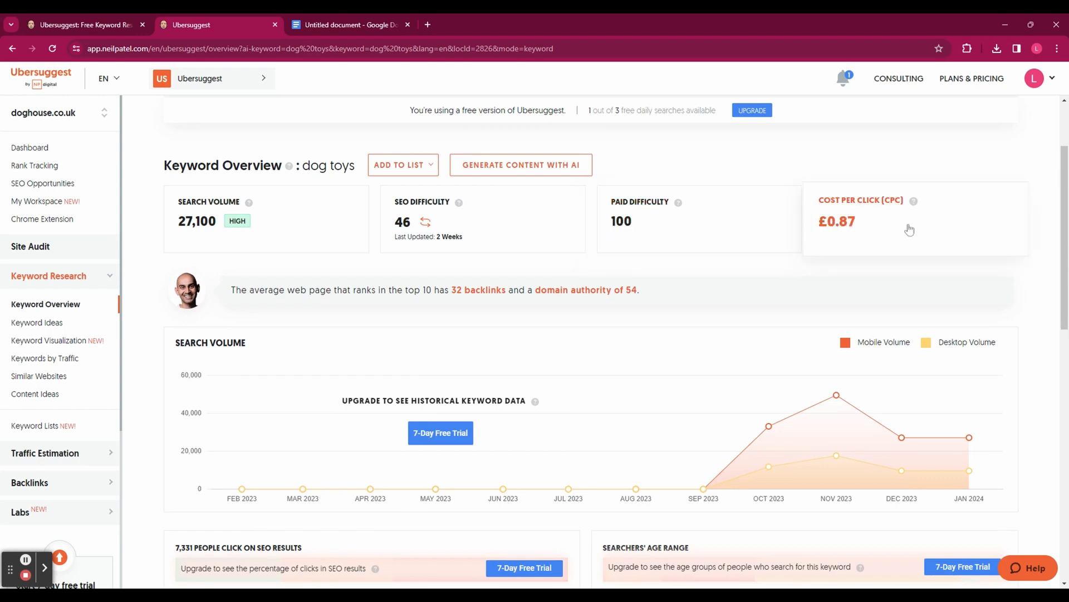
pyautogui.moveTo(1035, 342)
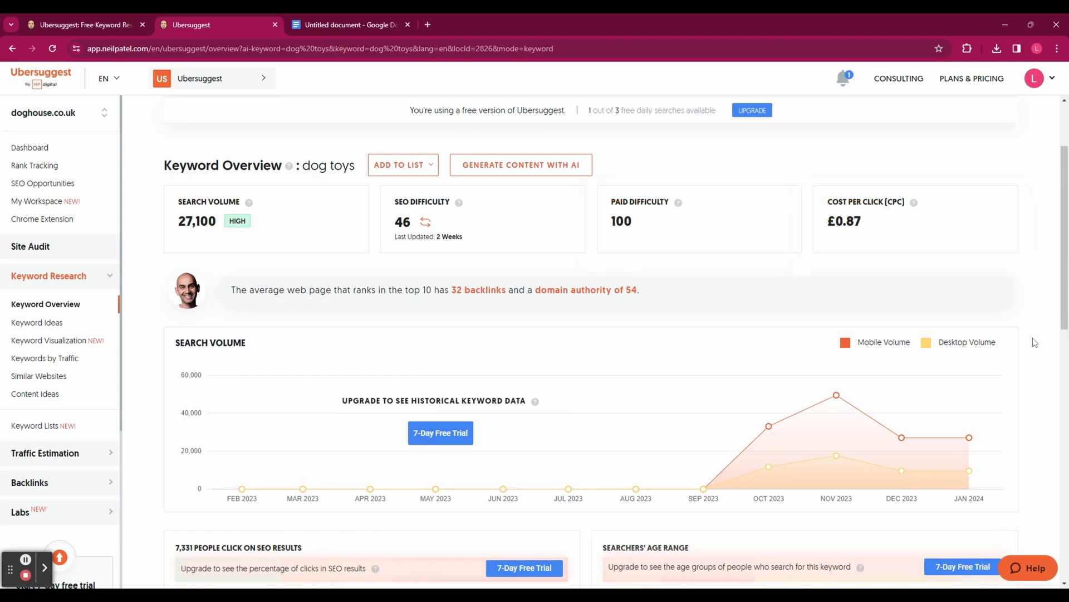
pyautogui.scroll(-3)
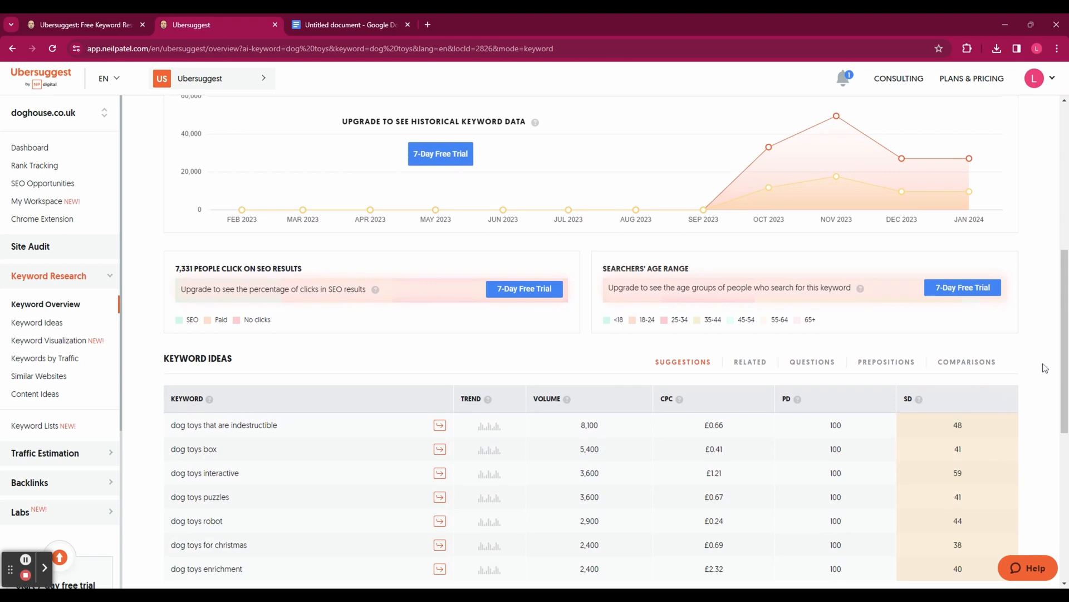
pyautogui.scroll(-3)
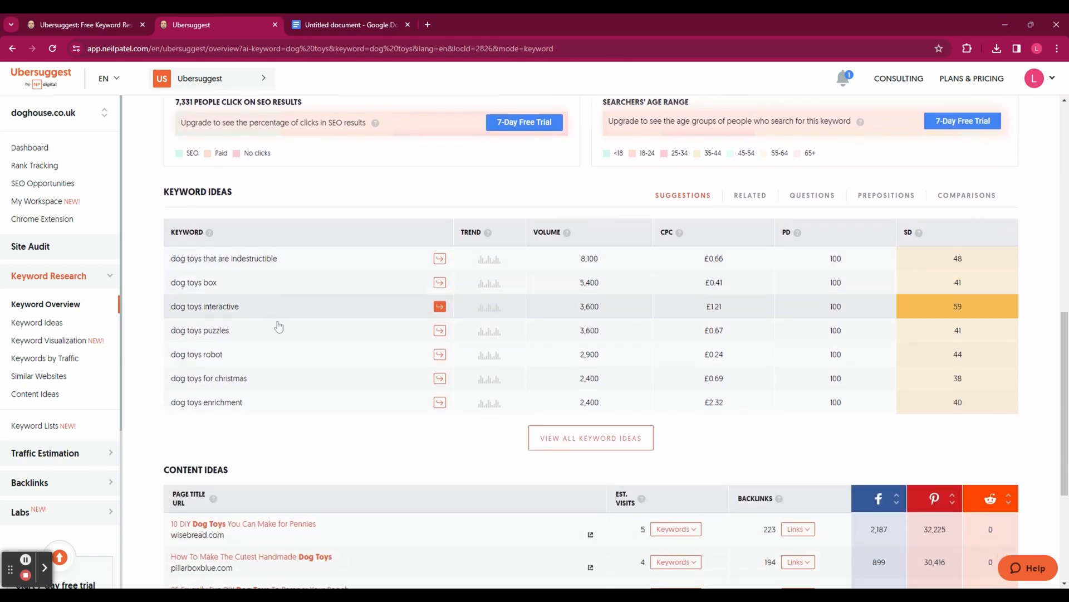
pyautogui.moveTo(289, 420)
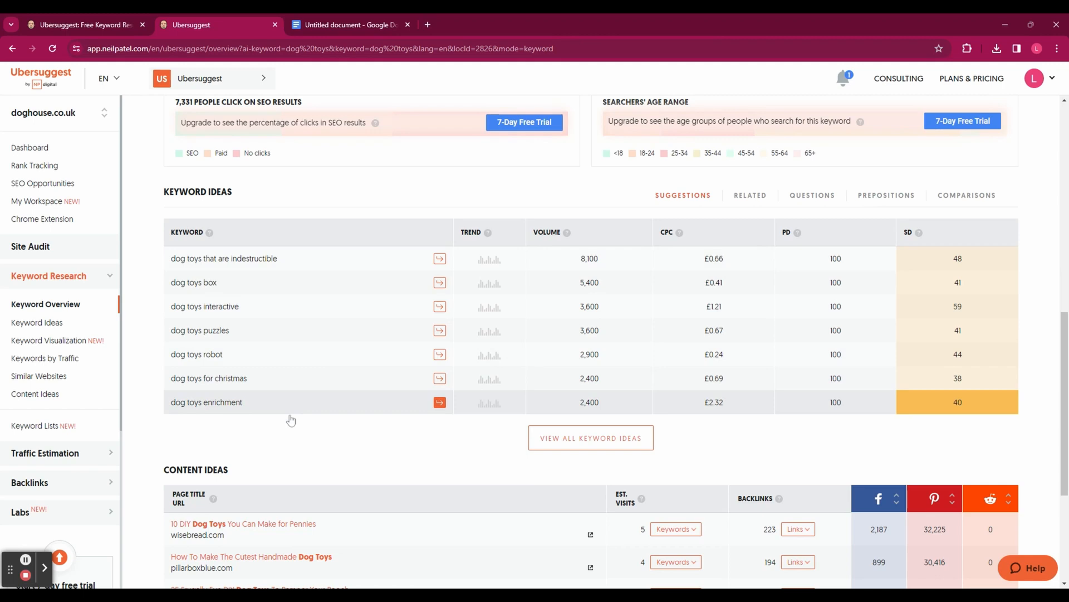
pyautogui.scroll(-3)
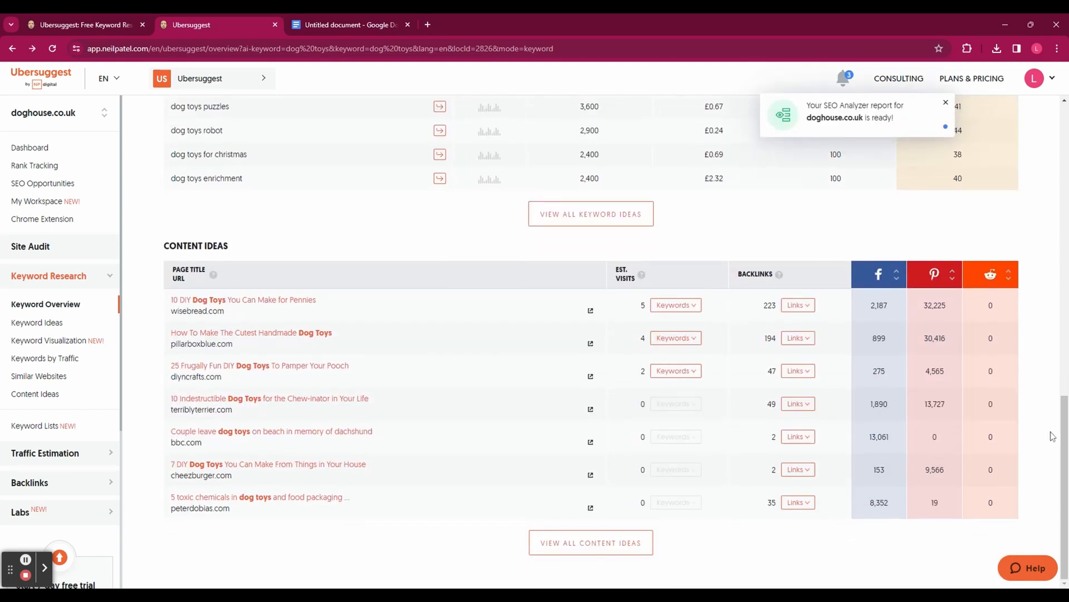
pyautogui.moveTo(169, 266)
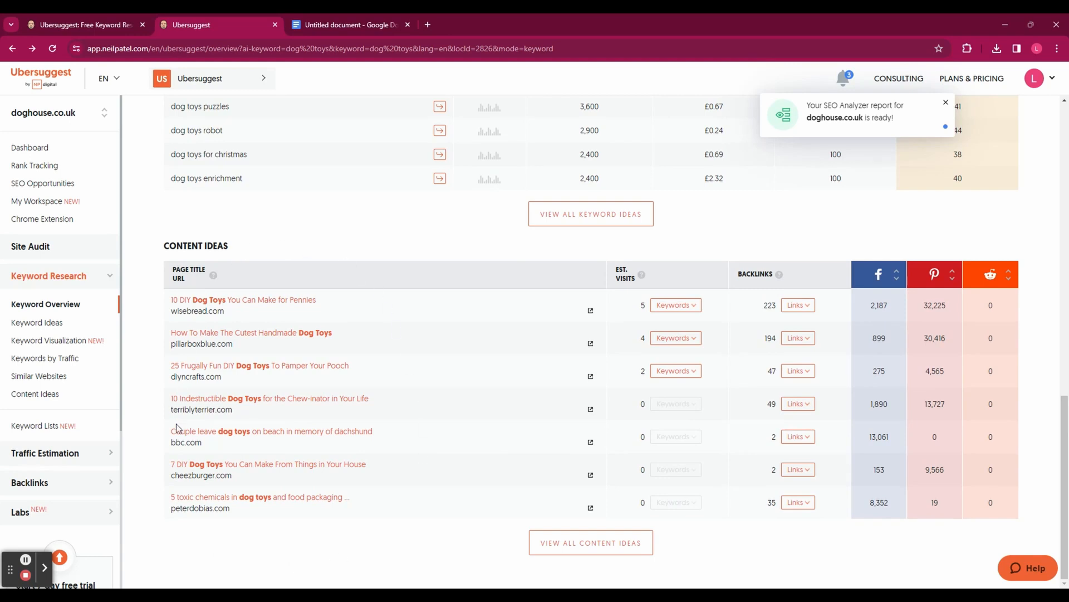
pyautogui.moveTo(606, 318)
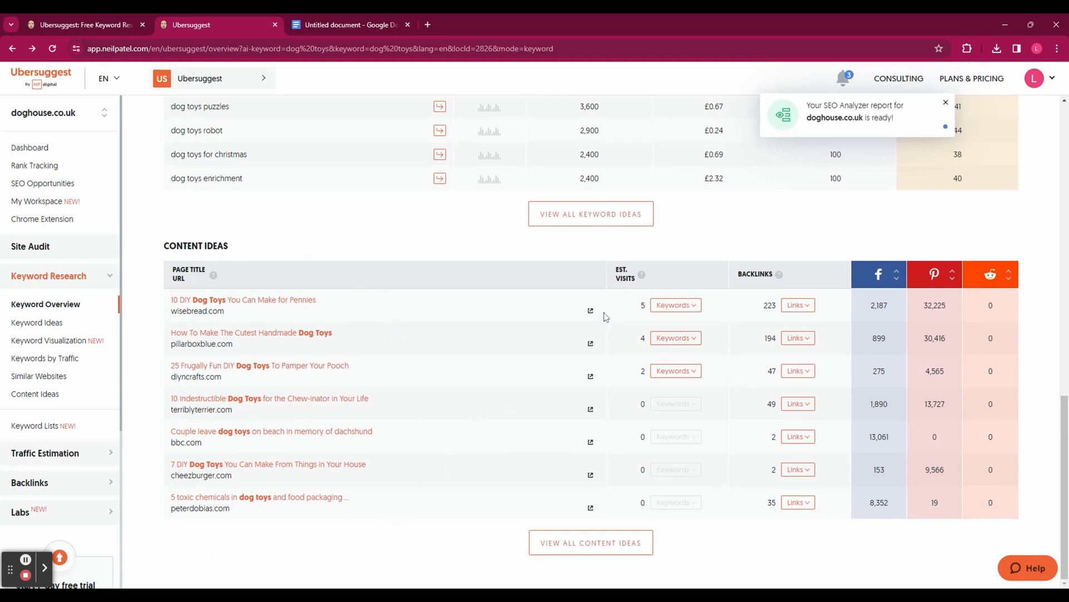
pyautogui.moveTo(642, 275)
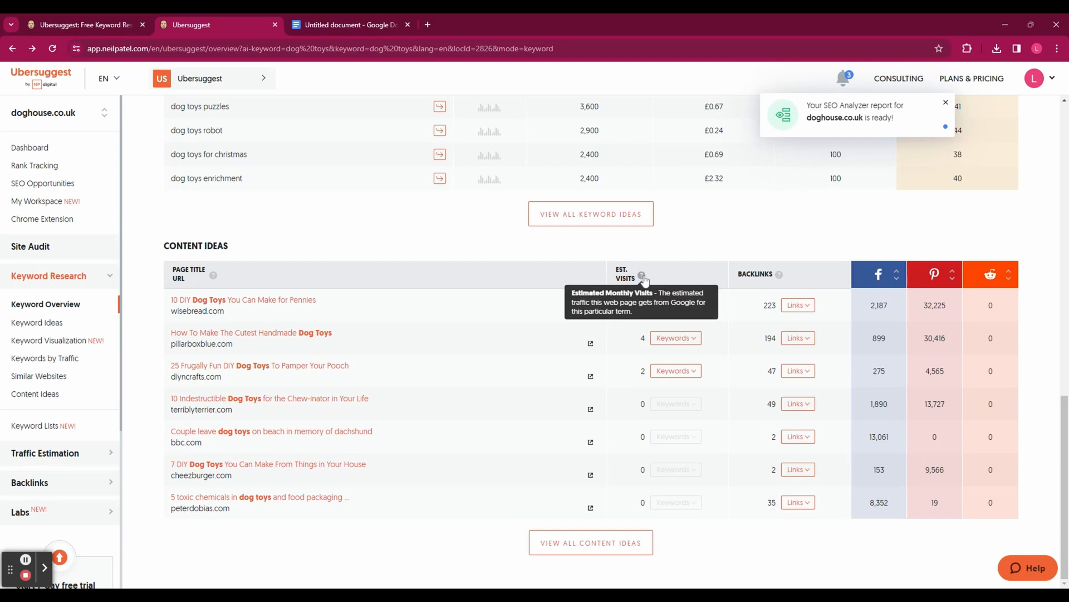
pyautogui.moveTo(761, 268)
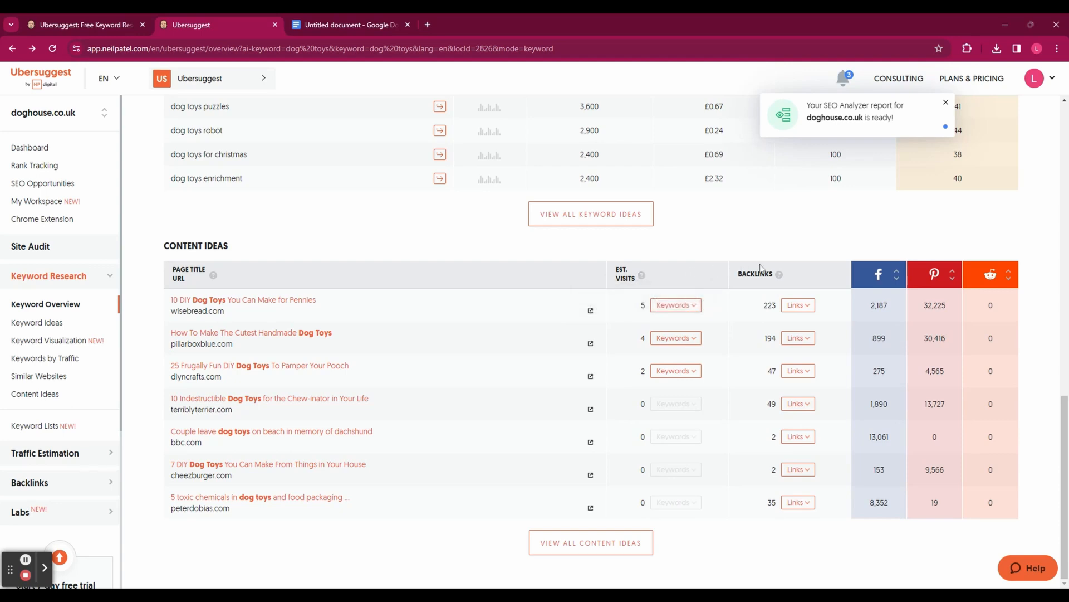
pyautogui.moveTo(779, 274)
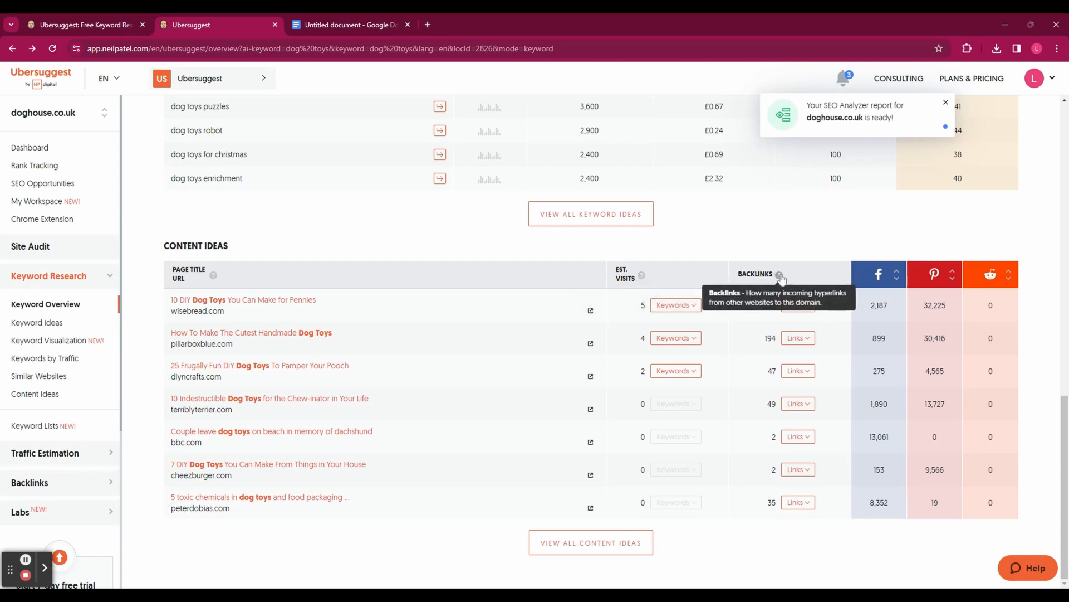
pyautogui.moveTo(882, 318)
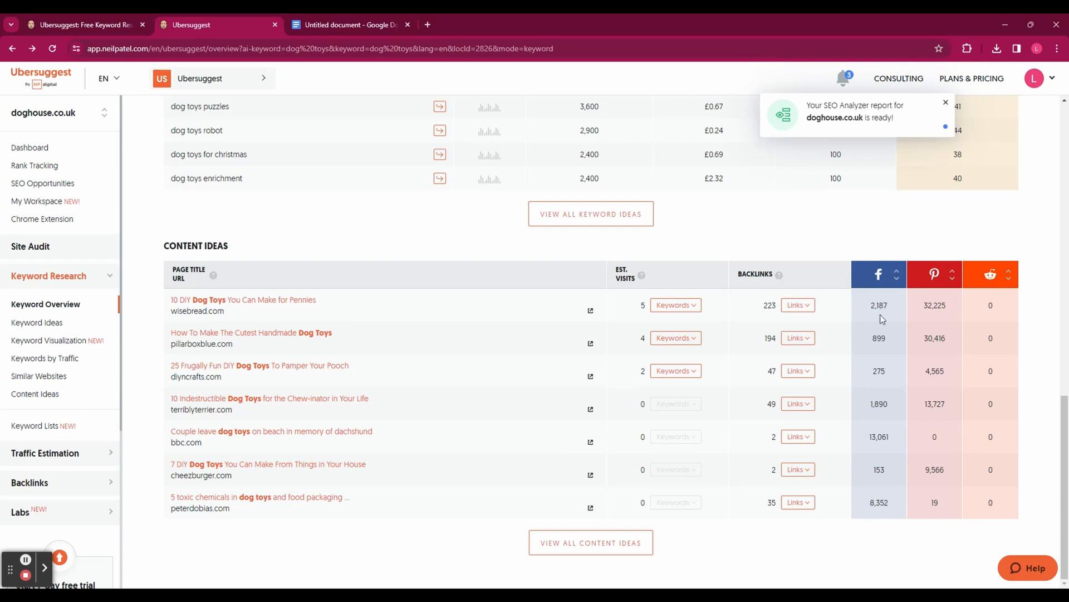
pyautogui.moveTo(1042, 336)
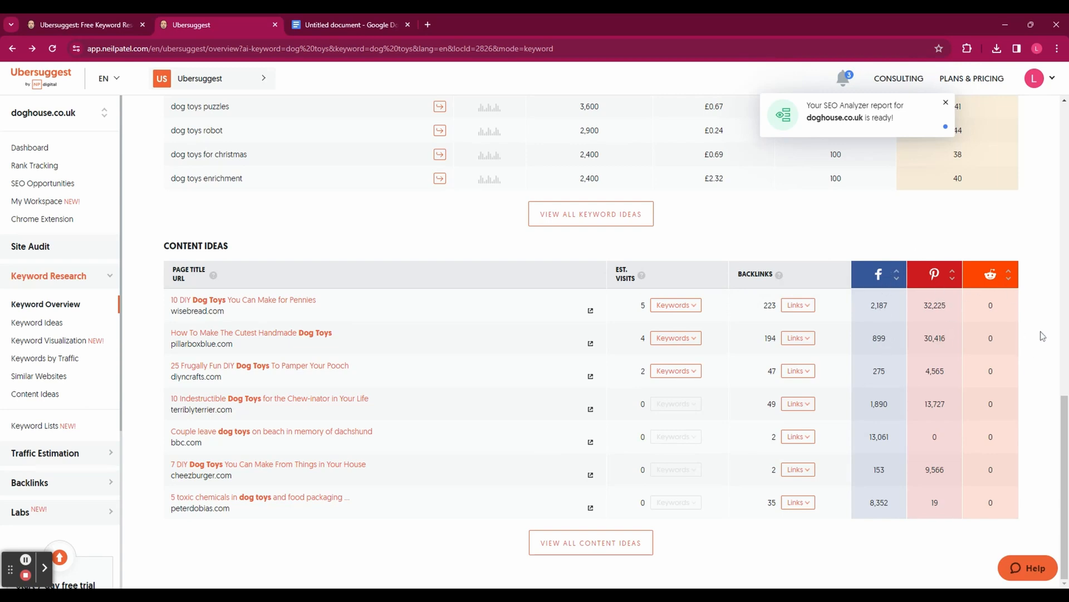
pyautogui.scroll(3)
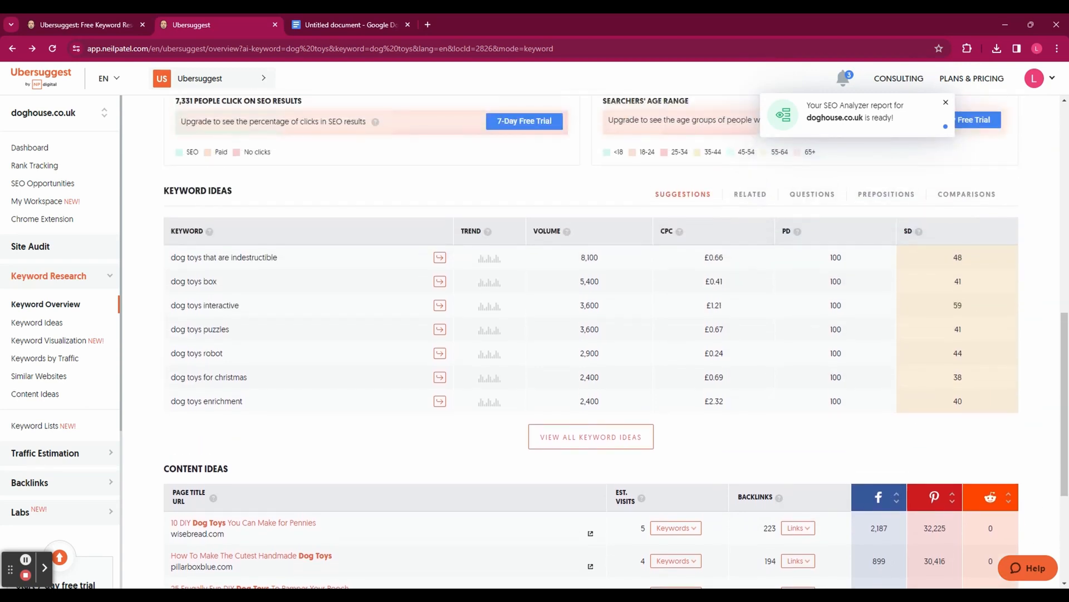
pyautogui.scroll(-3)
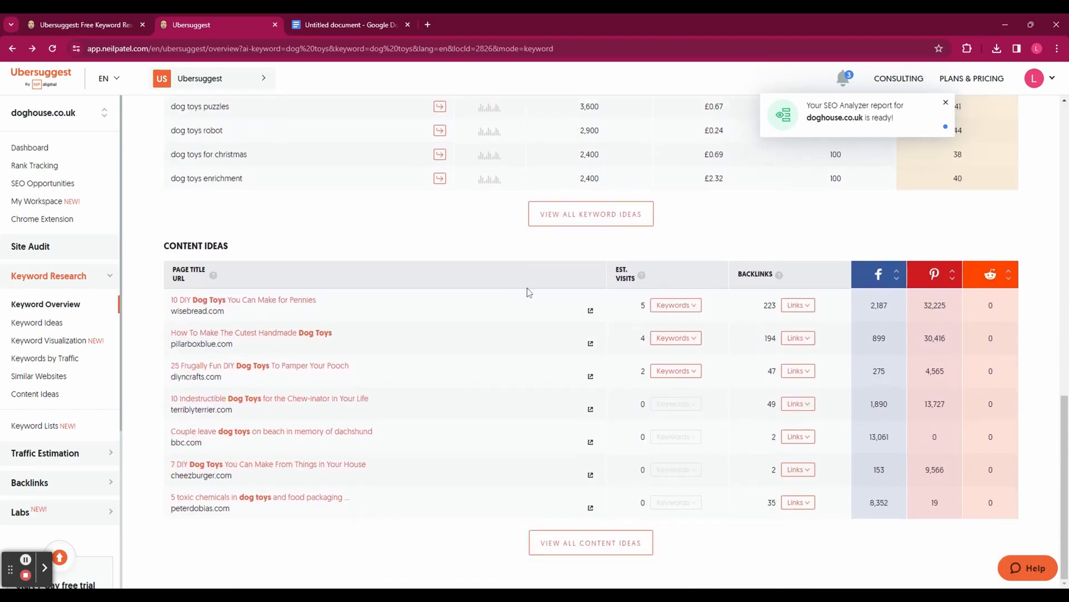
pyautogui.scroll(3)
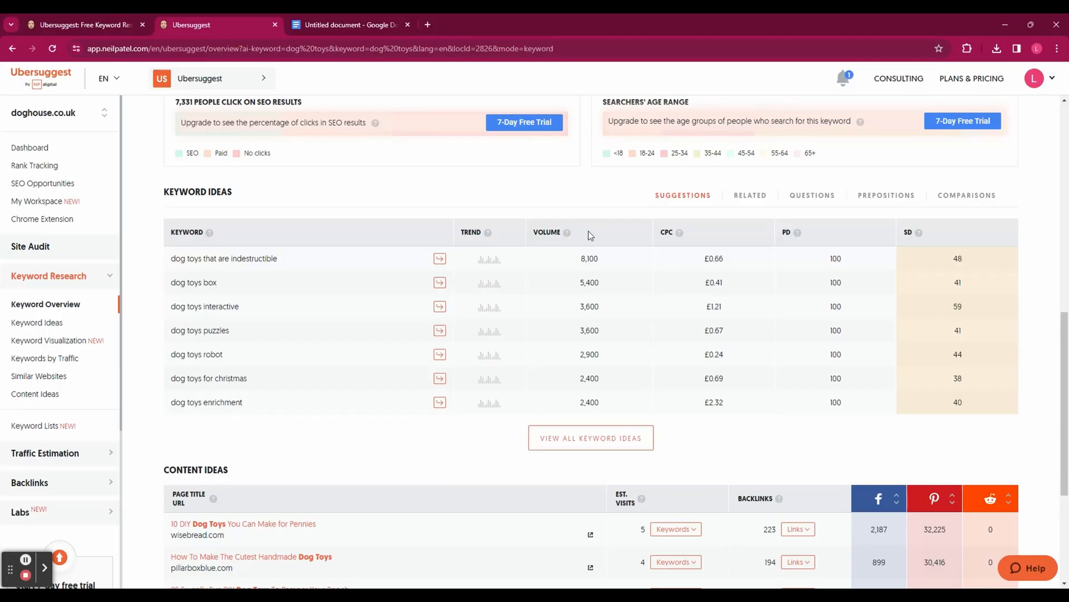
pyautogui.moveTo(933, 240)
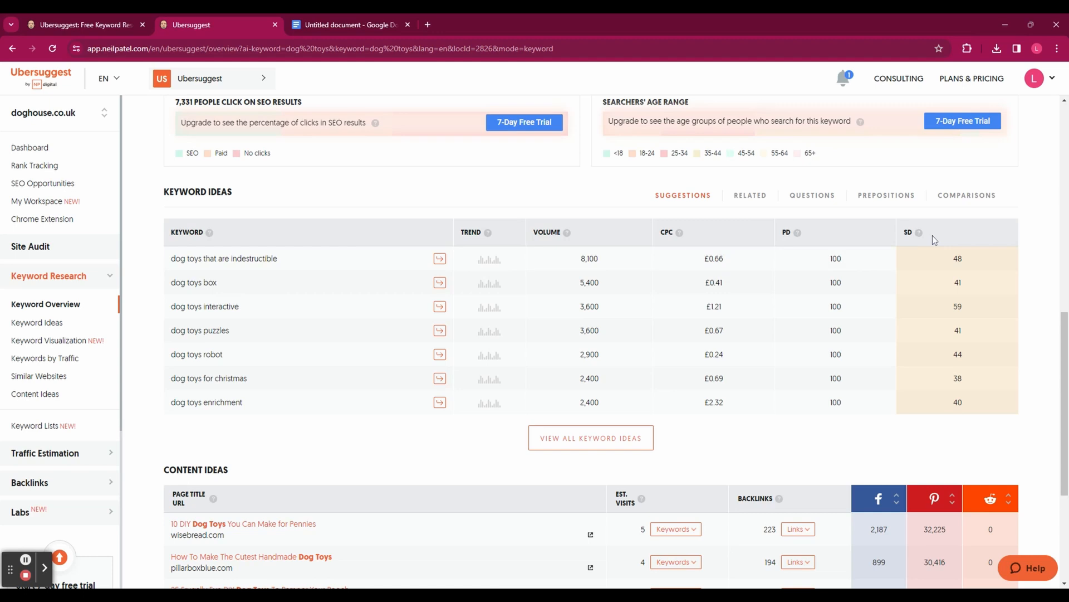
pyautogui.scroll(-3)
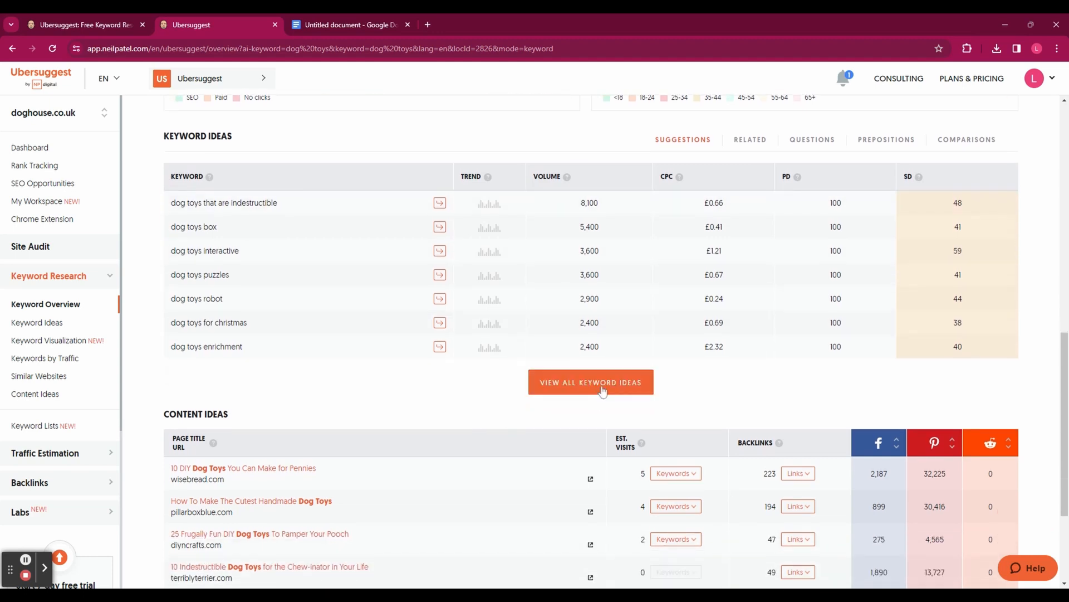
# View the full Keyword Ideas list of suggestions for dog toys.
pyautogui.click(590, 383)
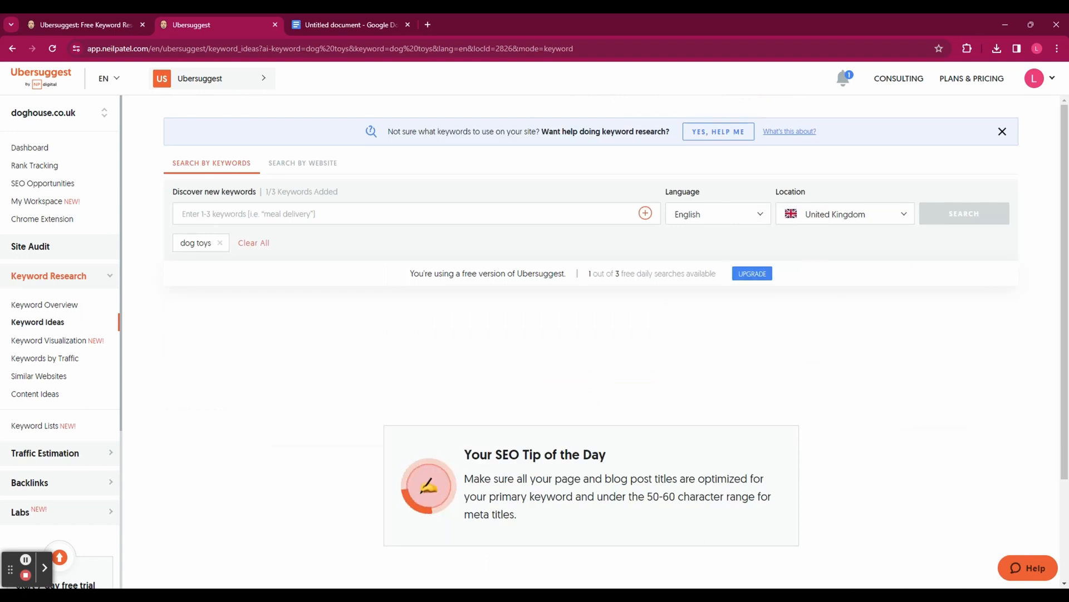
pyautogui.click(964, 214)
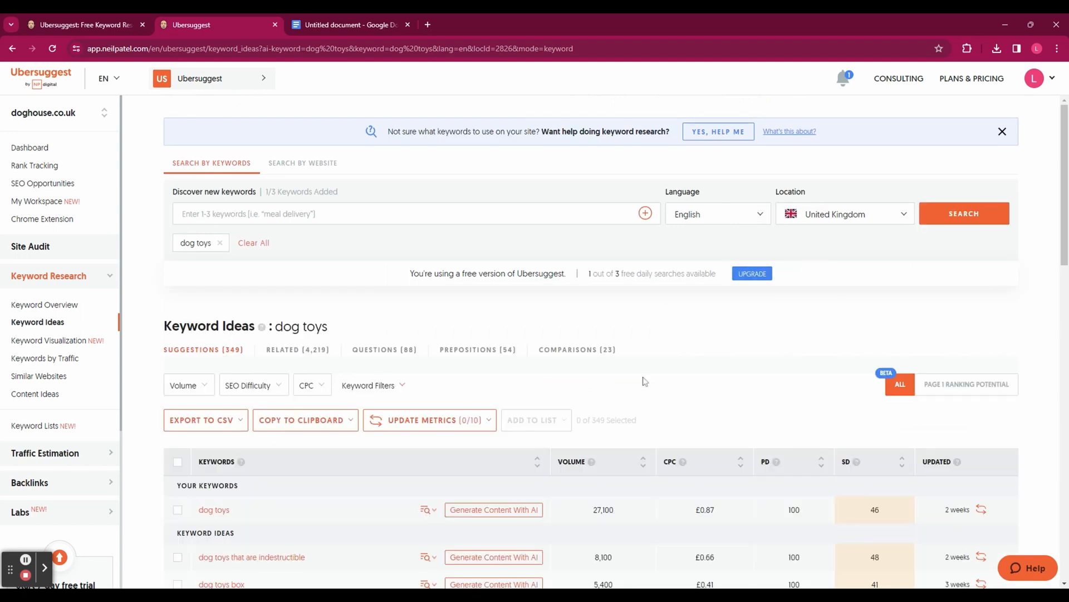
pyautogui.scroll(-3)
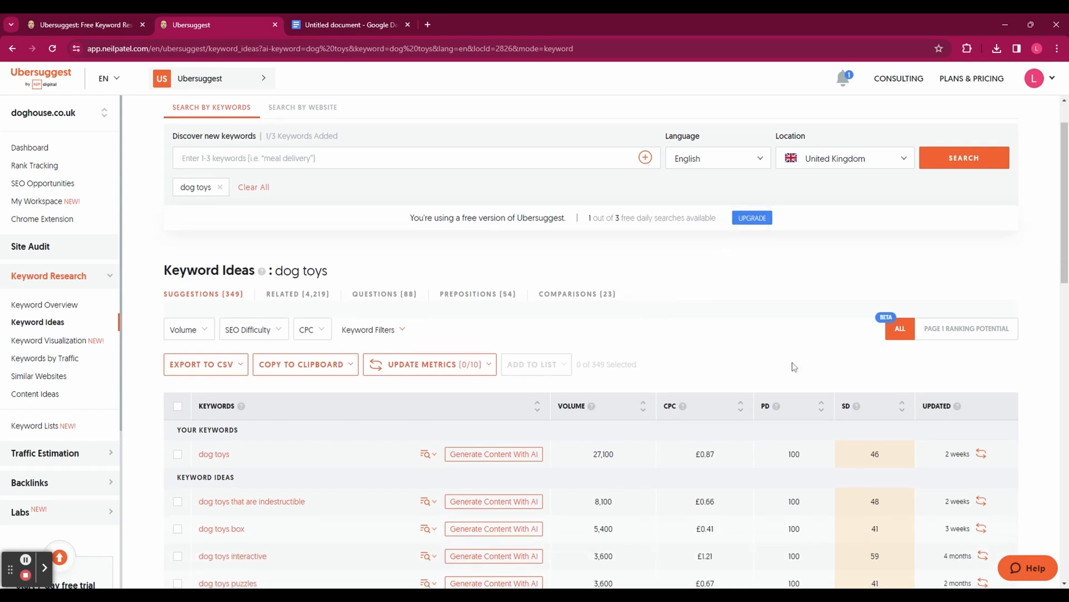
pyautogui.scroll(-3)
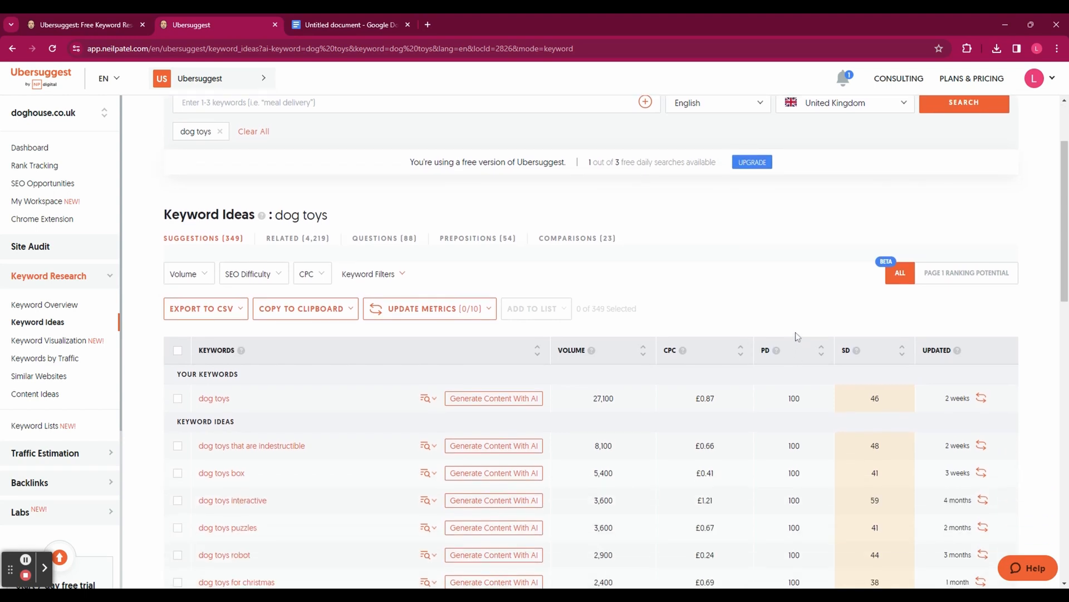
pyautogui.moveTo(780, 272)
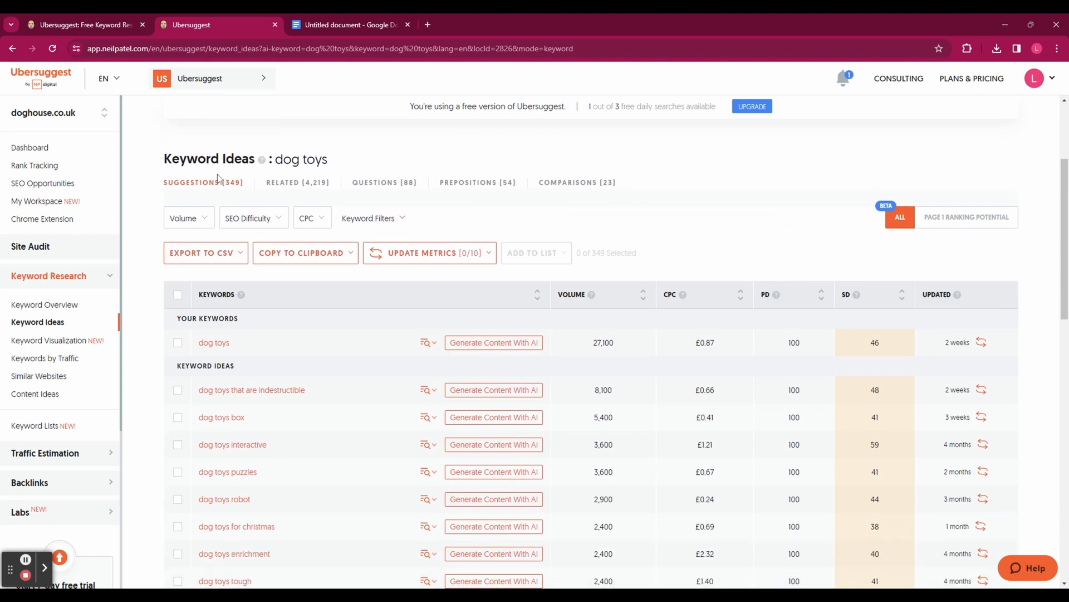
pyautogui.moveTo(282, 187)
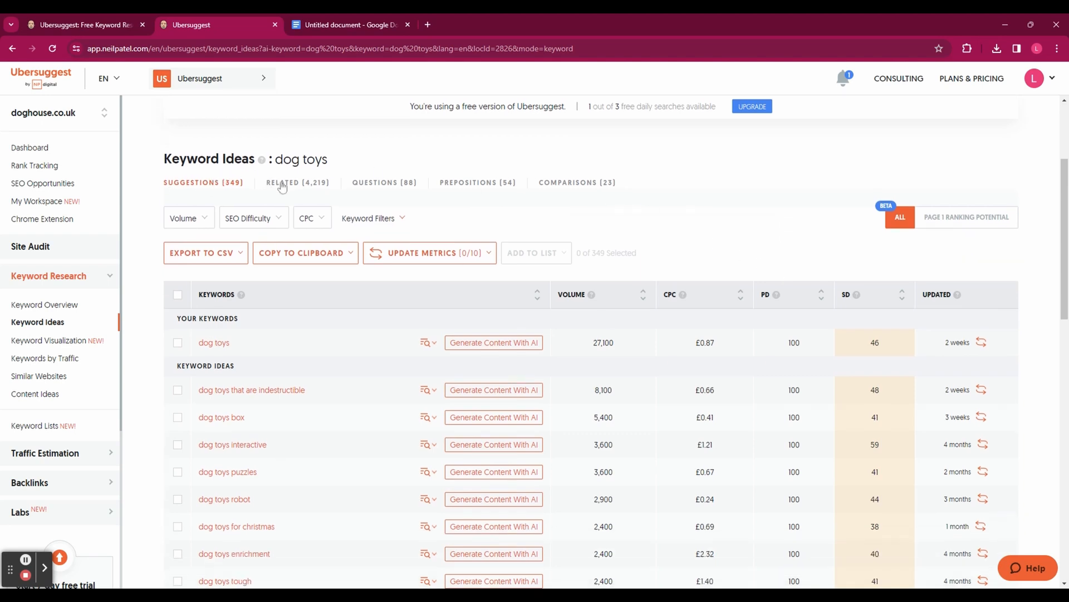
# Browse the related, questions and prepositions (54) keyword ideas for dog toys.
pyautogui.click(298, 182)
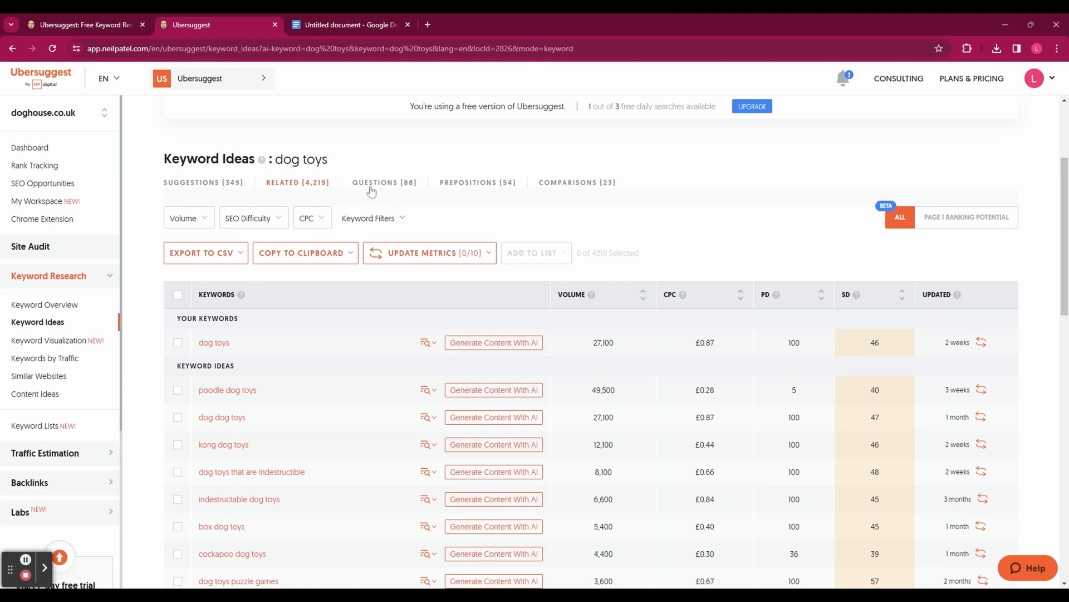
pyautogui.click(384, 181)
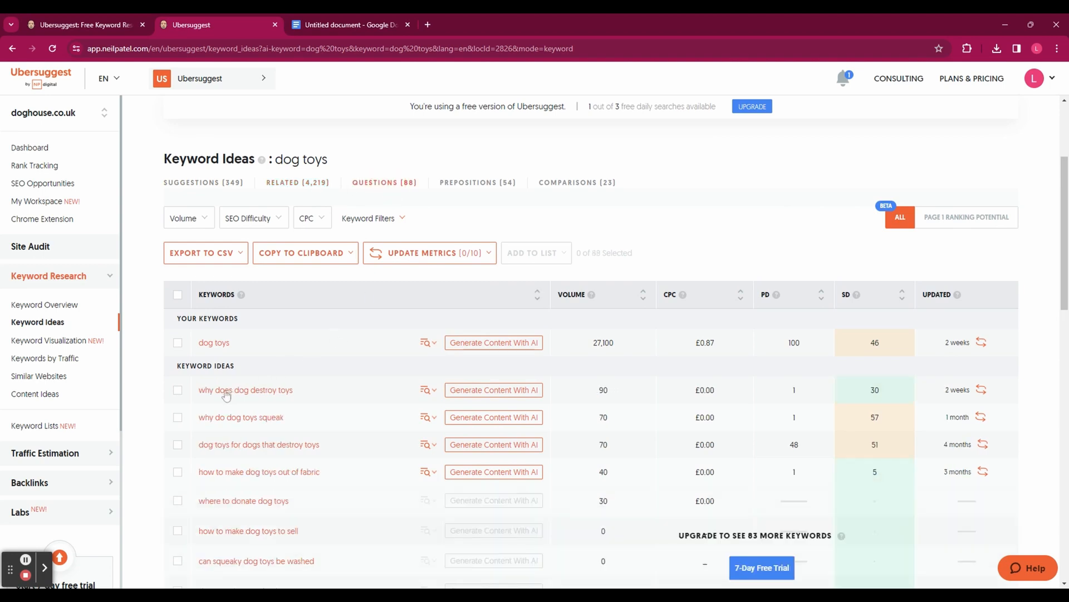
pyautogui.moveTo(241, 426)
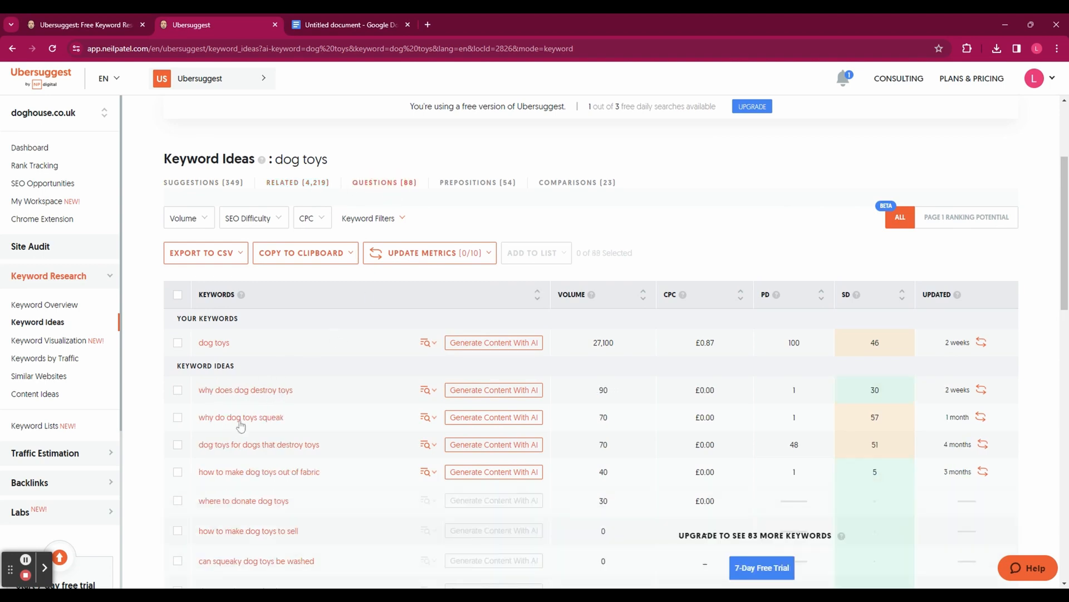
pyautogui.moveTo(522, 174)
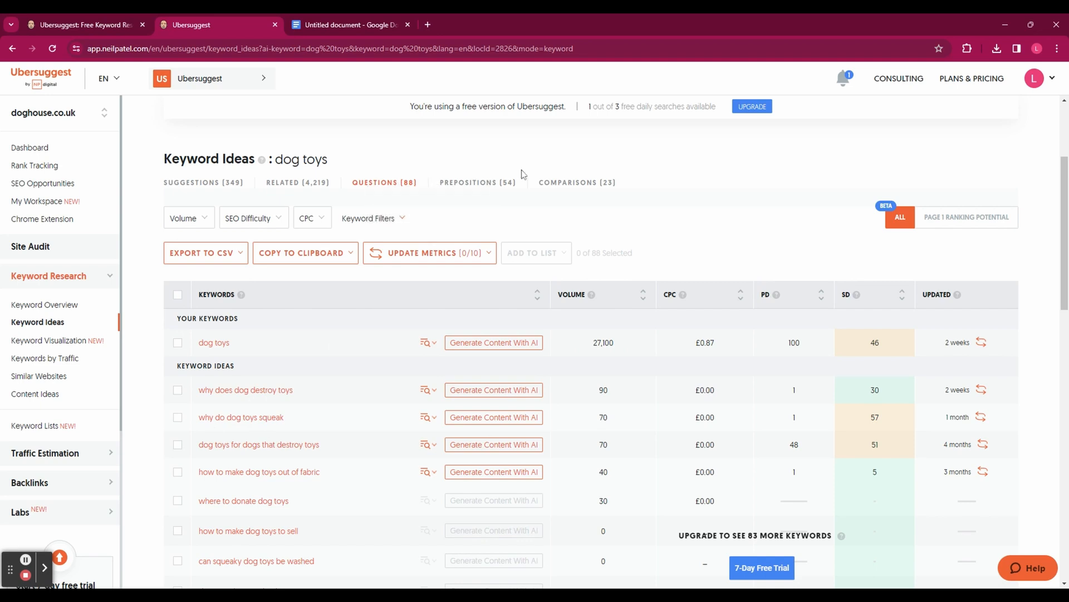
pyautogui.click(478, 181)
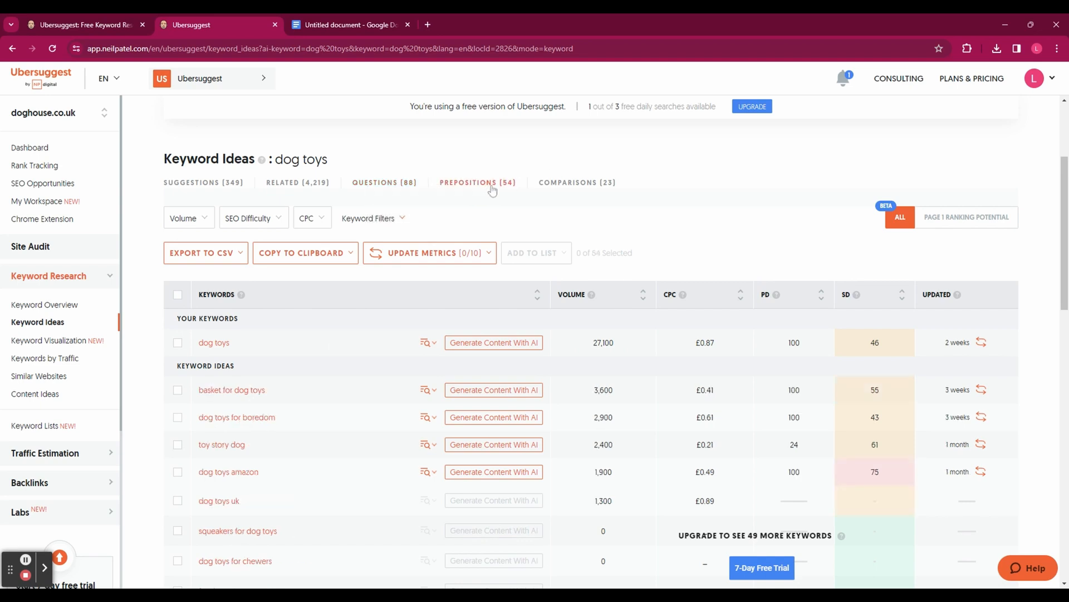
# Try a 10,001–100,000 volume filter on the 349 suggestions, clear it, and sort by volume.
pyautogui.click(186, 217)
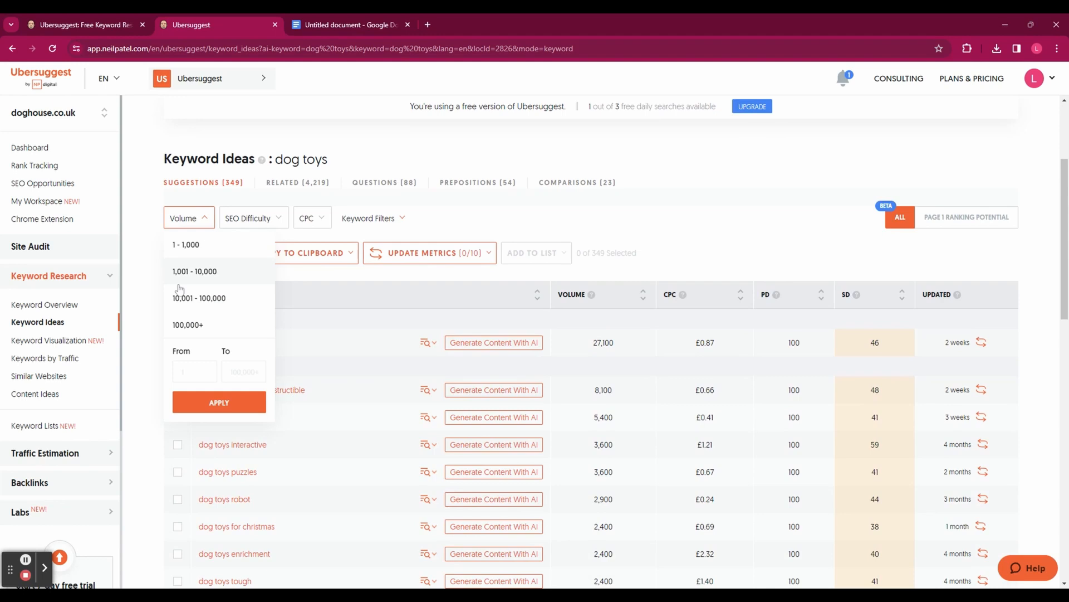
pyautogui.click(198, 298)
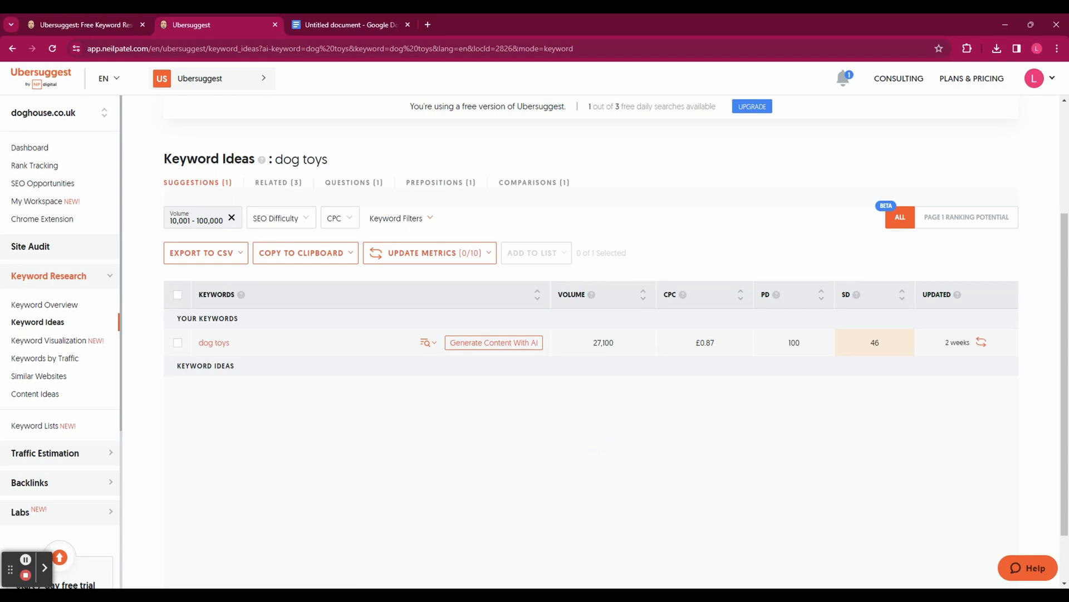
pyautogui.moveTo(235, 224)
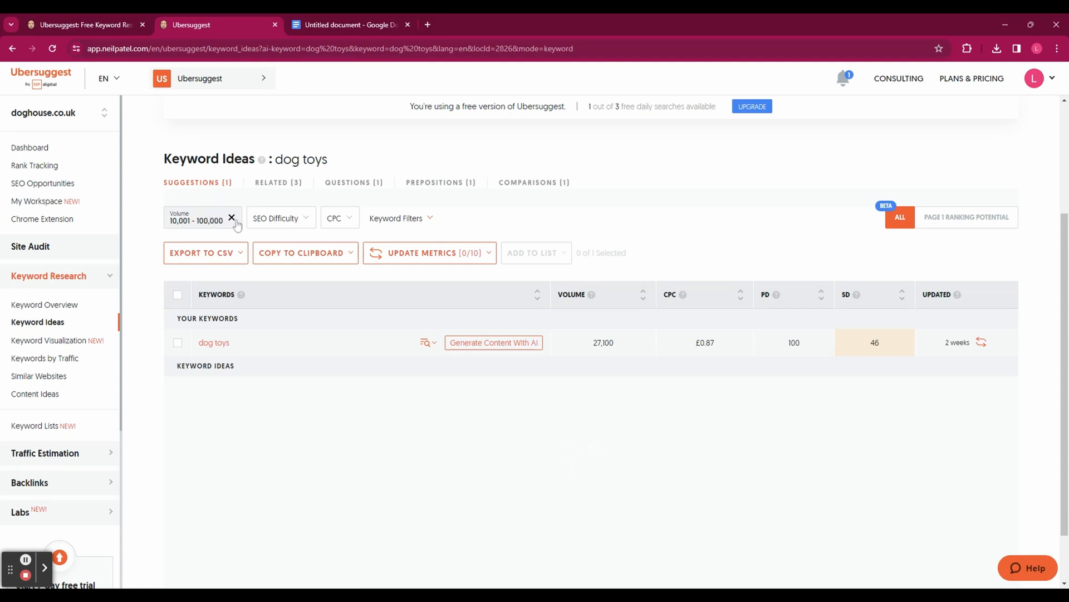
pyautogui.click(232, 220)
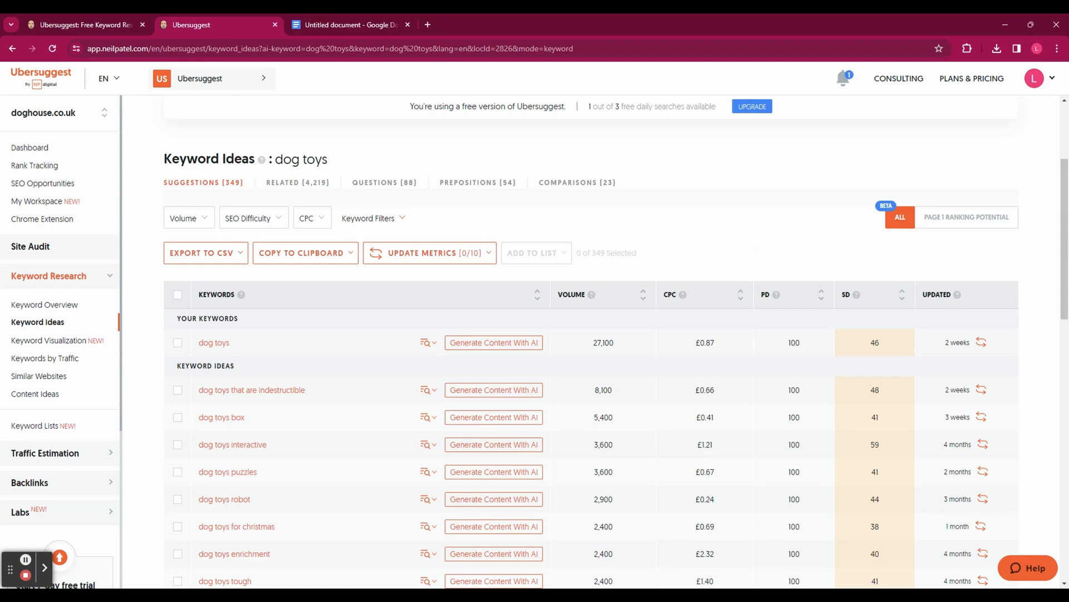
pyautogui.moveTo(648, 296)
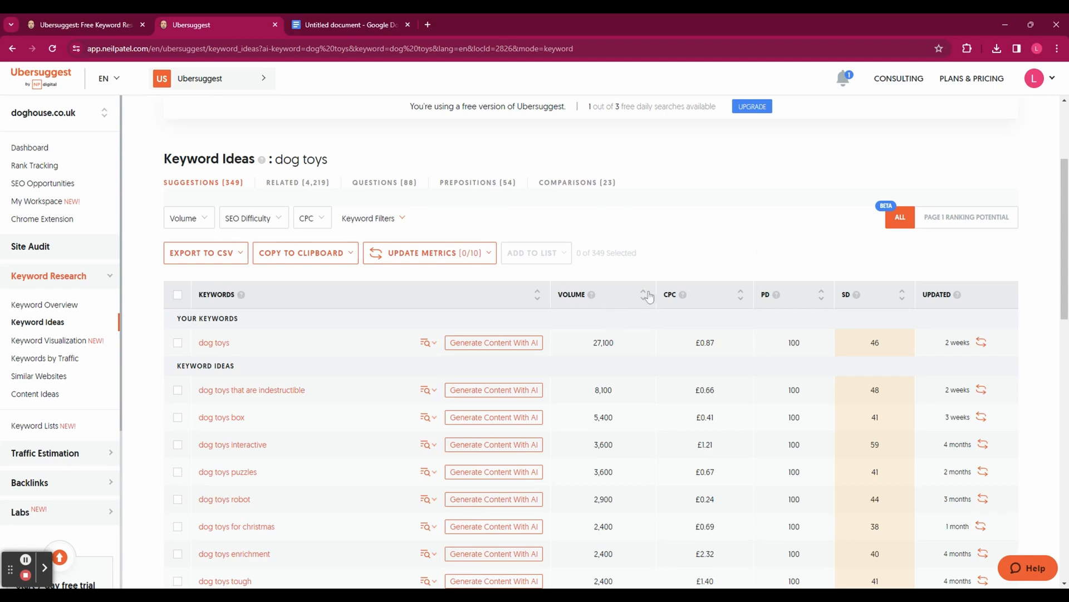
pyautogui.click(646, 294)
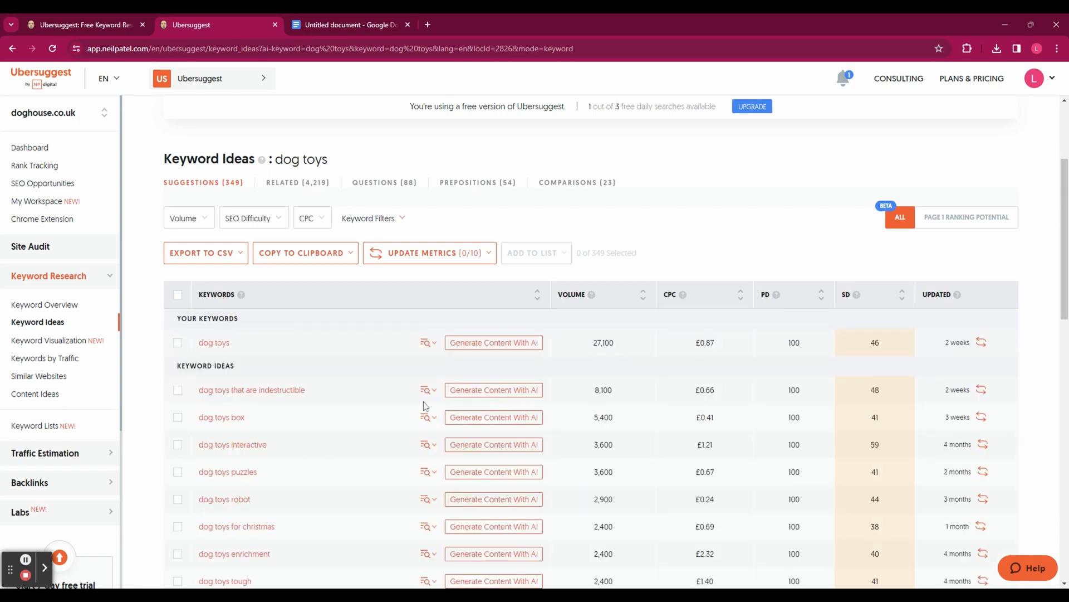
# View the top search results for 'dog toys that are indestructible', led by rescuedogs.co.uk.
pyautogui.scroll(3)
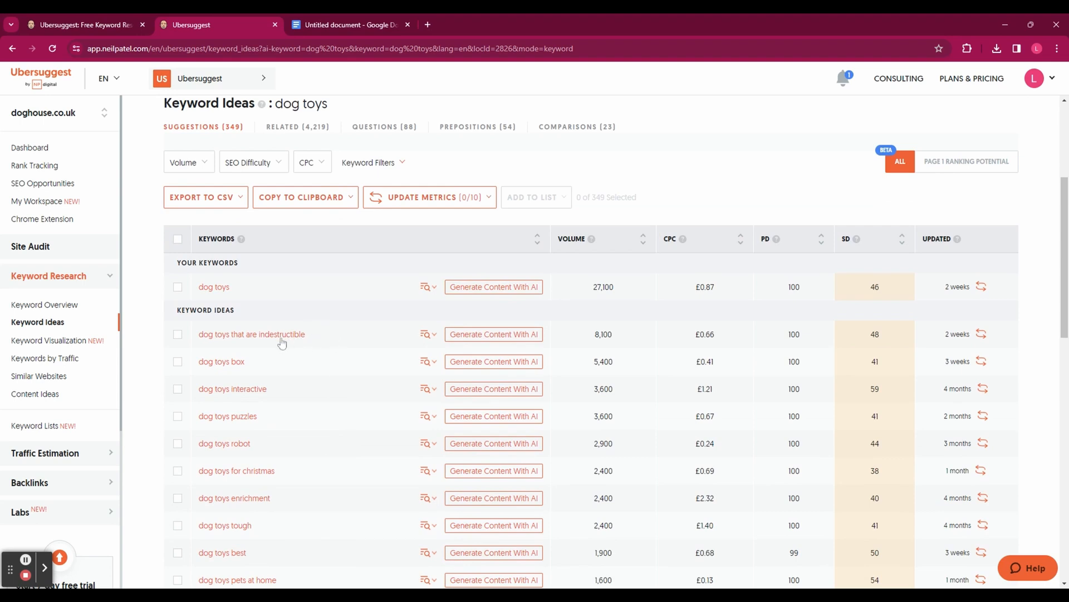
pyautogui.moveTo(426, 335)
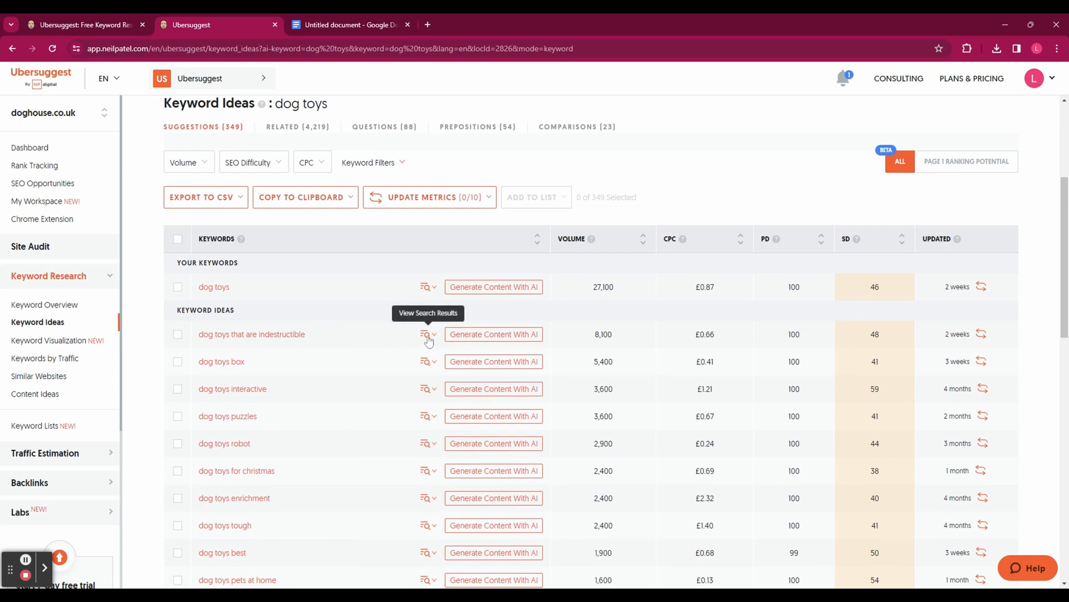
pyautogui.click(425, 333)
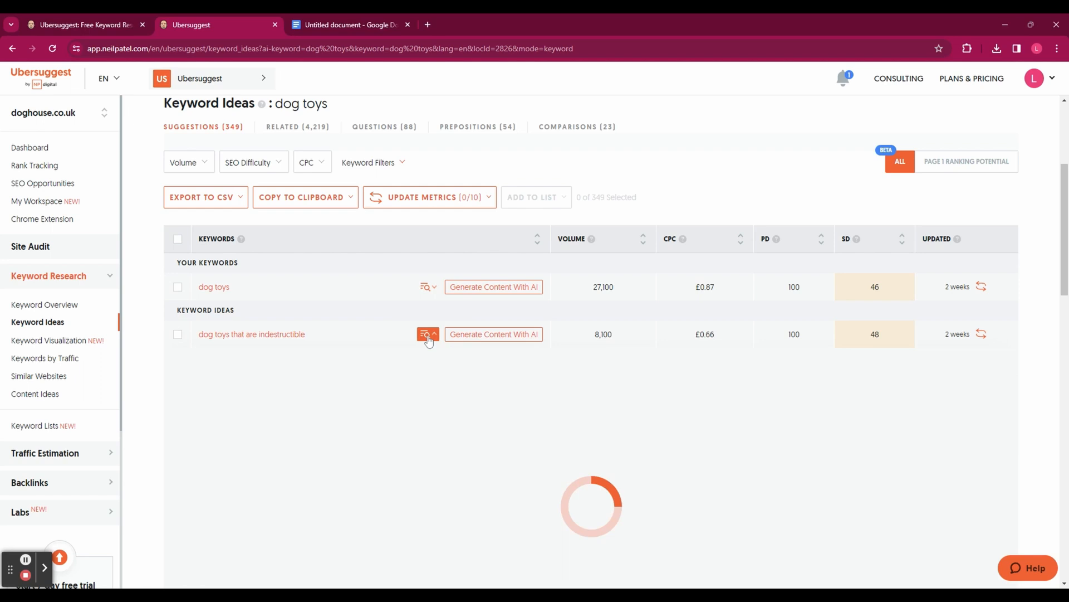
pyautogui.click(424, 333)
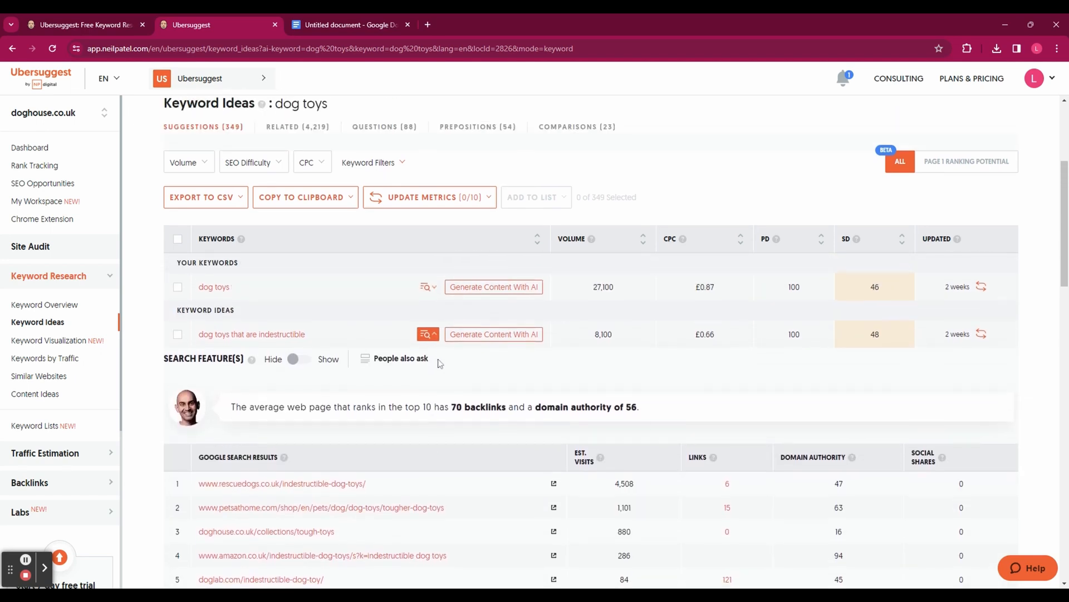
pyautogui.moveTo(428, 351)
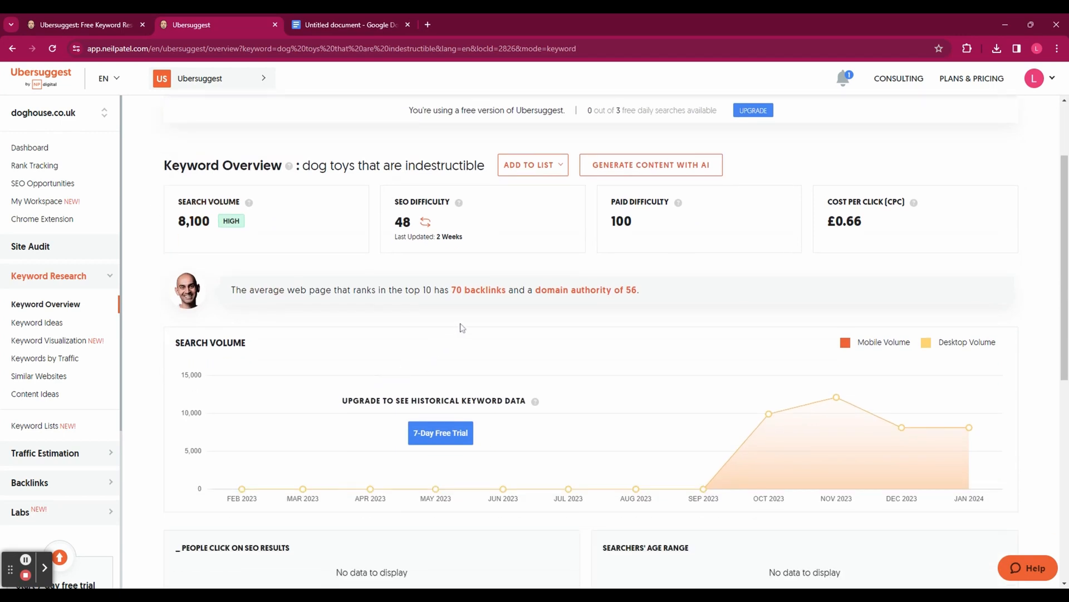
# Load Content Ideas for dog toys and sort the ten articles by estimated visits.
pyautogui.scroll(-3)
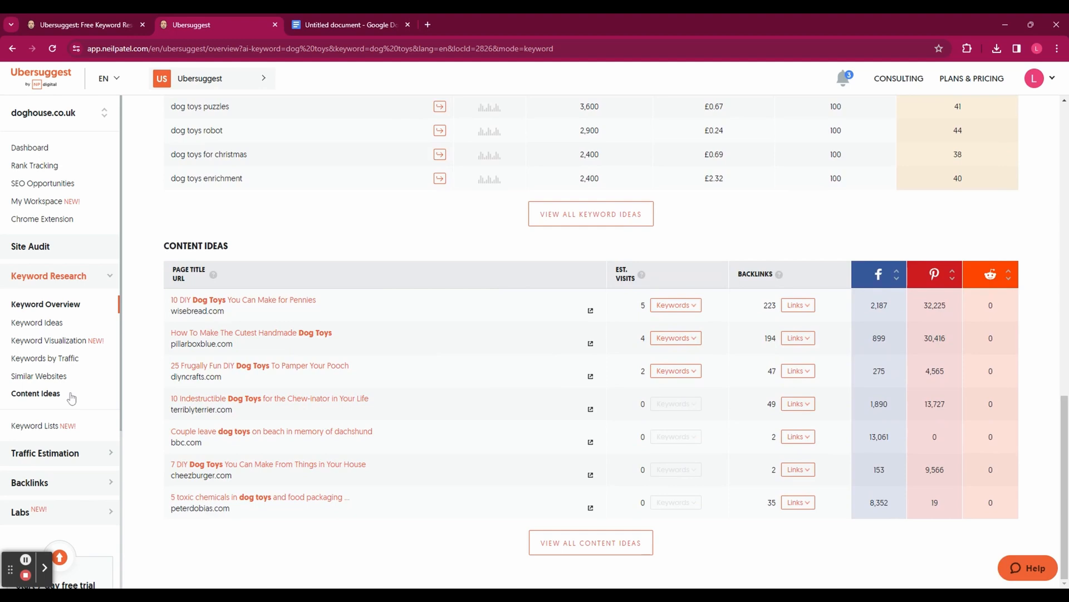
pyautogui.click(35, 393)
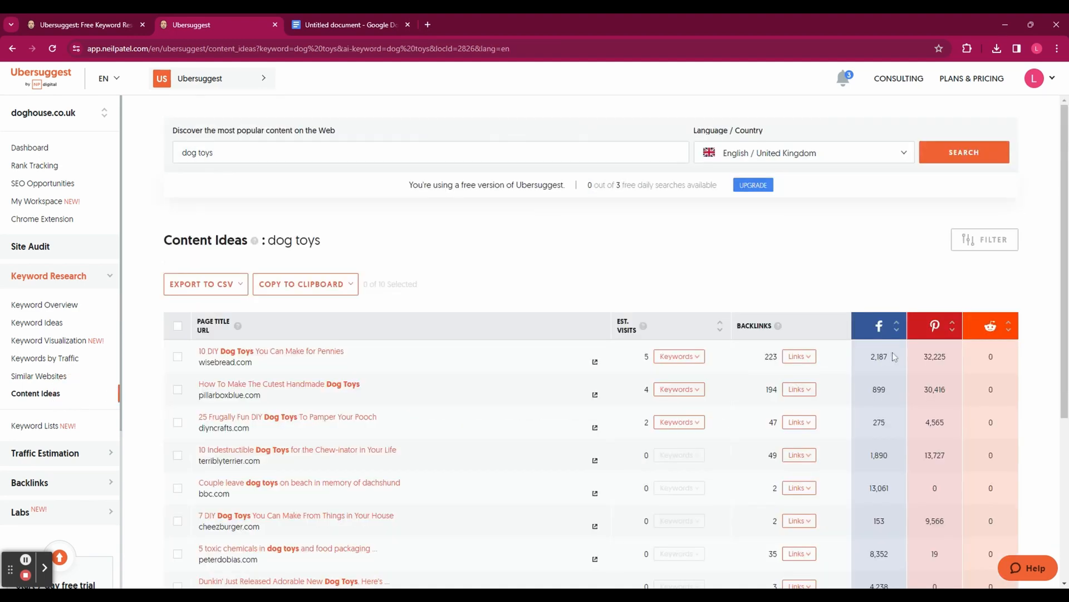
pyautogui.moveTo(498, 176)
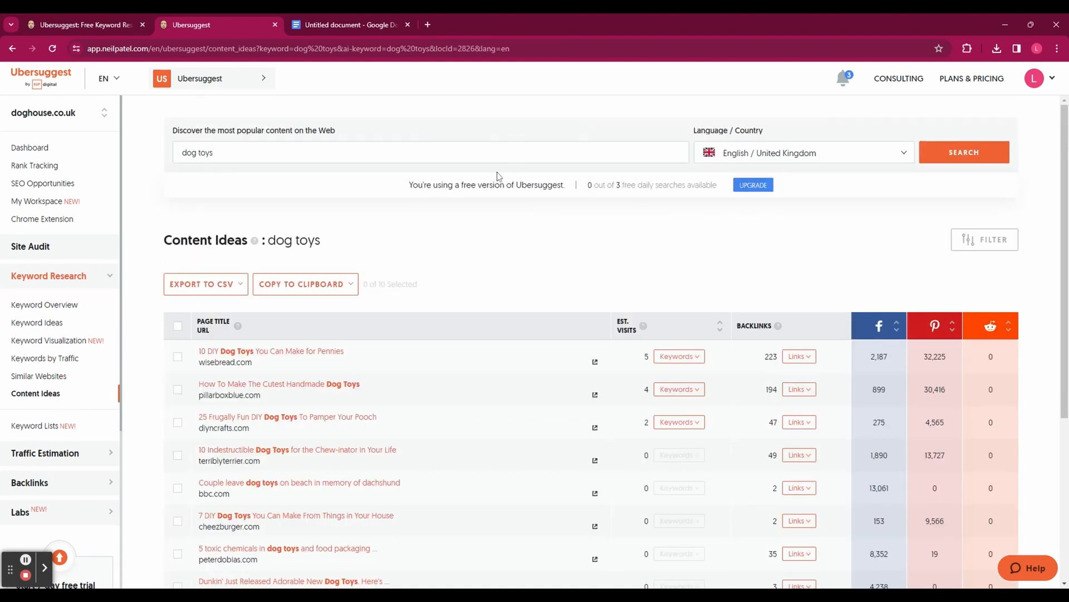
pyautogui.moveTo(596, 241)
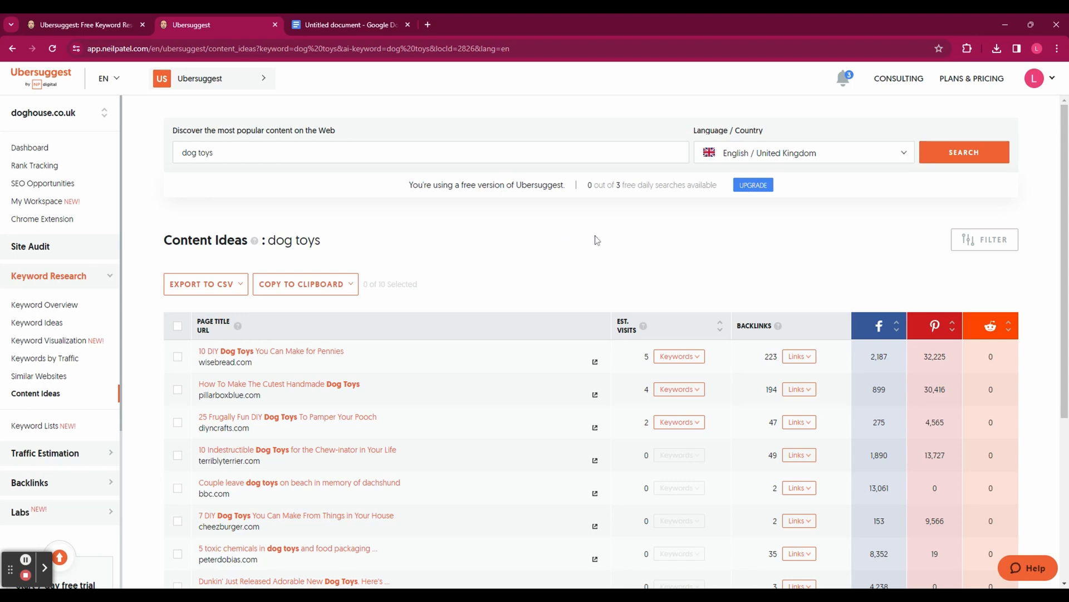
pyautogui.scroll(-3)
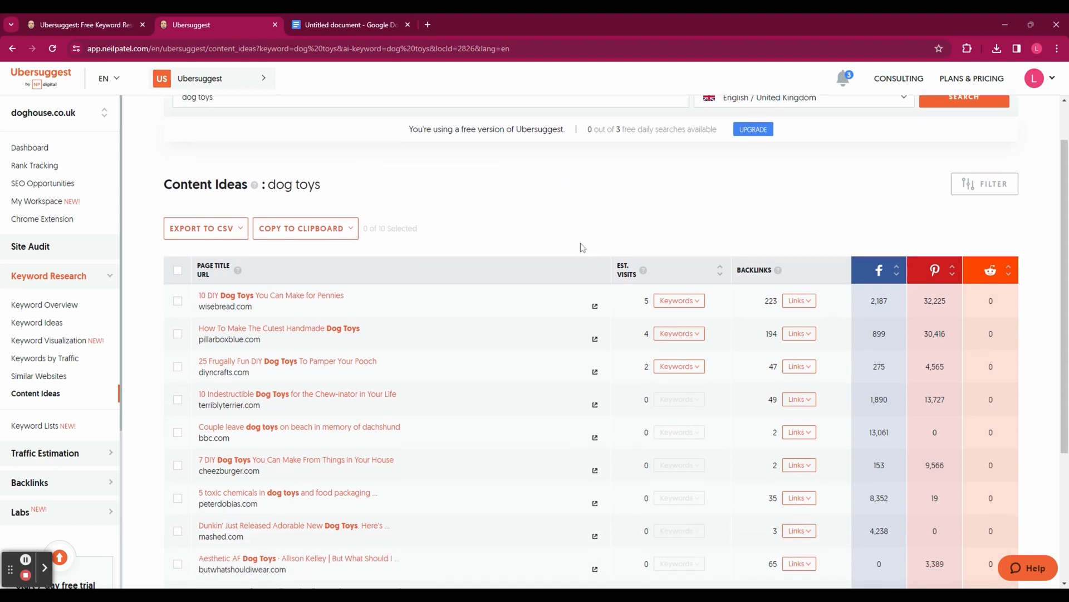
pyautogui.moveTo(387, 402)
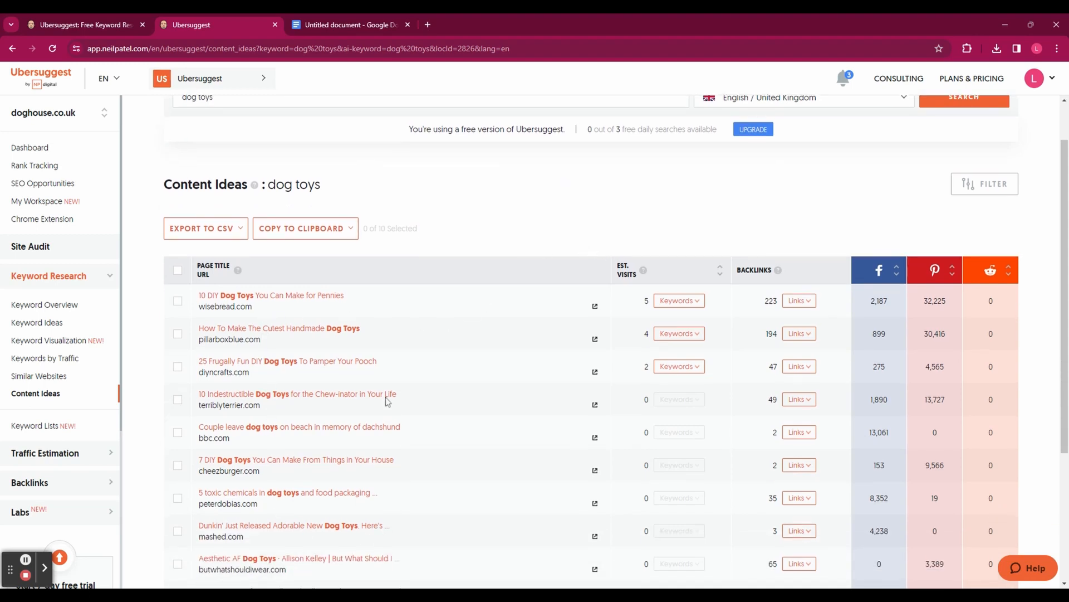
pyautogui.scroll(-3)
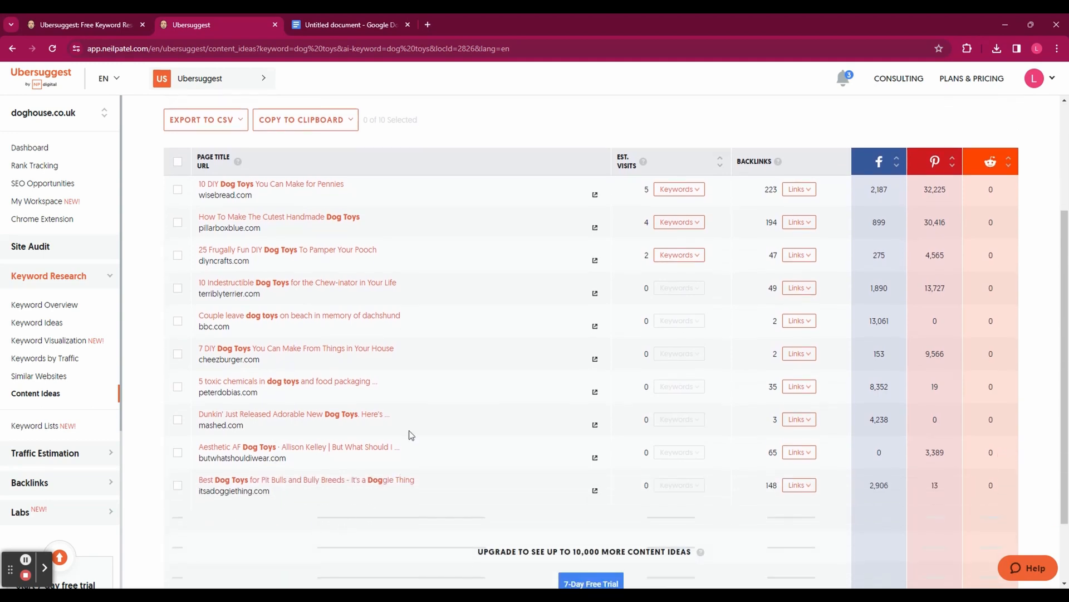
pyautogui.moveTo(669, 166)
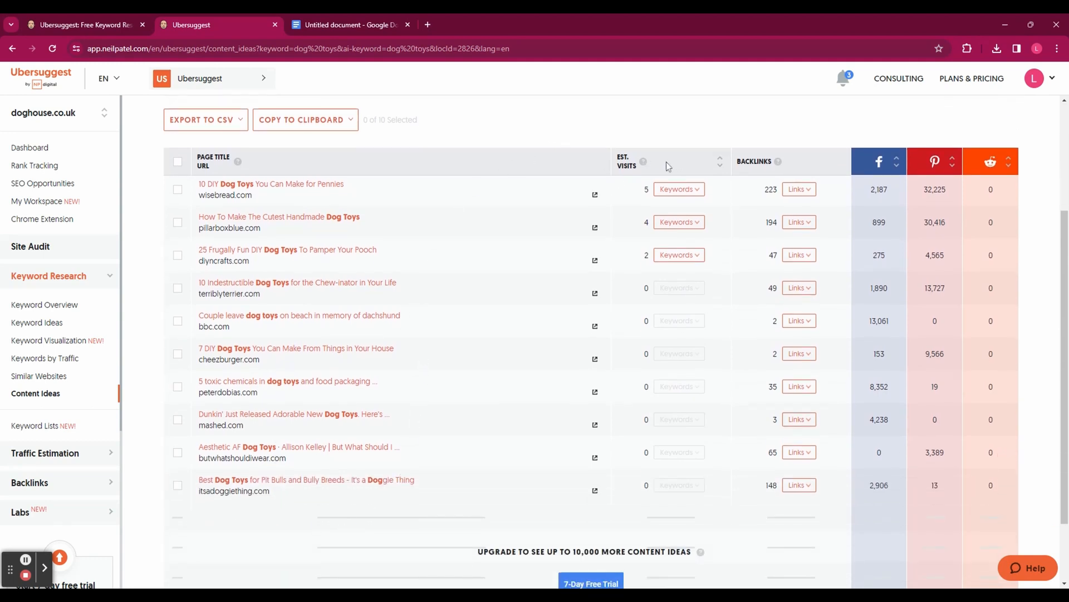
pyautogui.click(594, 195)
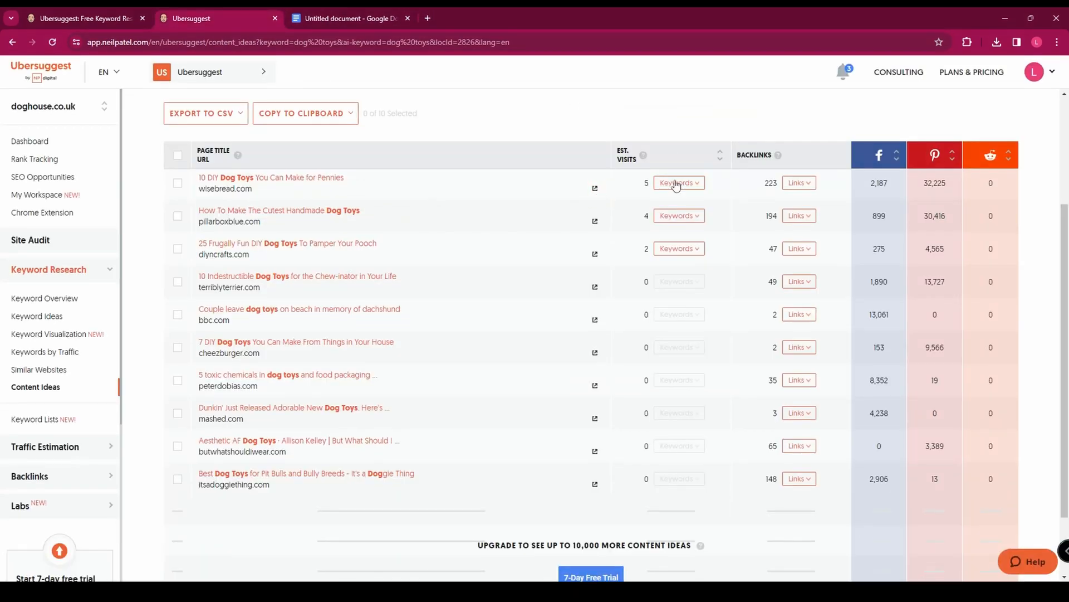
# Review the ranking keywords for the wisebread.com and pillarboxblue.com articles.
pyautogui.click(676, 182)
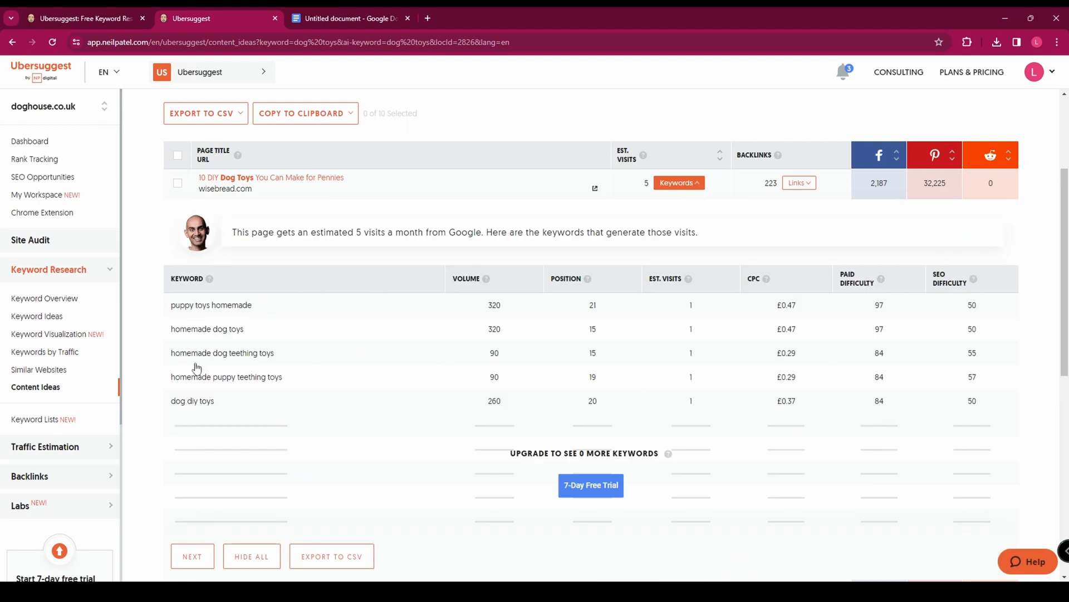
pyautogui.moveTo(281, 404)
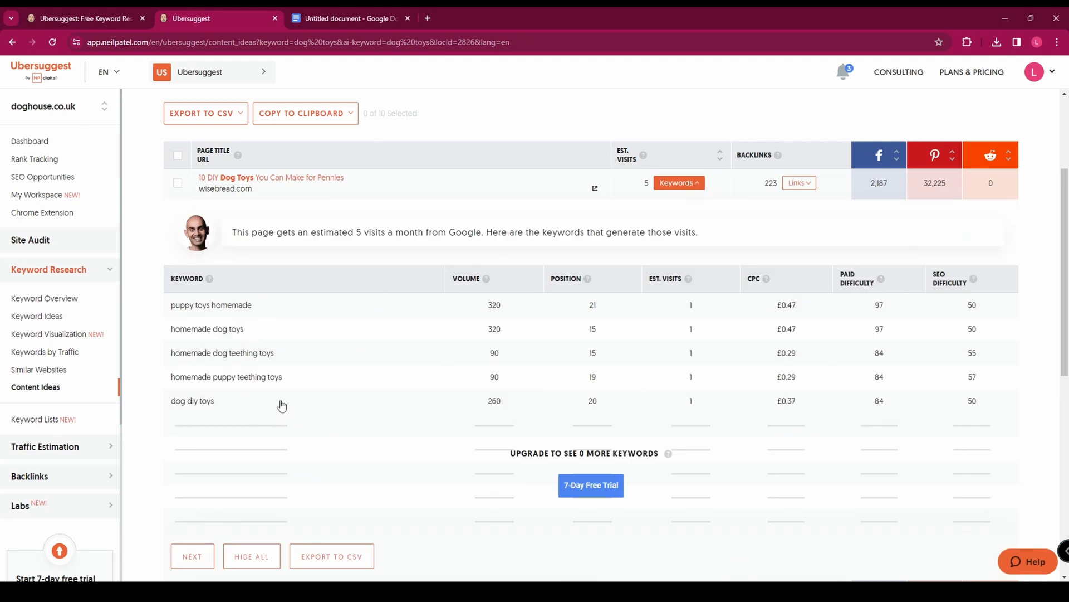
pyautogui.moveTo(601, 328)
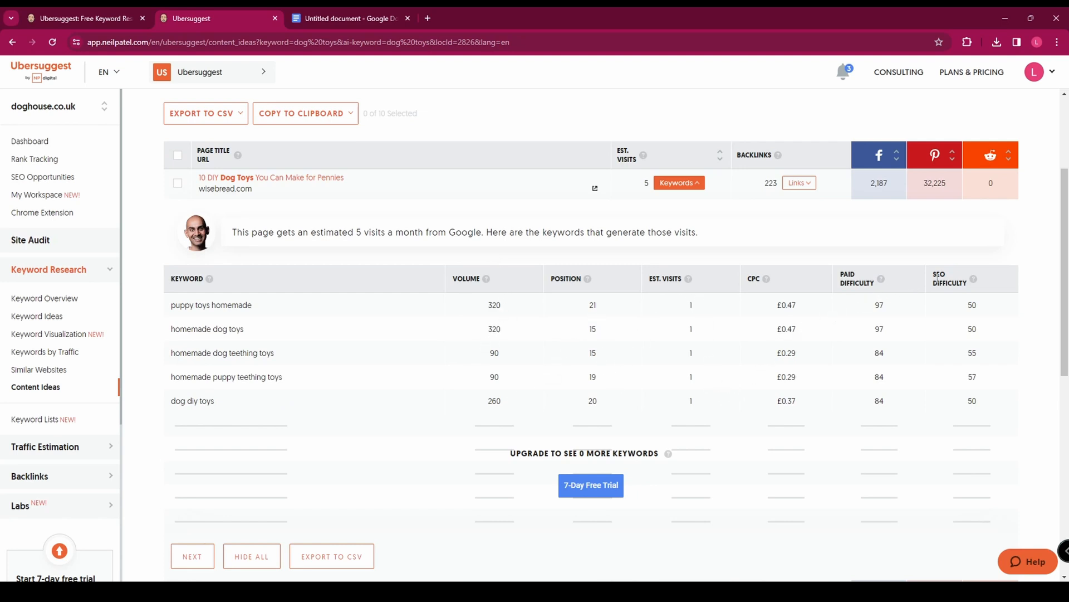
pyautogui.click(678, 181)
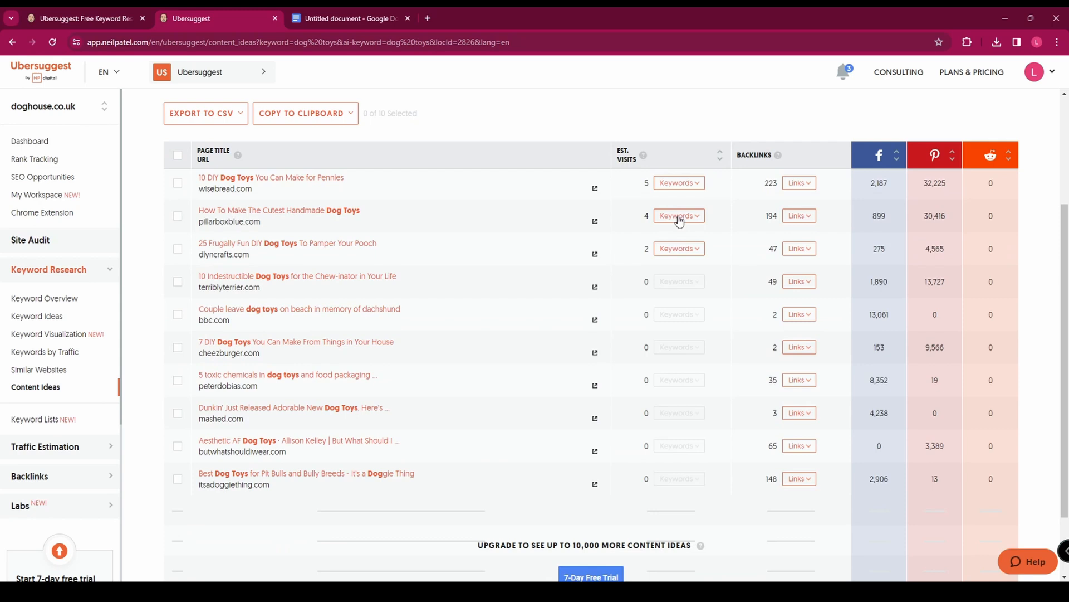
pyautogui.click(678, 215)
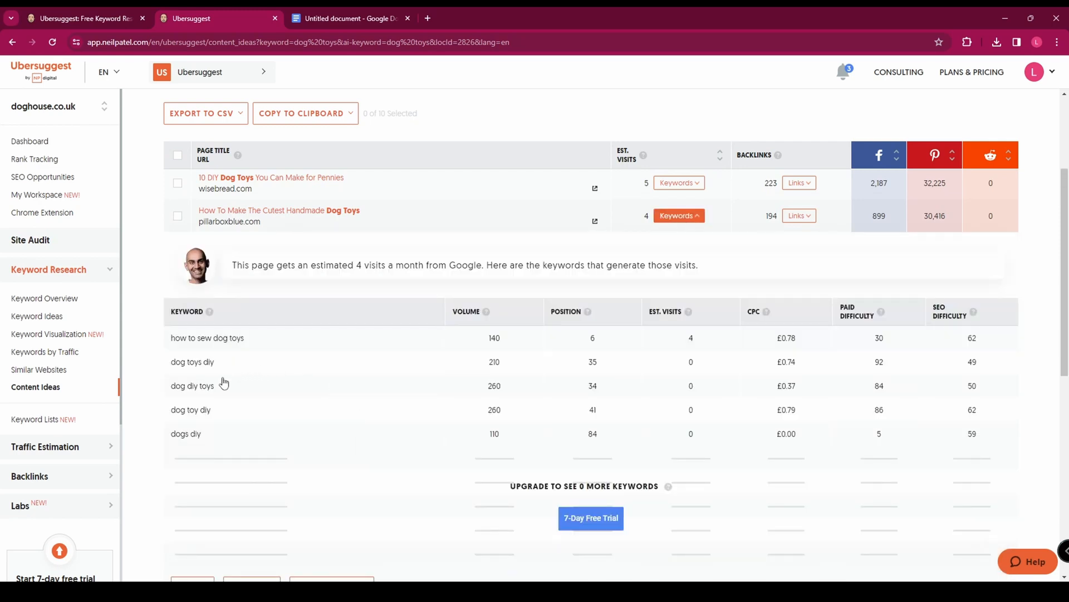
# Show the 223 backlinks to the wisebread.com DIY dog toys article.
pyautogui.click(796, 183)
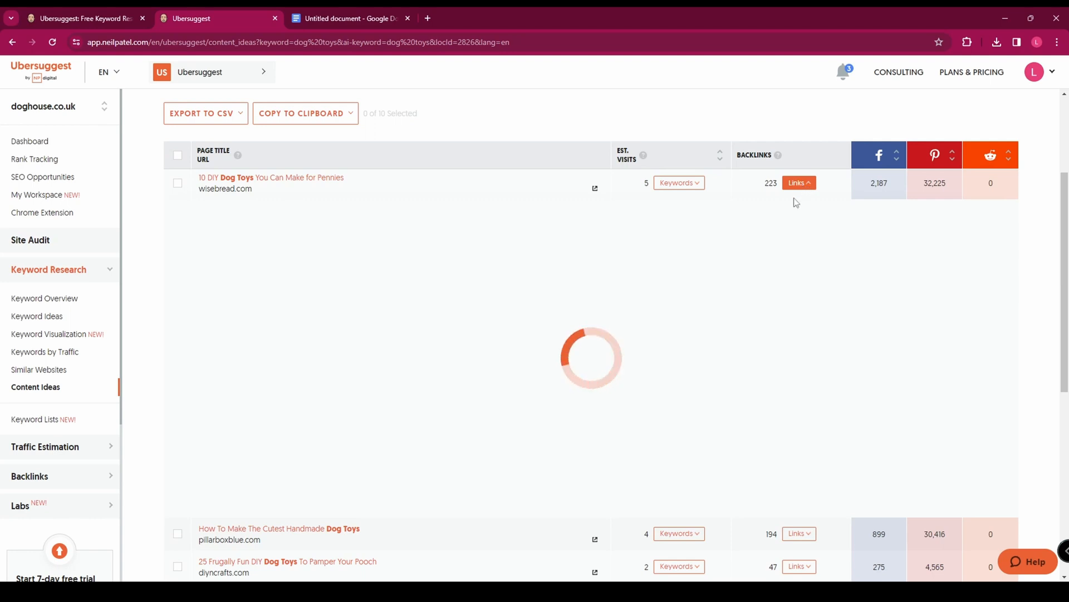
pyautogui.click(799, 183)
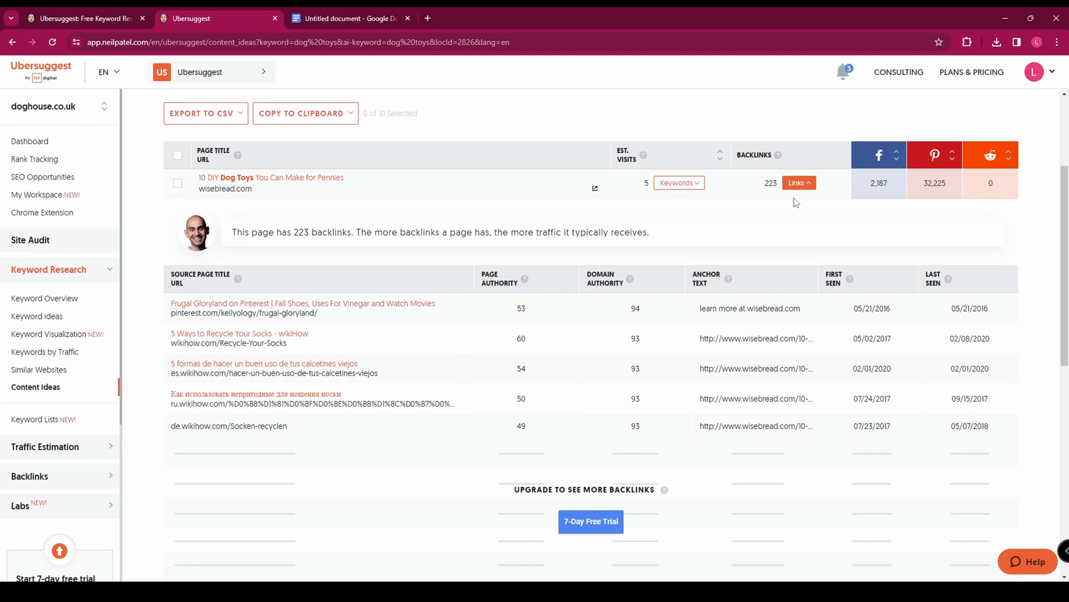
pyautogui.moveTo(800, 185)
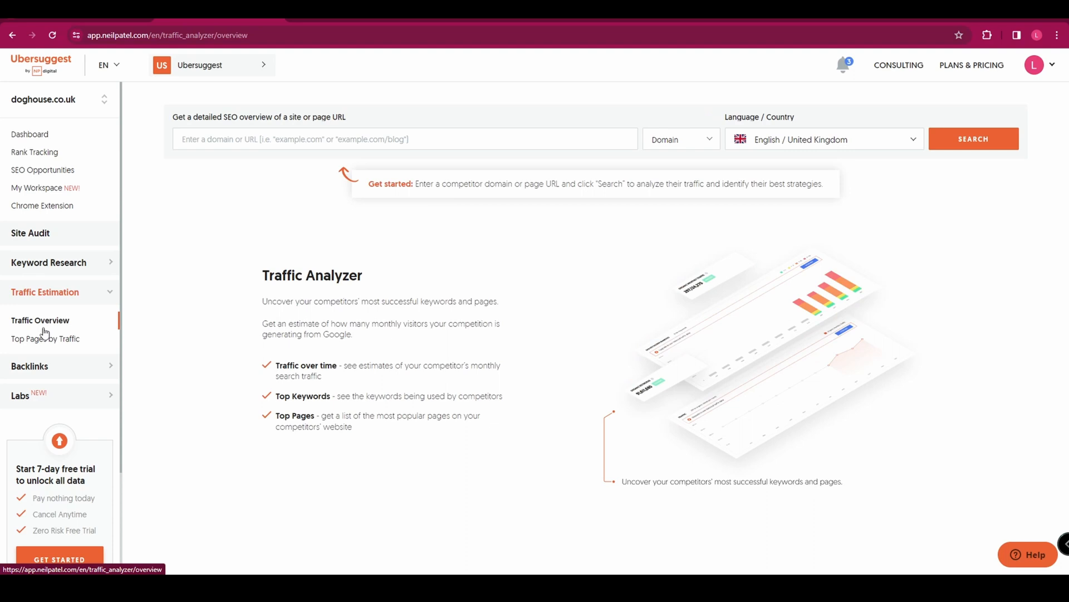
pyautogui.moveTo(61, 326)
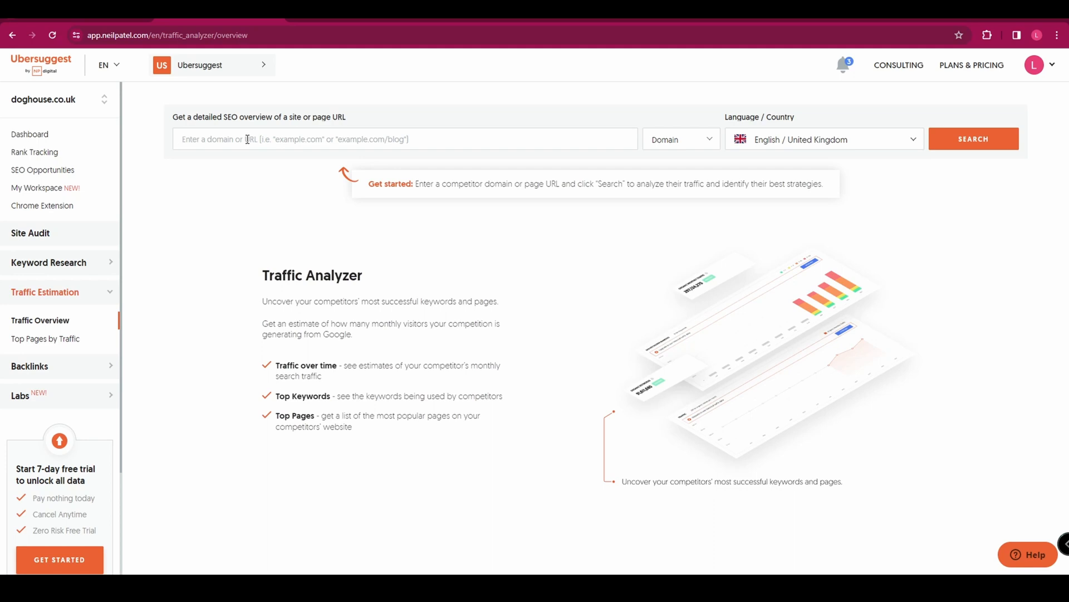
pyautogui.write('https://www.goodboy.co.uk/')
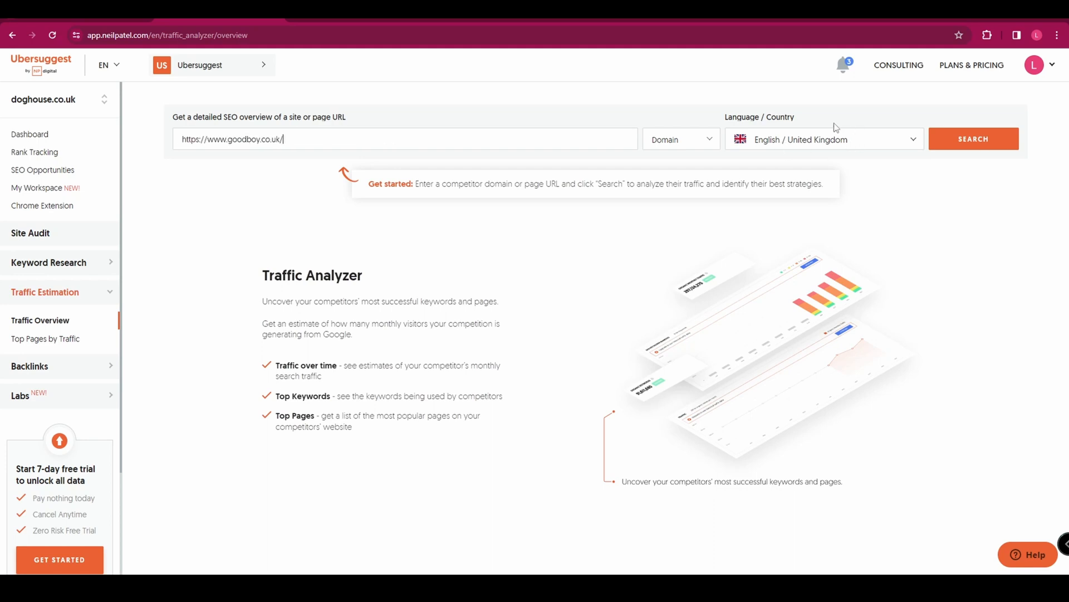
pyautogui.click(972, 138)
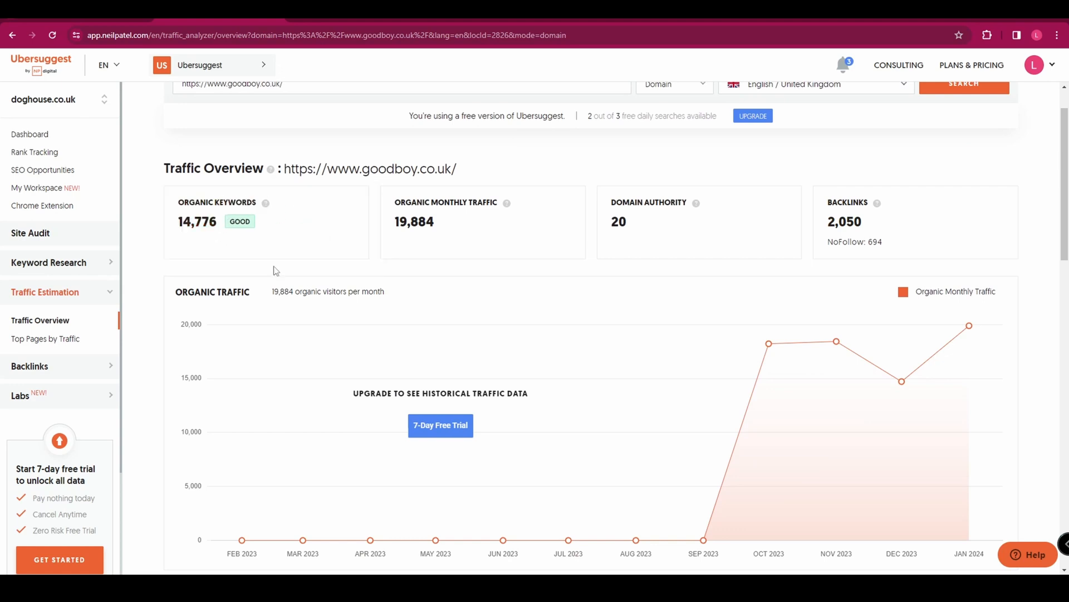
pyautogui.moveTo(452, 251)
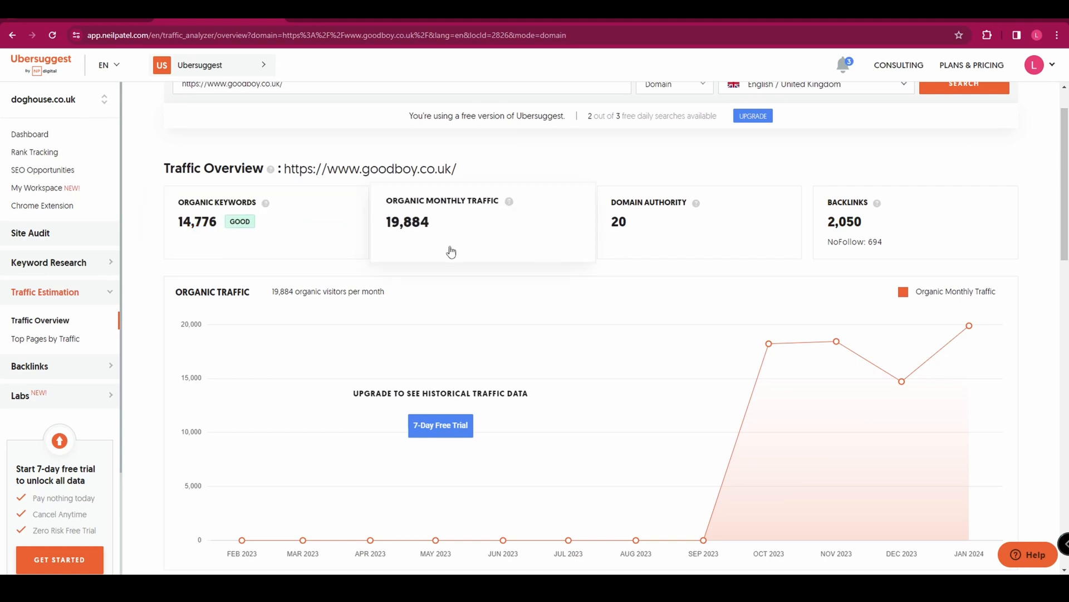
pyautogui.moveTo(861, 244)
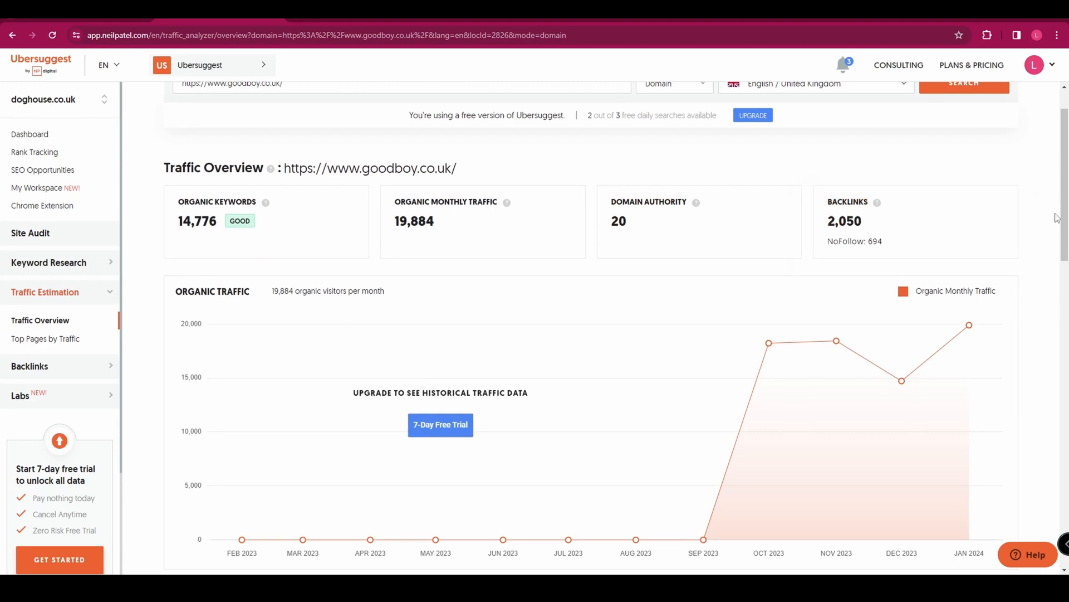
pyautogui.scroll(-3)
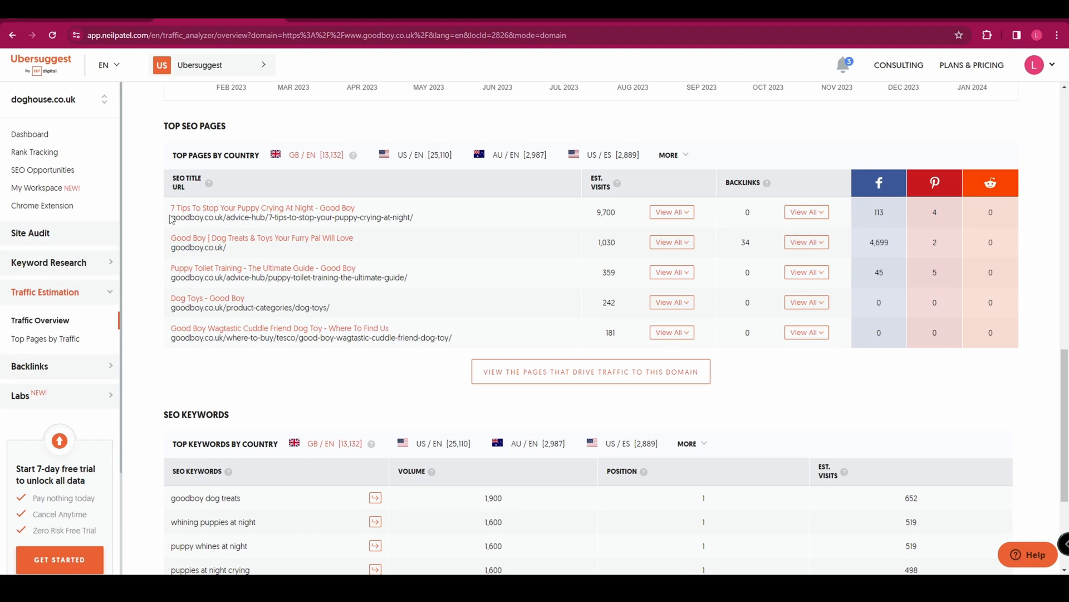
pyautogui.moveTo(590, 199)
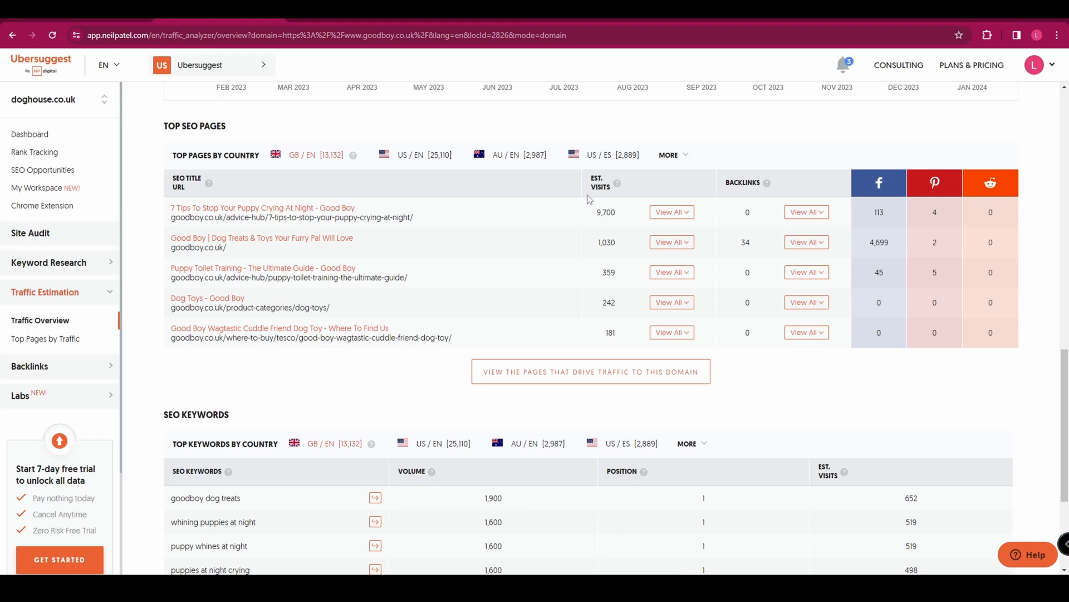
pyautogui.moveTo(779, 356)
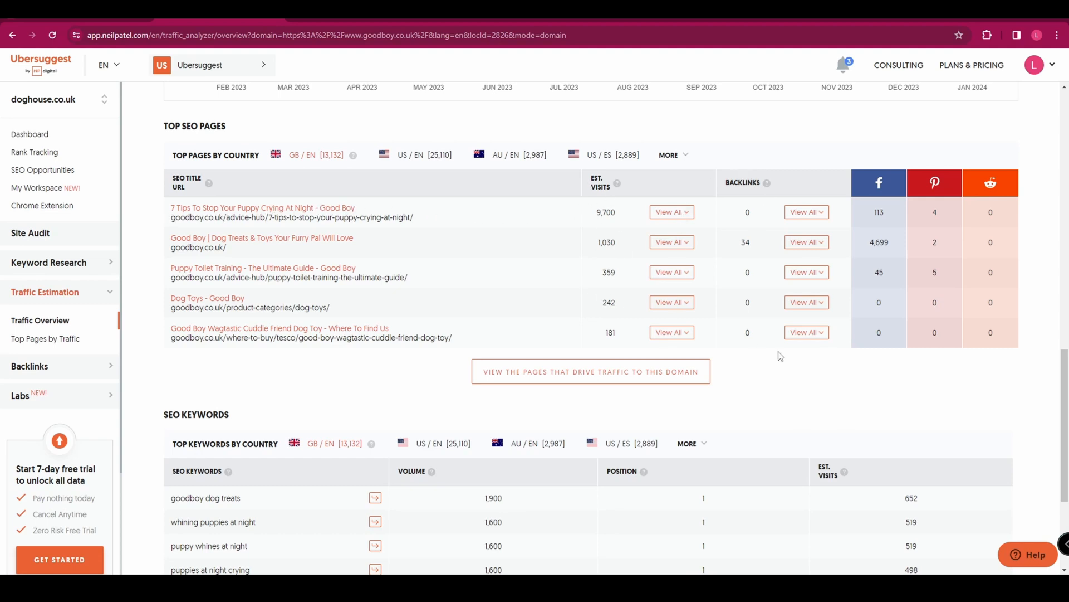
pyautogui.moveTo(895, 343)
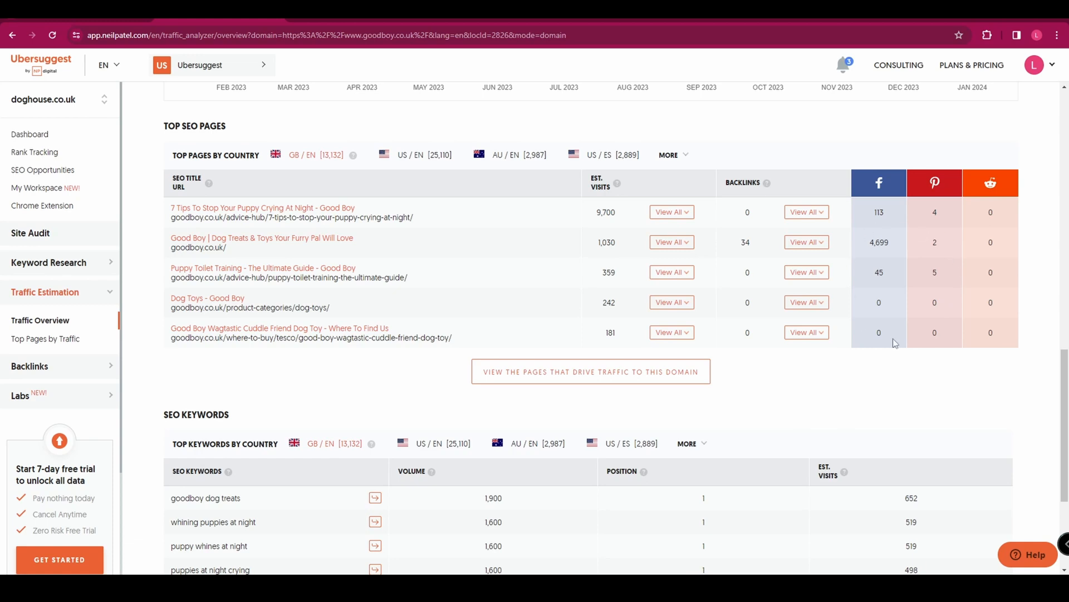
# Scroll down to goodboy.co.uk's Top SEO Pages and SEO Keywords, led by 'goodboy dog treats'.
pyautogui.scroll(-3)
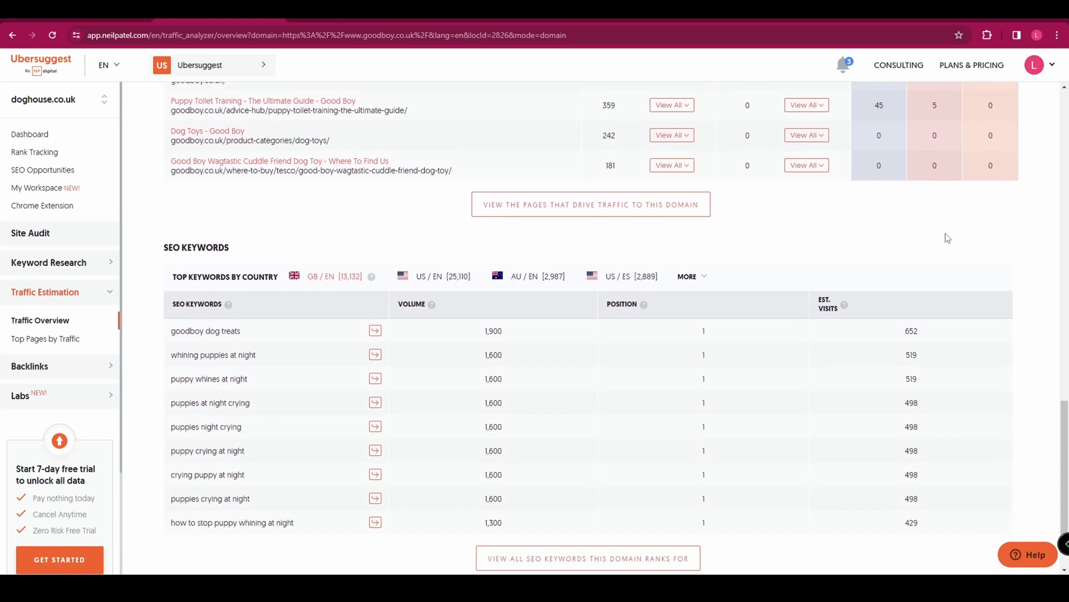
pyautogui.scroll(-3)
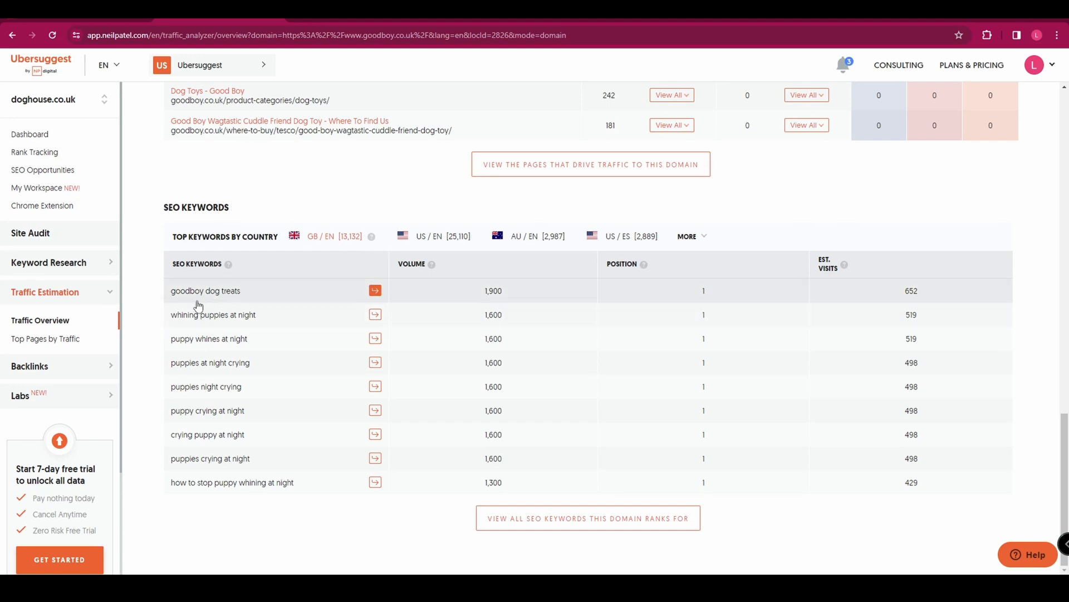
pyautogui.moveTo(265, 490)
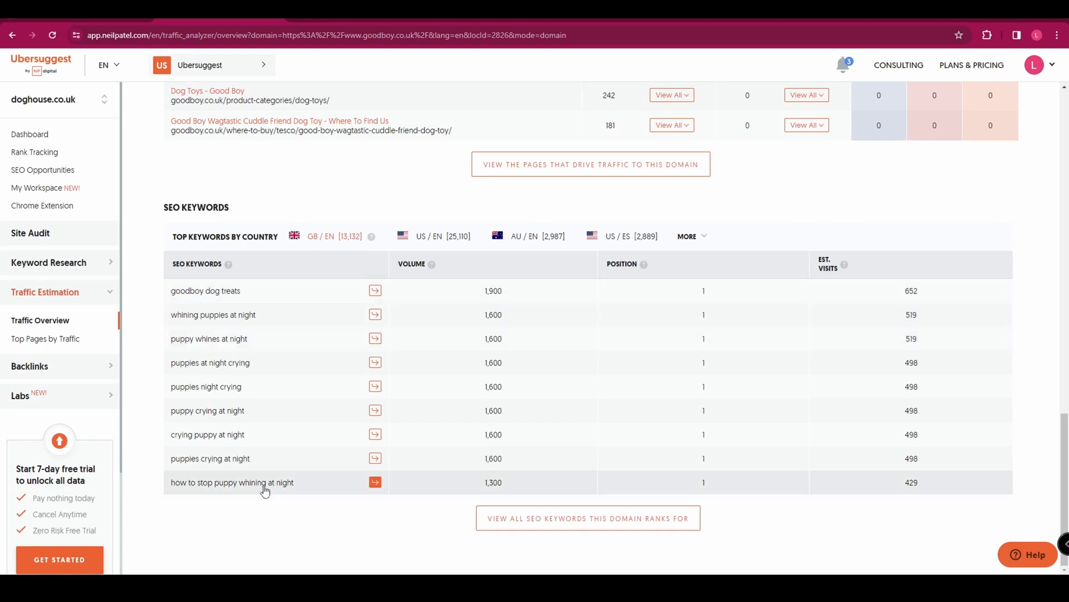
pyautogui.moveTo(305, 314)
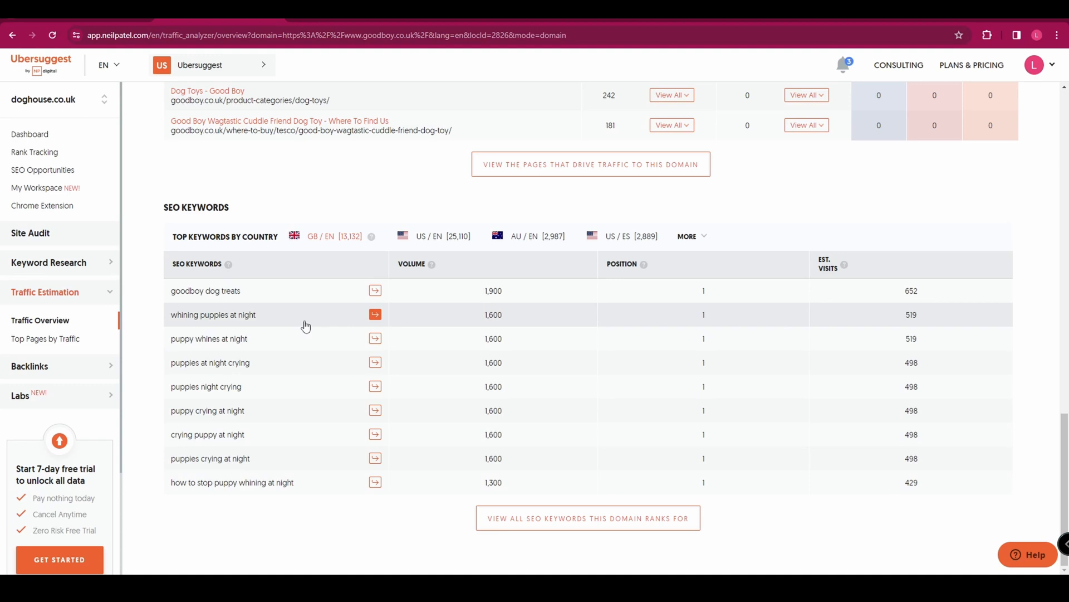
pyautogui.moveTo(311, 453)
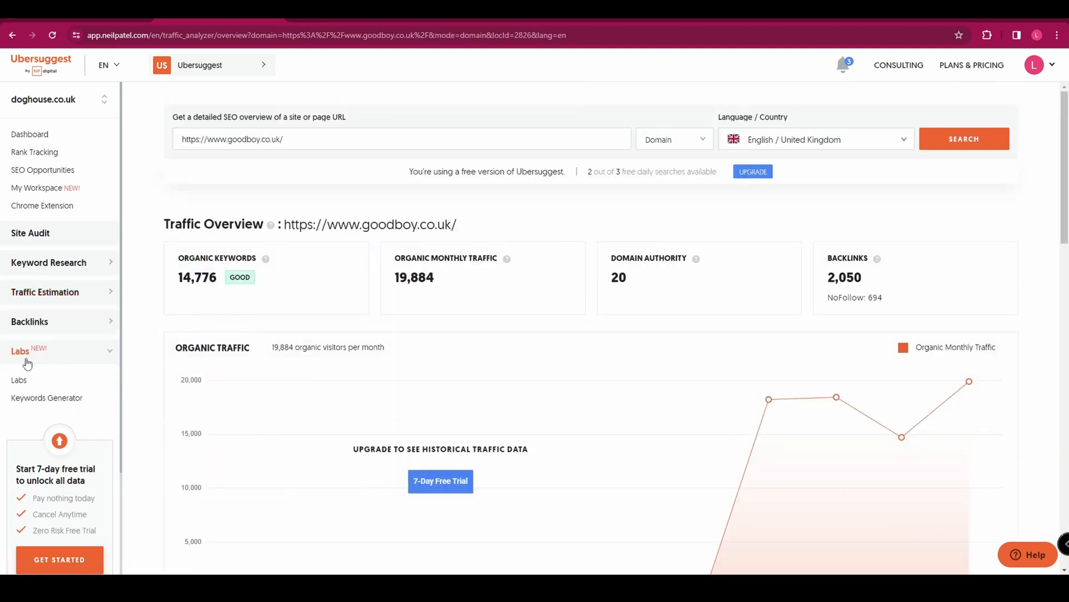
pyautogui.moveTo(47, 397)
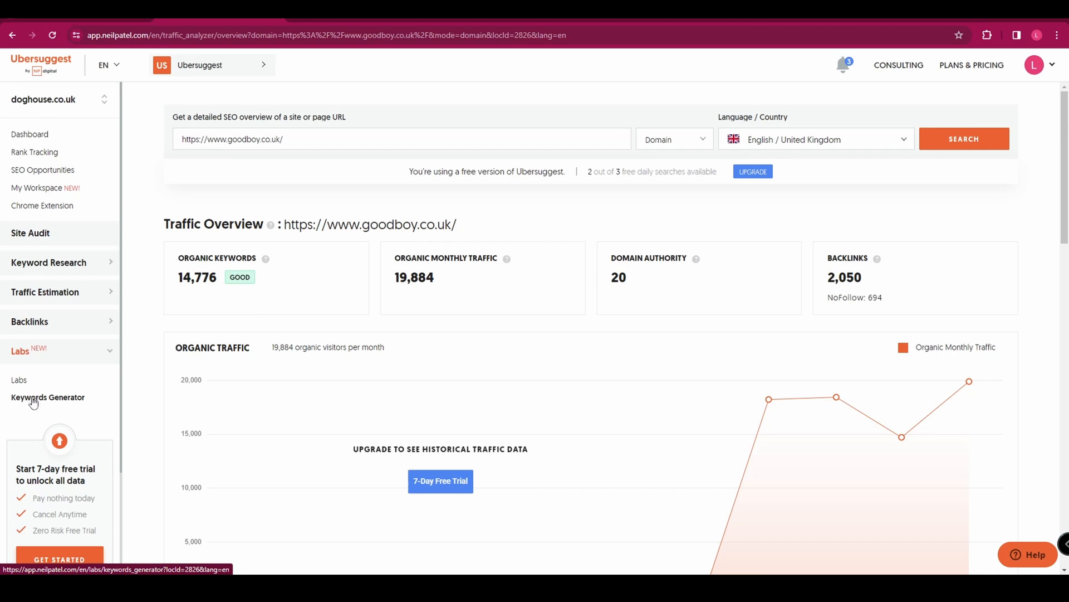
# Run the Keywords Generator for doghouse.co.uk in English / United Kingdom to get 30 target keywords.
pyautogui.click(48, 397)
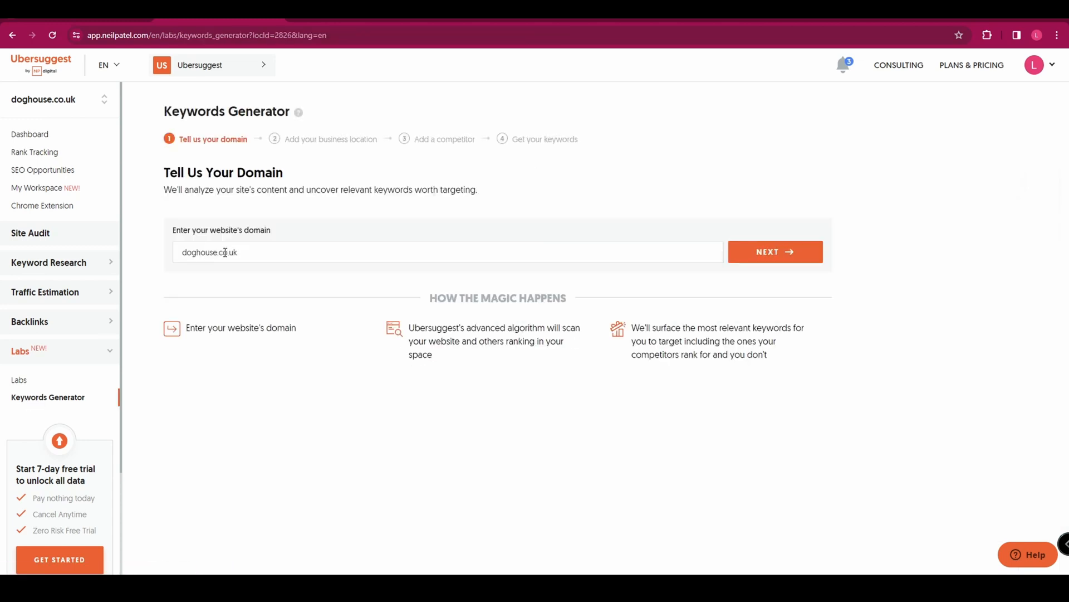
pyautogui.moveTo(416, 241)
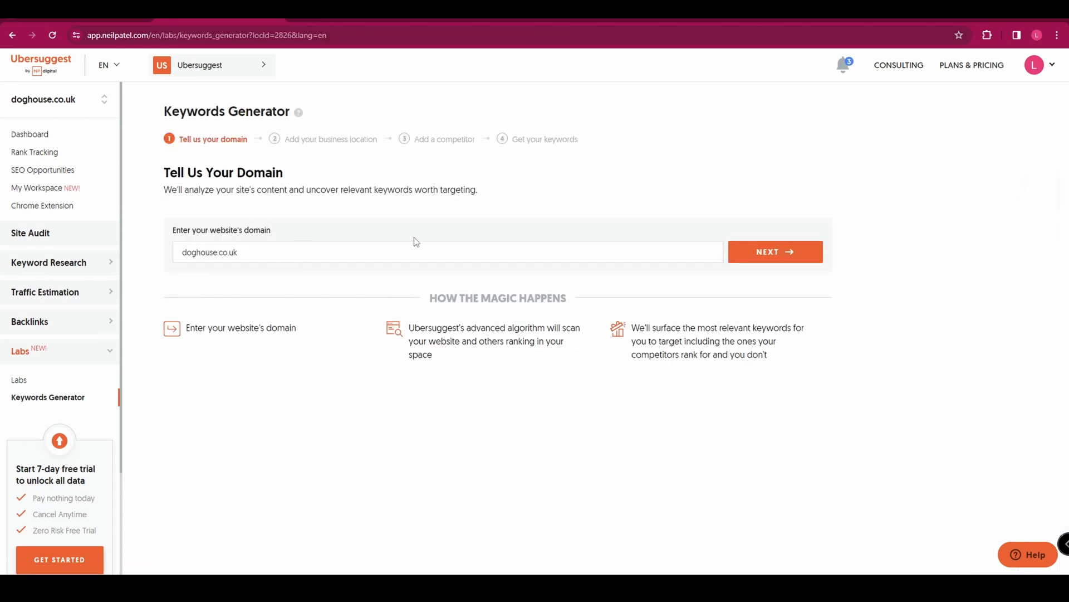
pyautogui.click(776, 251)
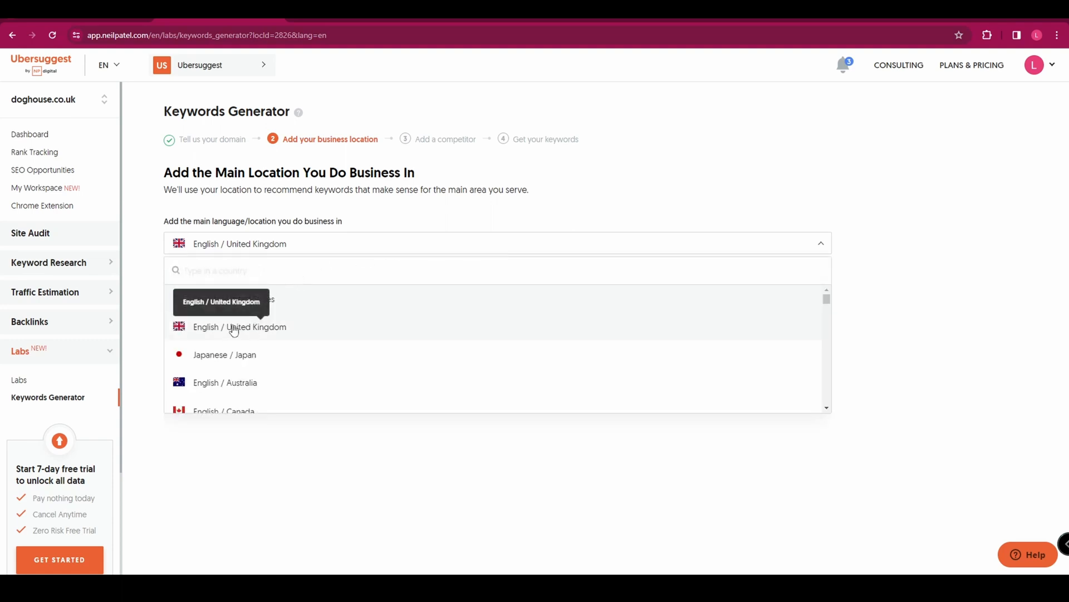
pyautogui.click(240, 326)
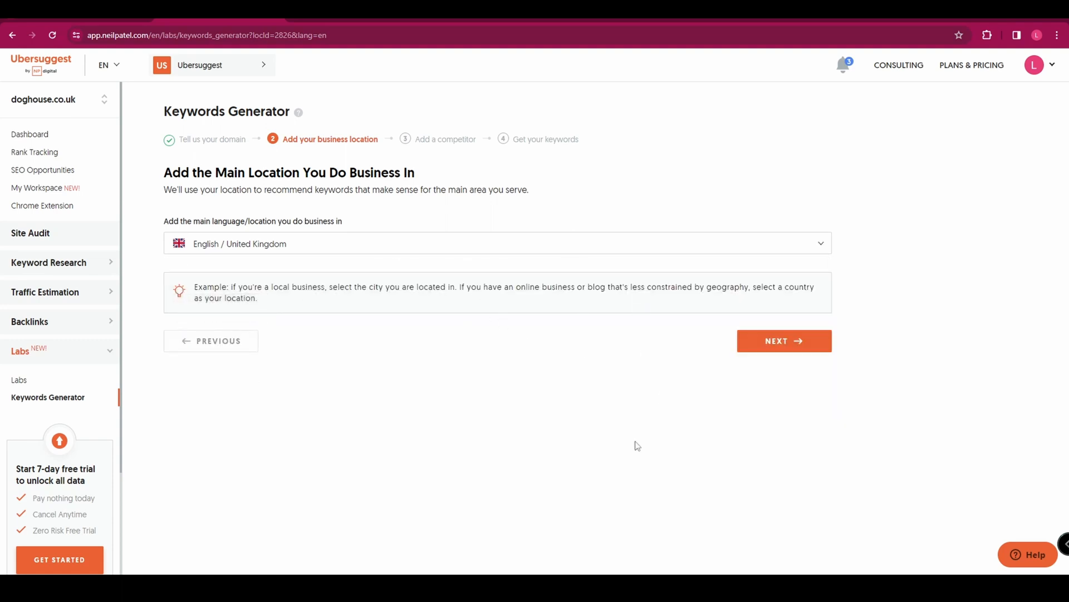
pyautogui.click(783, 341)
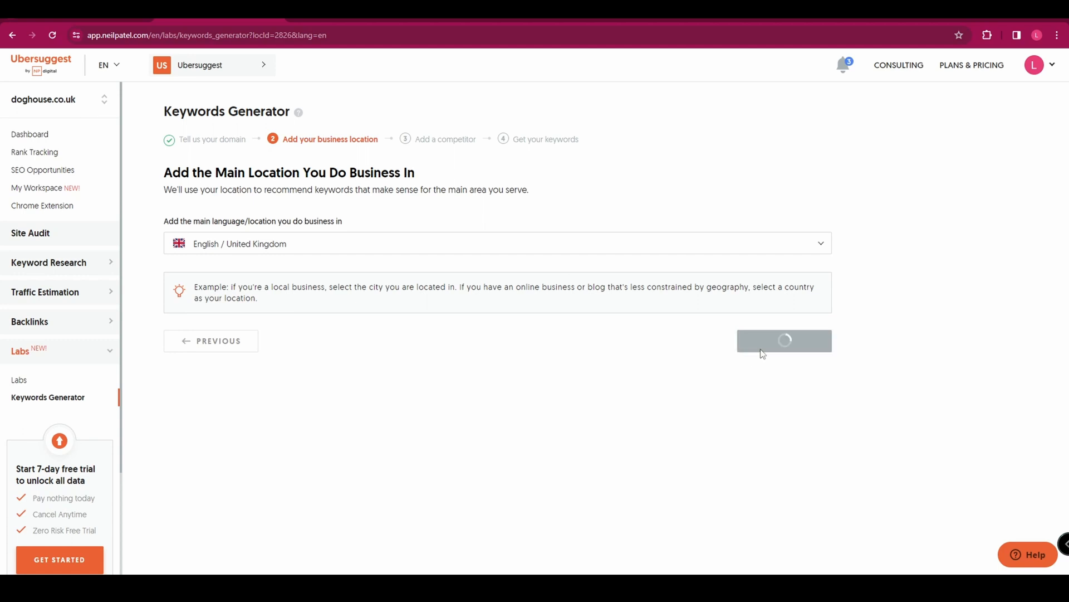
pyautogui.click(784, 341)
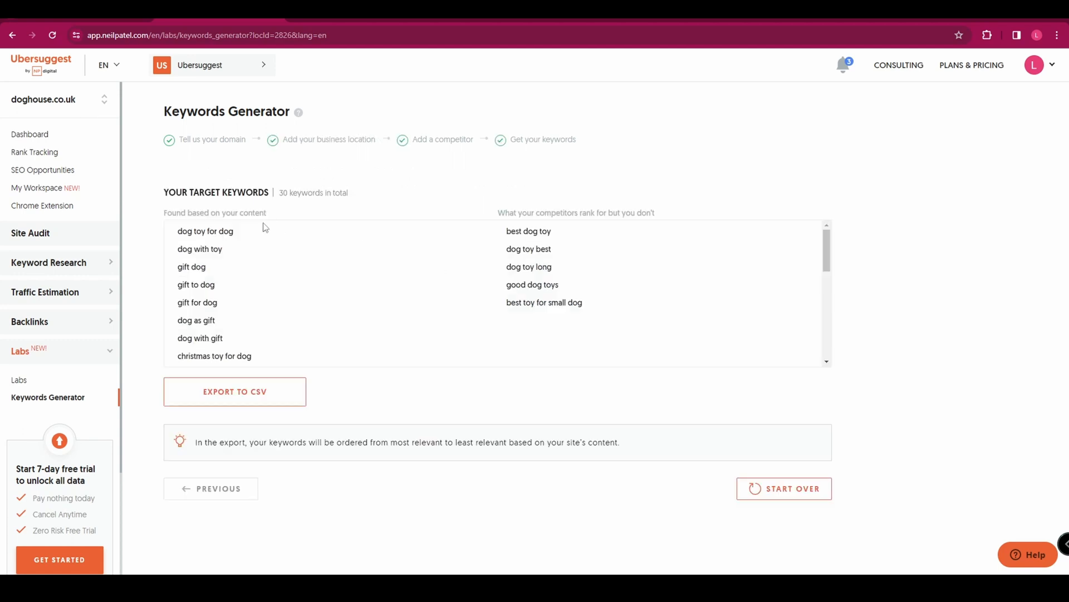
pyautogui.moveTo(217, 234)
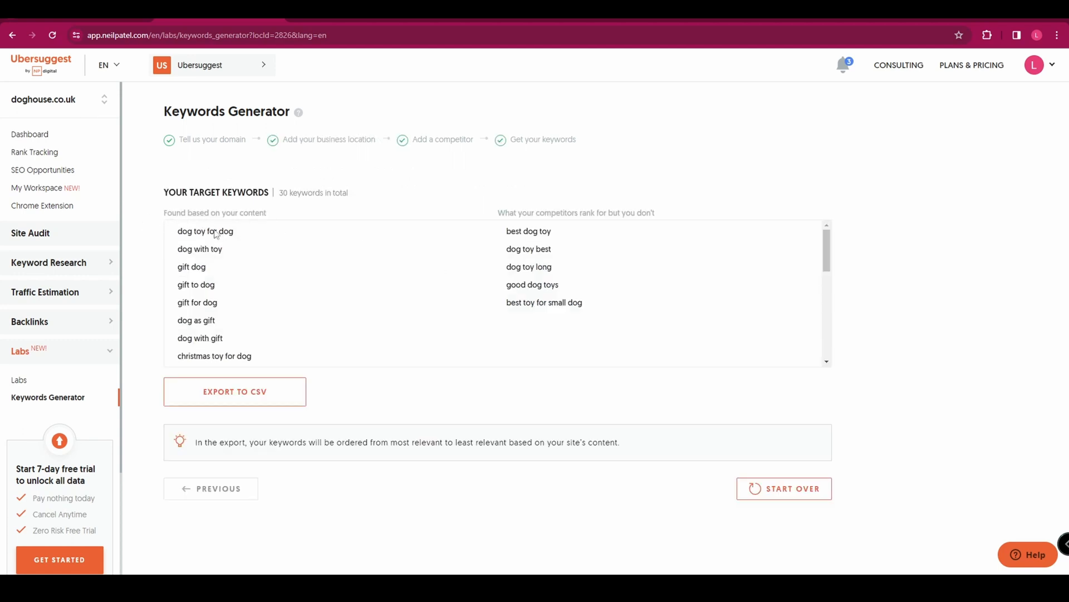
pyautogui.scroll(-3)
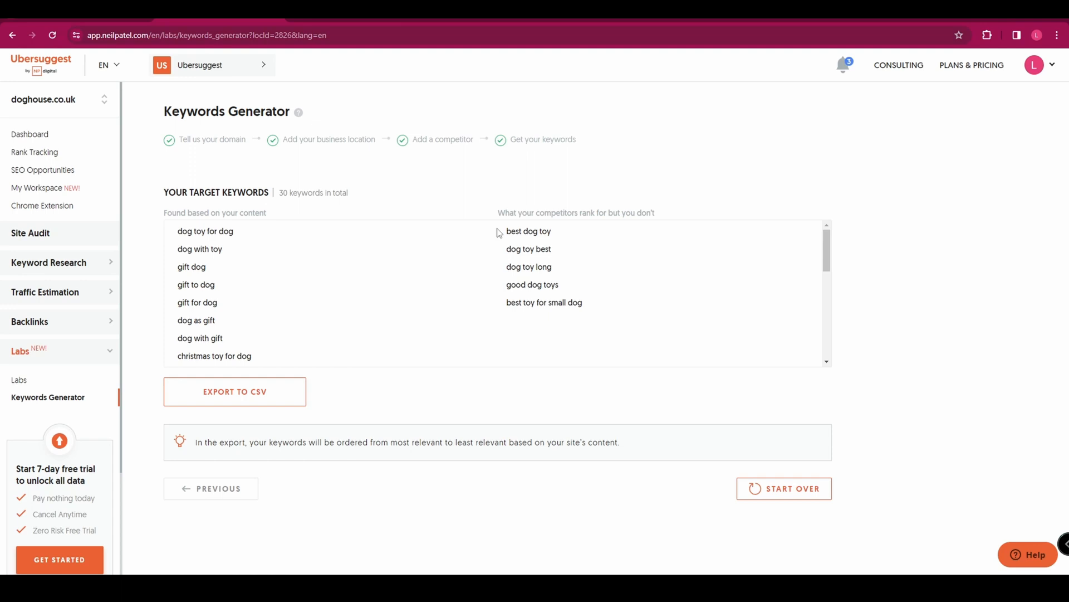
pyautogui.moveTo(548, 307)
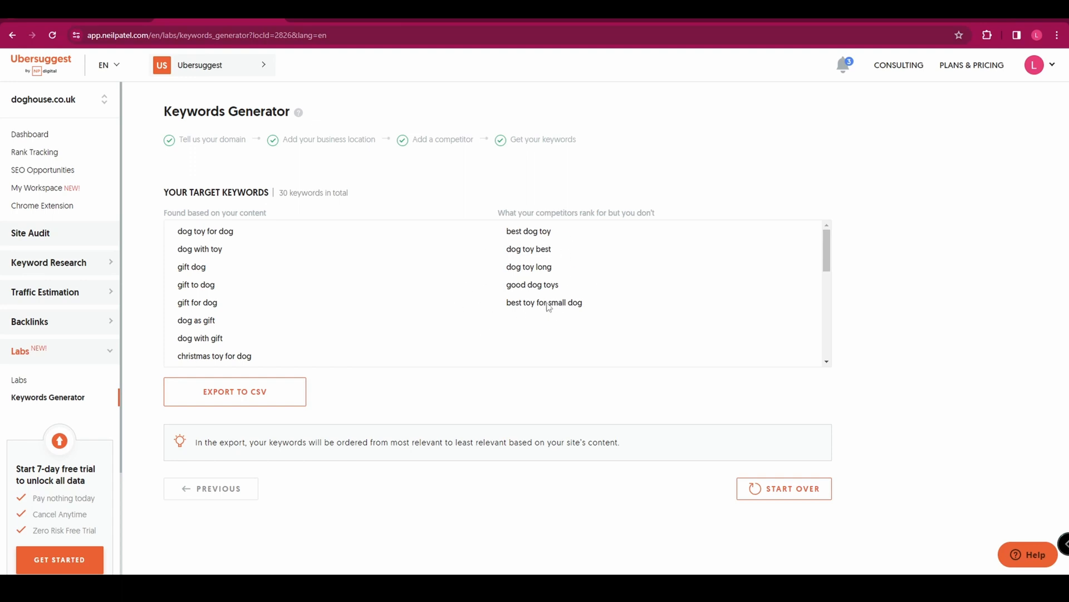
pyautogui.moveTo(569, 278)
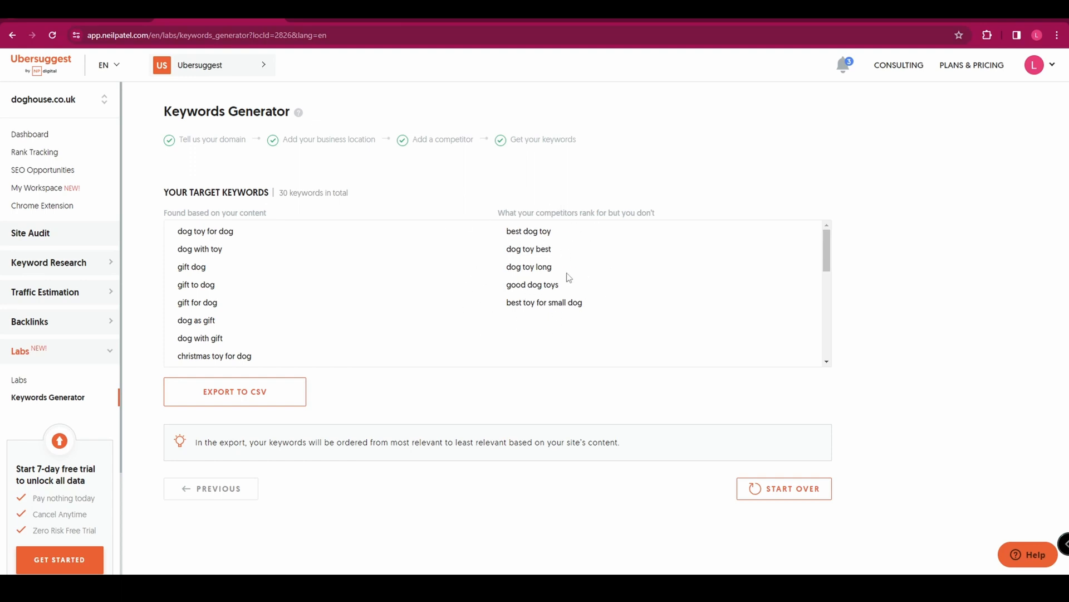
pyautogui.moveTo(579, 329)
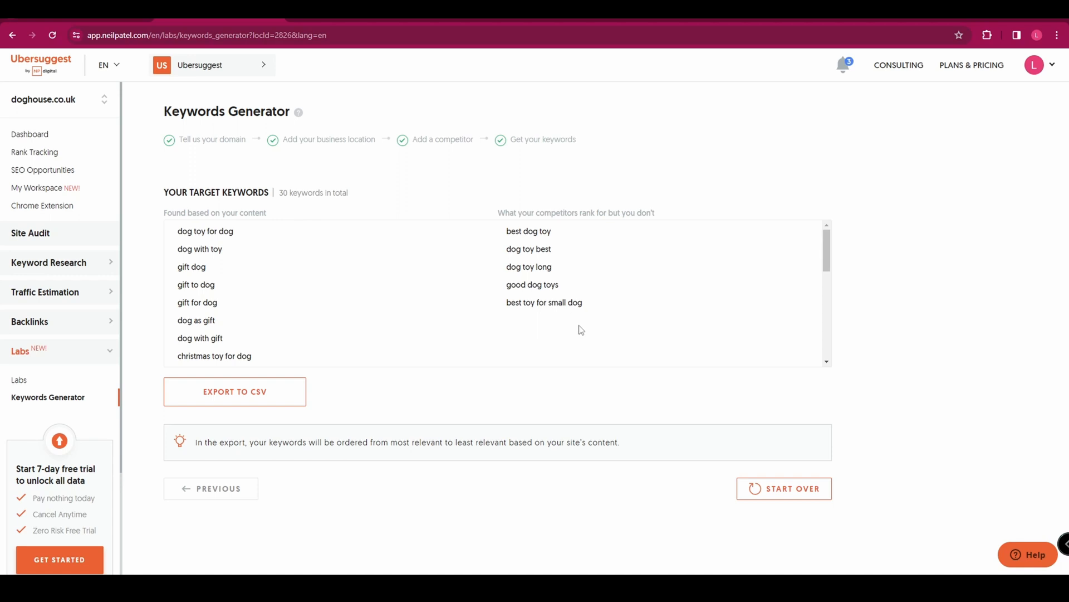